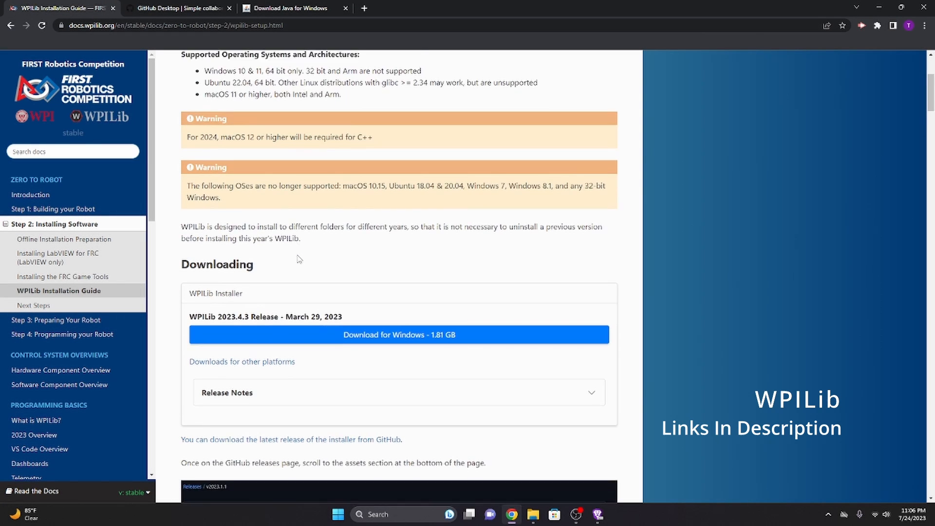
- Scroll through the WPILib 2023.4.3 release notes, then close that tab
scroll("down", 3)
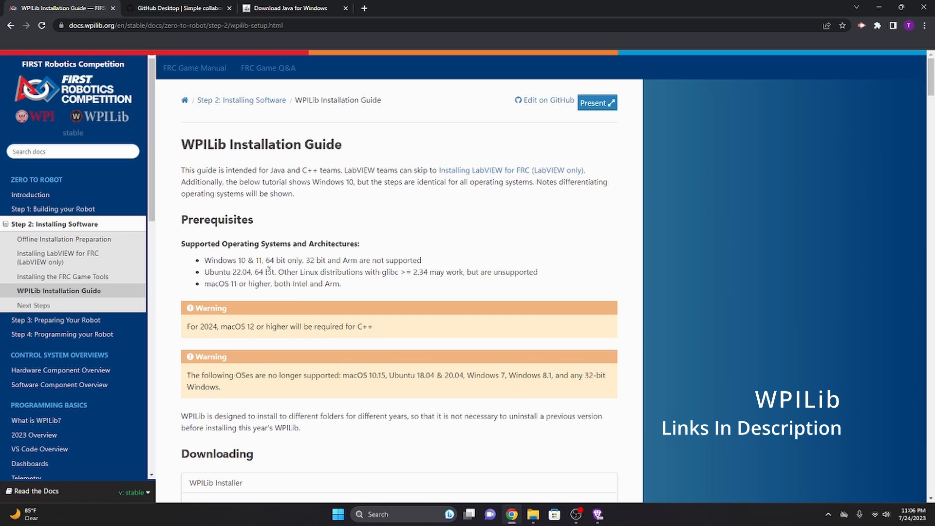
scroll("down", 3)
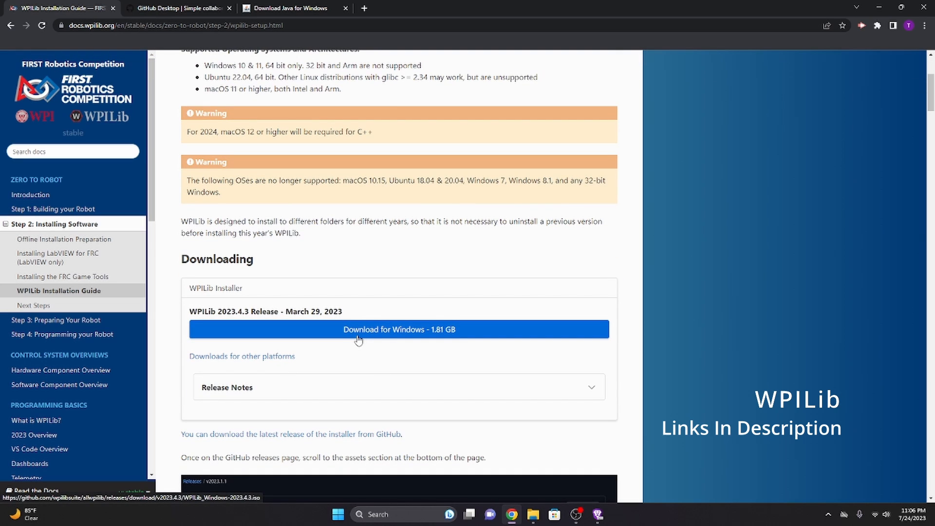
mouse_move(382, 334)
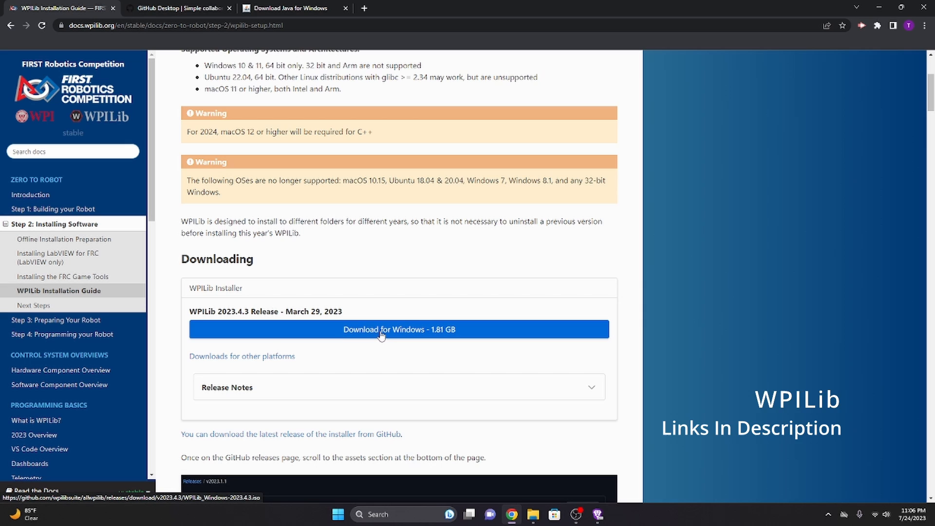
scroll("down", 3)
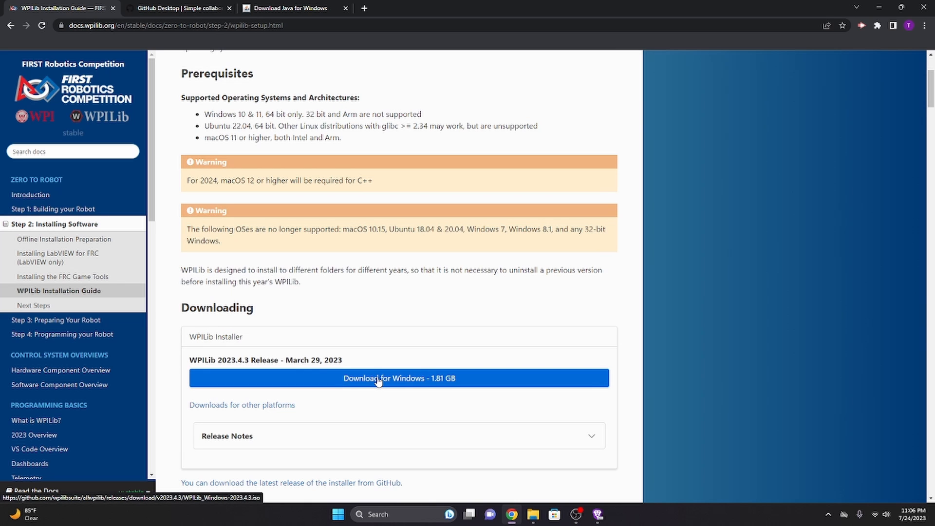
mouse_move(250, 246)
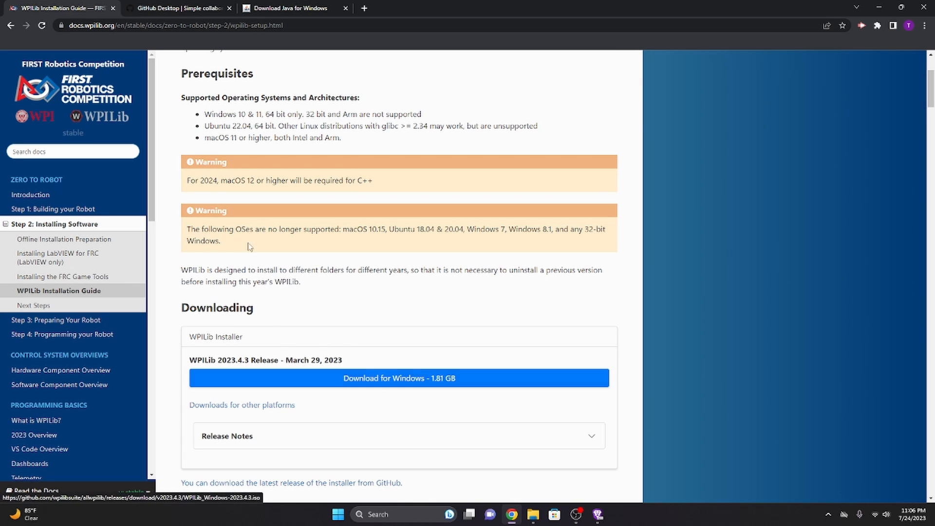
mouse_move(255, 335)
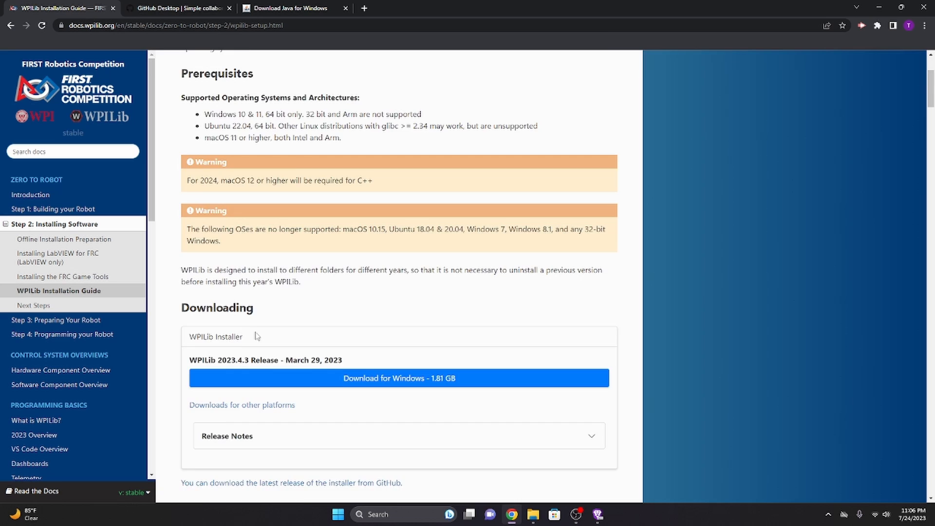
scroll("down", 3)
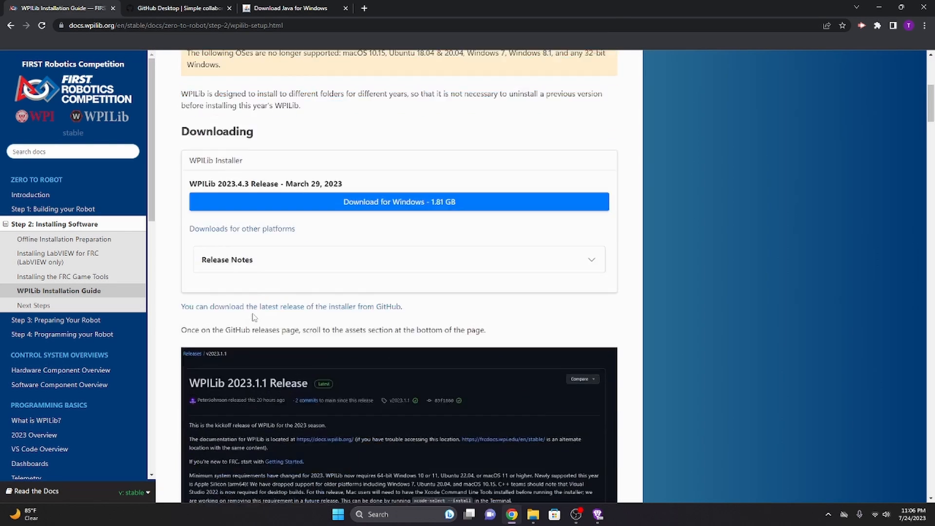
scroll("up", 3)
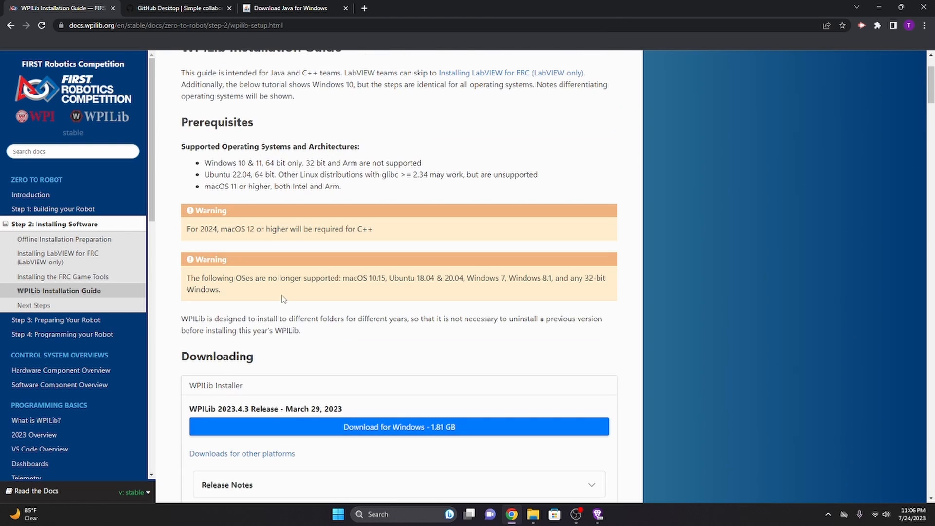
scroll("down", 3)
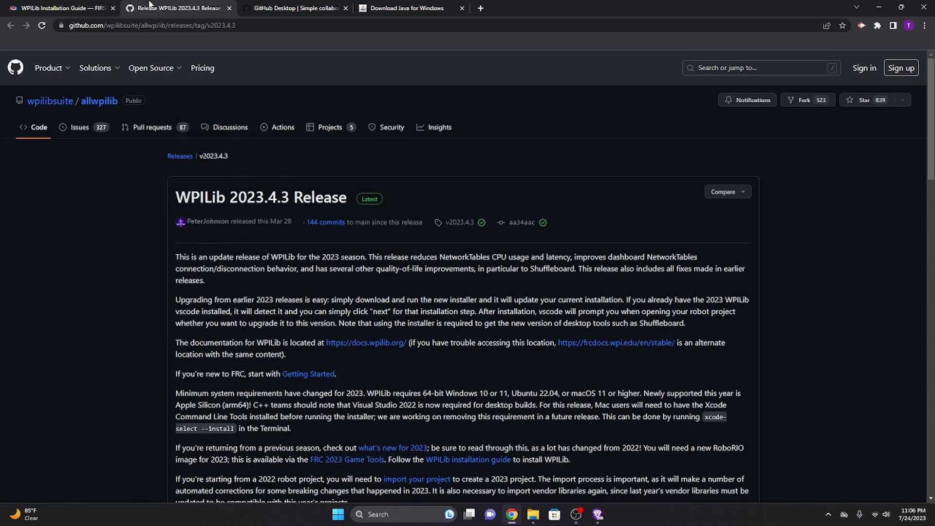
scroll("down", 3)
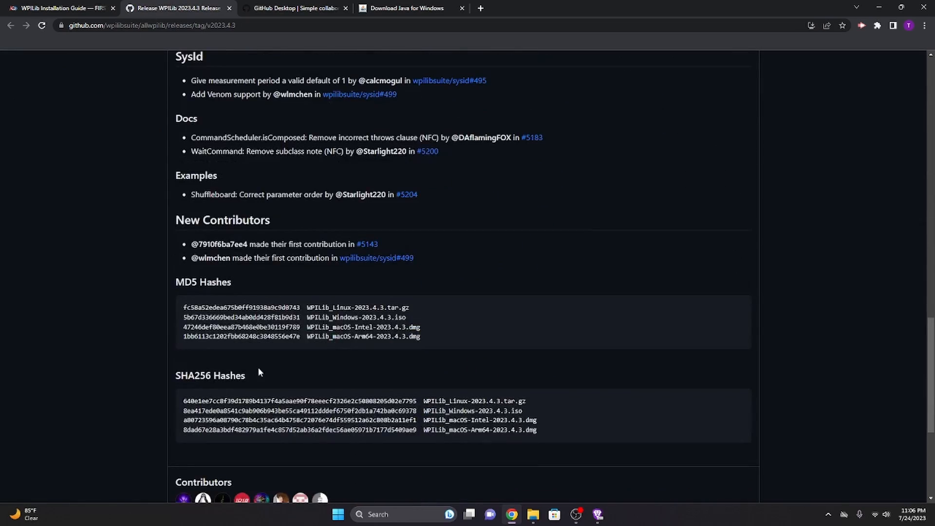
left_click(60, 8)
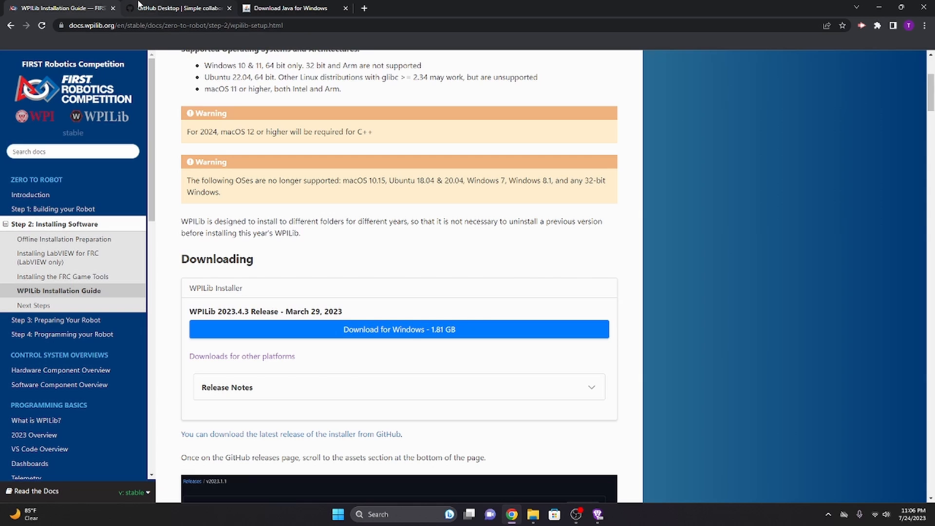
mouse_move(178, 8)
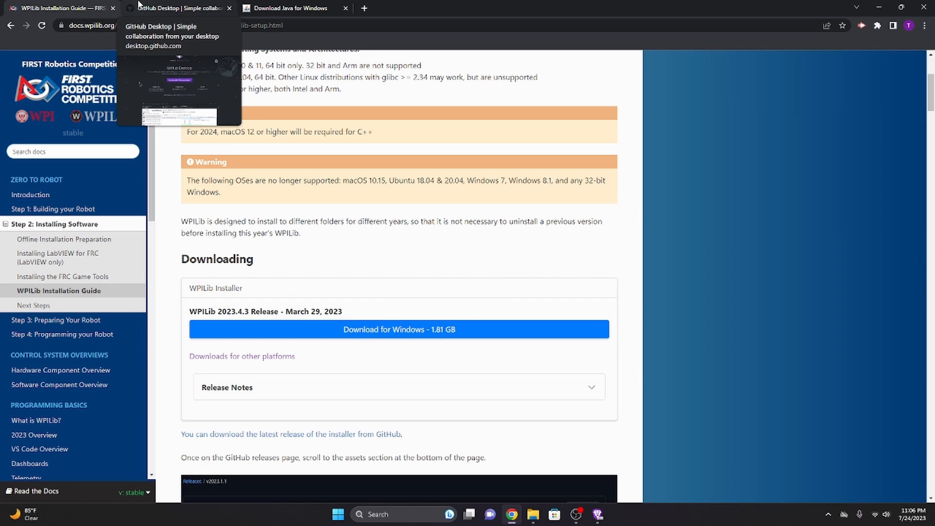
- Revisit the GitHub Desktop and Java download pages in their Chrome tabs
left_click(176, 8)
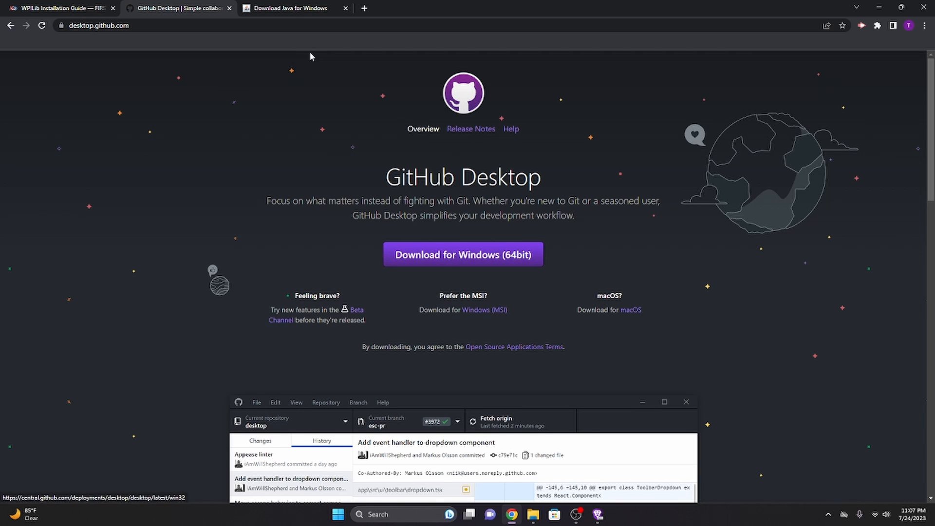
left_click(292, 8)
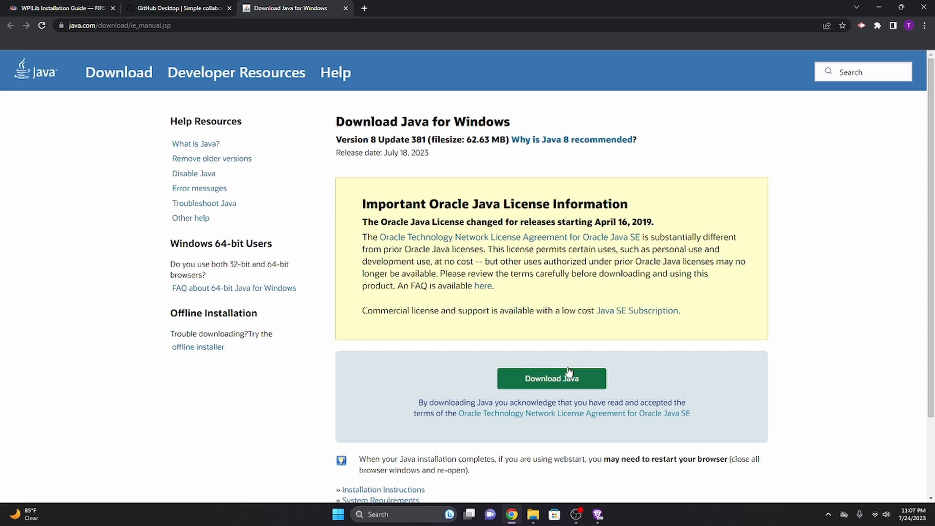
left_click(178, 8)
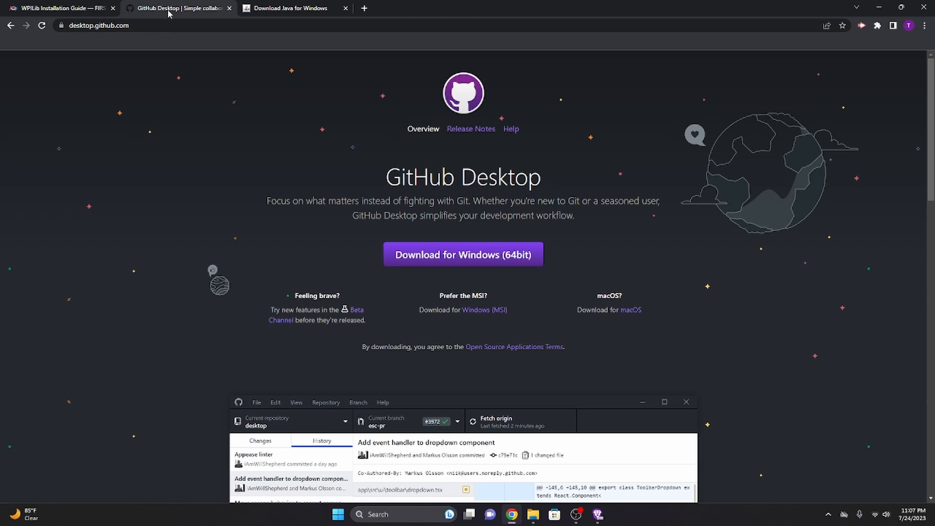
left_click(292, 7)
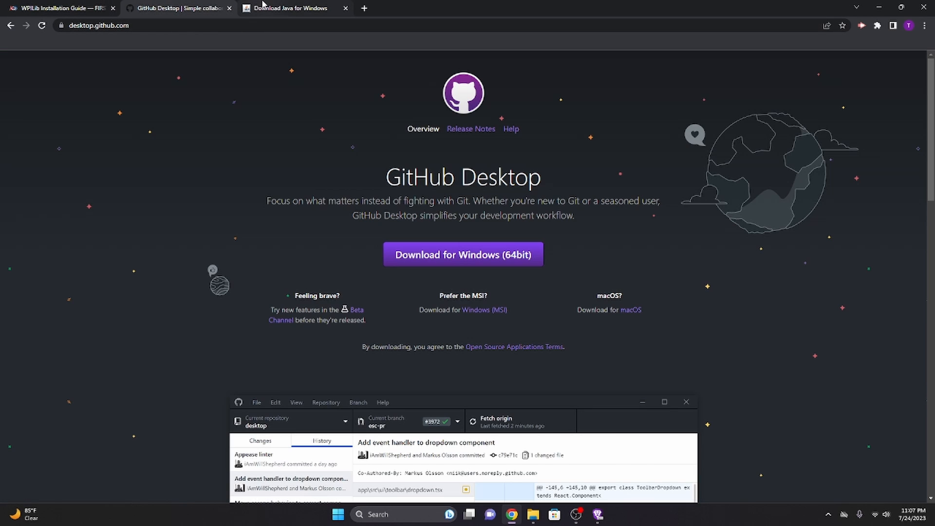
left_click(532, 514)
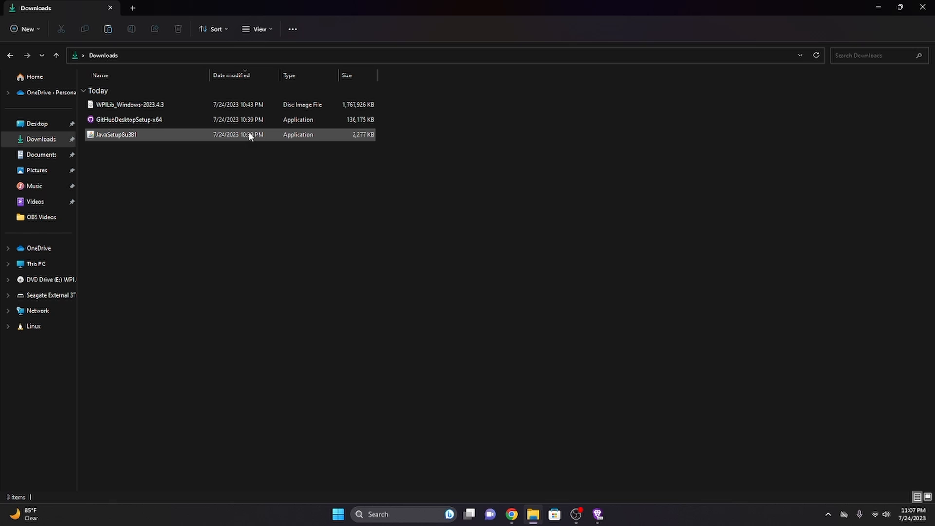
- Open the WPILib_Windows-2023.4.3 disc image from Downloads, raising its security warning
left_click(130, 105)
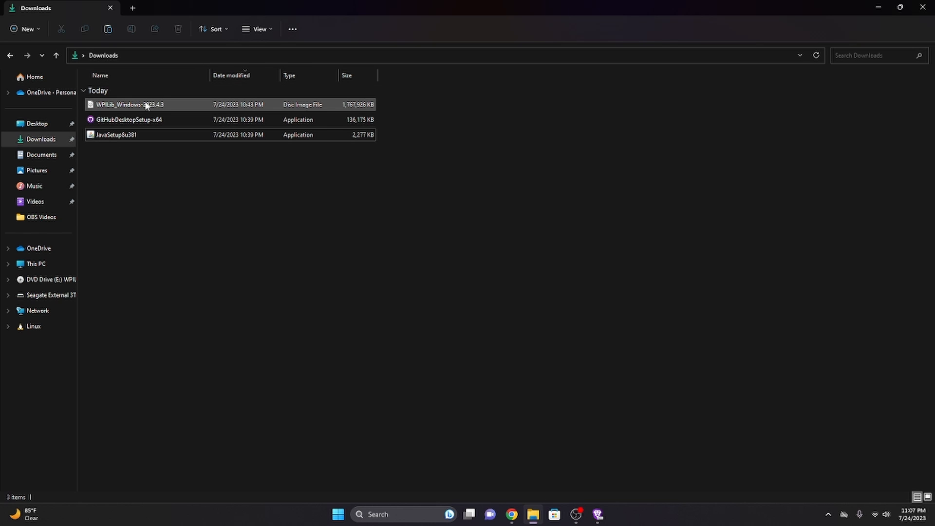
mouse_move(131, 105)
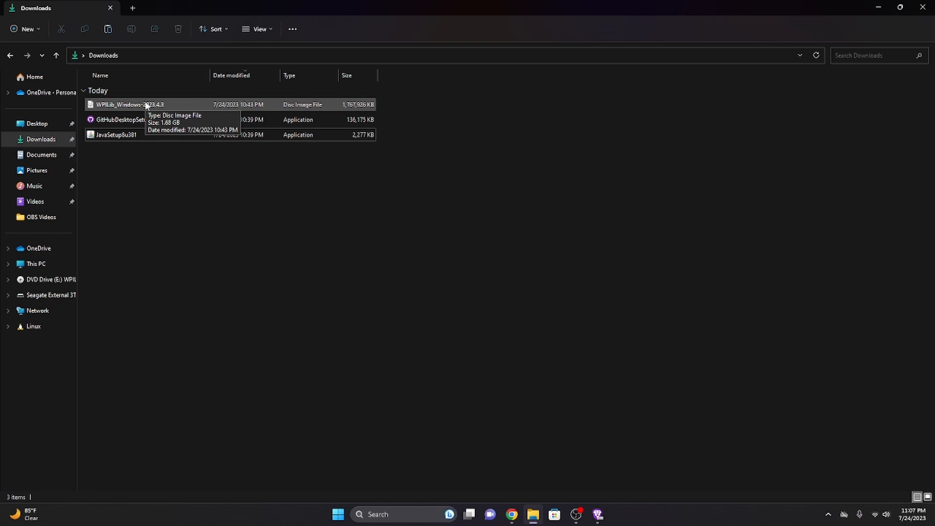
left_click(127, 105)
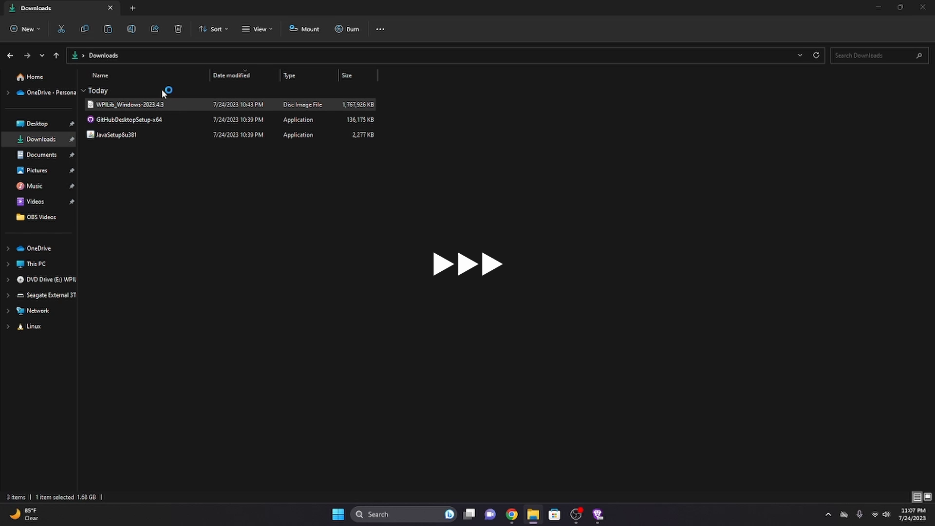
double_click(129, 104)
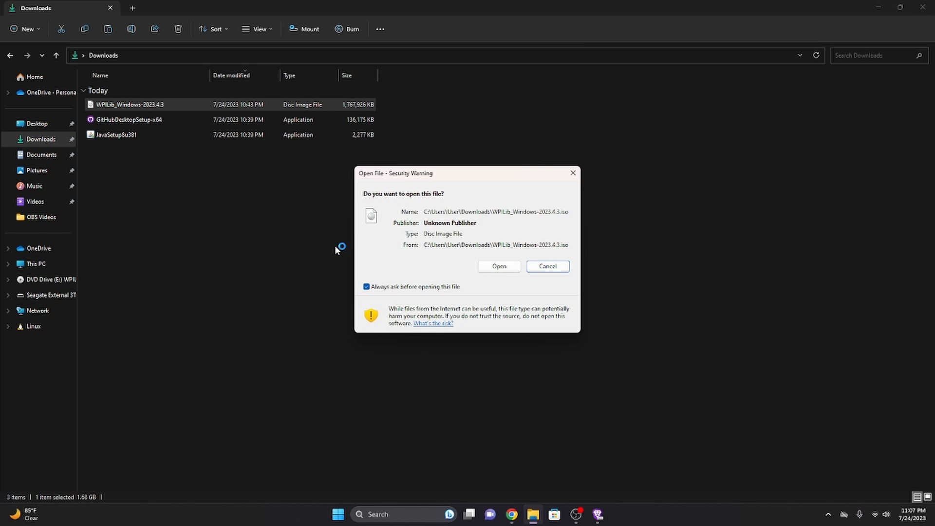
mouse_move(579, 294)
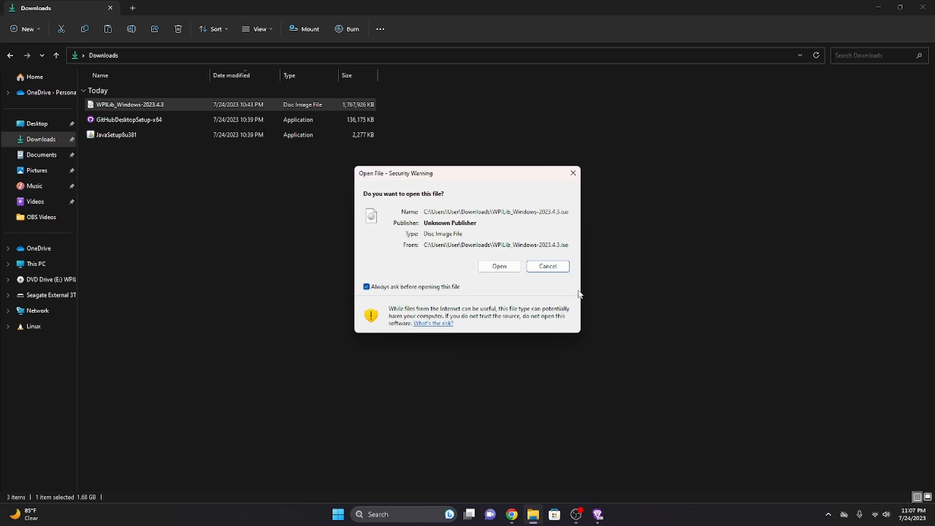
mouse_move(499, 265)
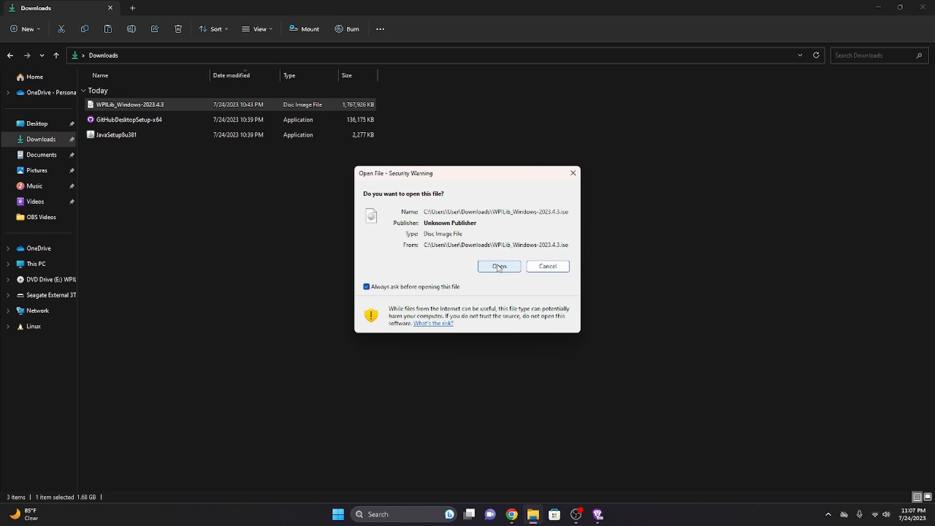
- Confirm mounting the disc image and run WPILibInstaller from drive E: despite SmartScreen
left_click(498, 266)
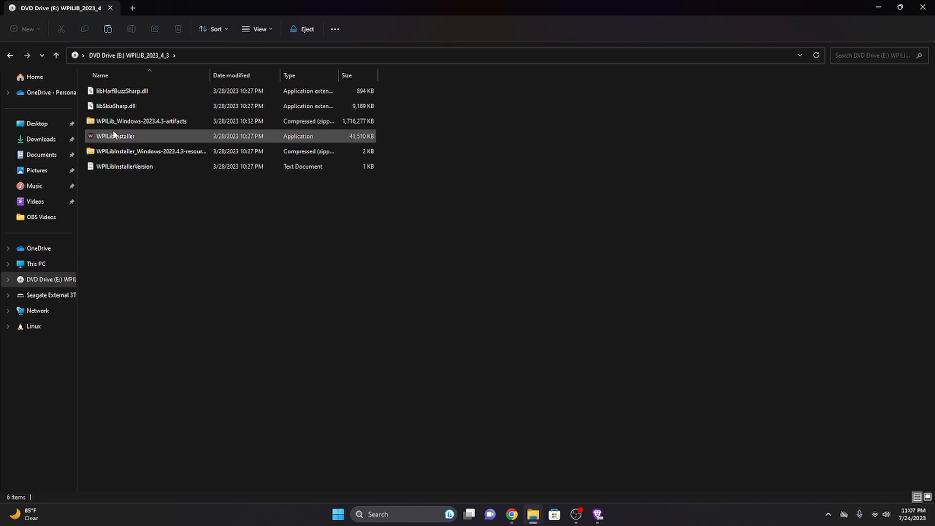
mouse_move(114, 136)
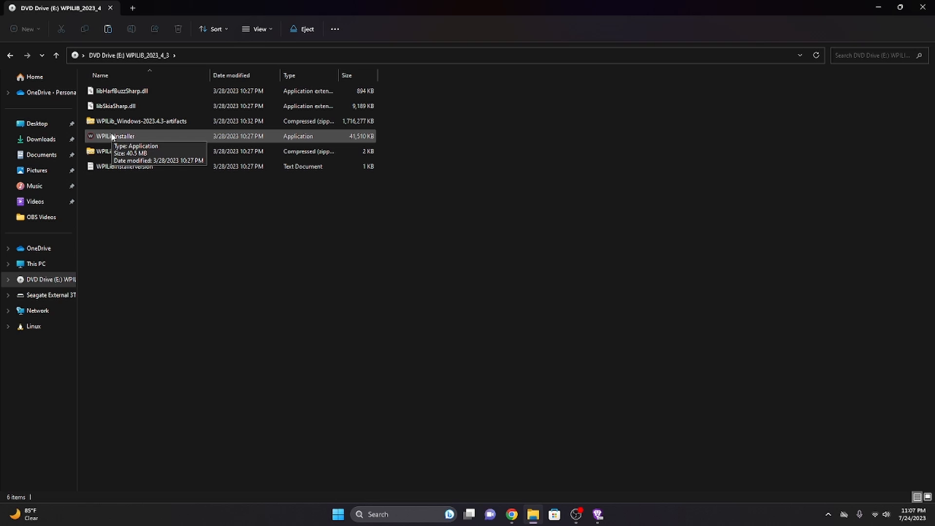
mouse_move(125, 144)
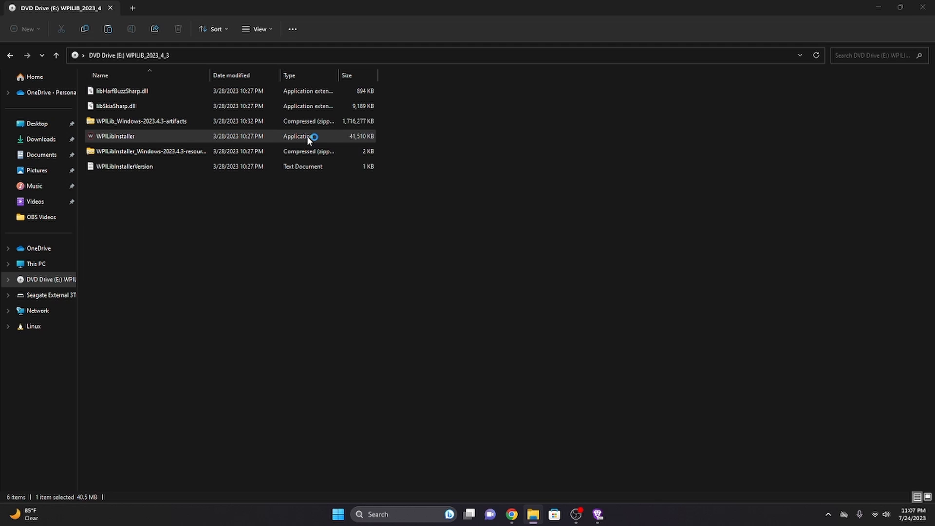
double_click(114, 135)
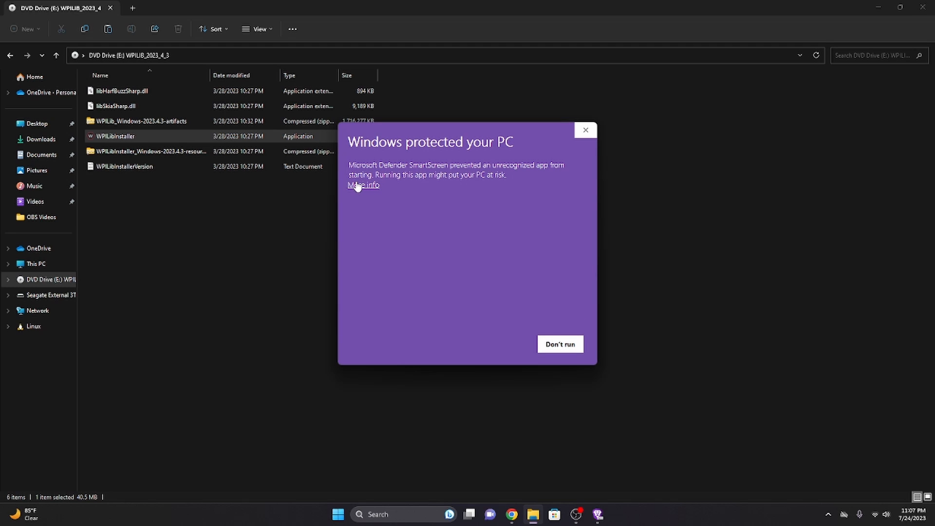
left_click(362, 185)
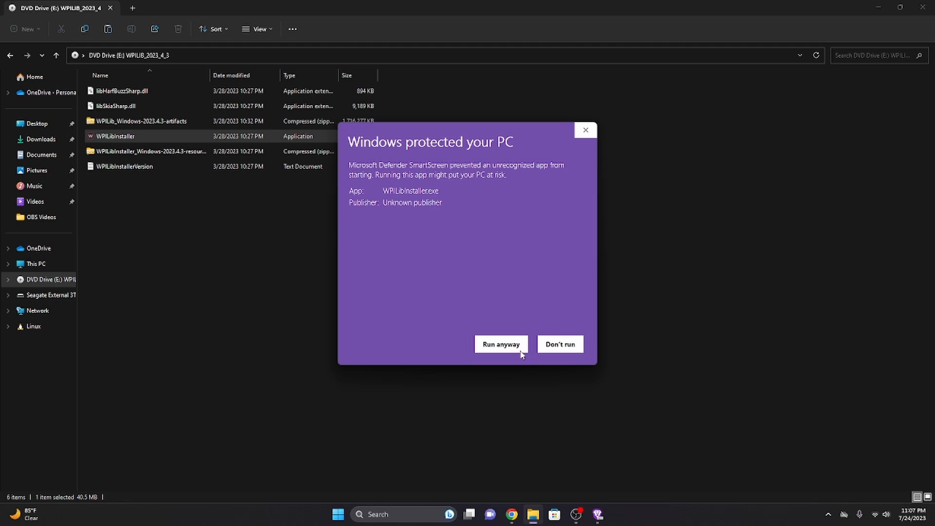
left_click(499, 344)
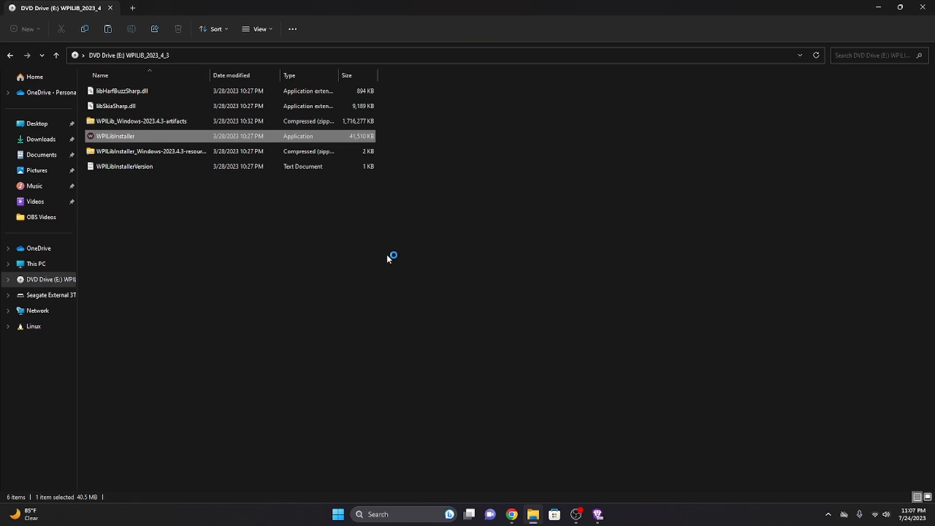
double_click(114, 136)
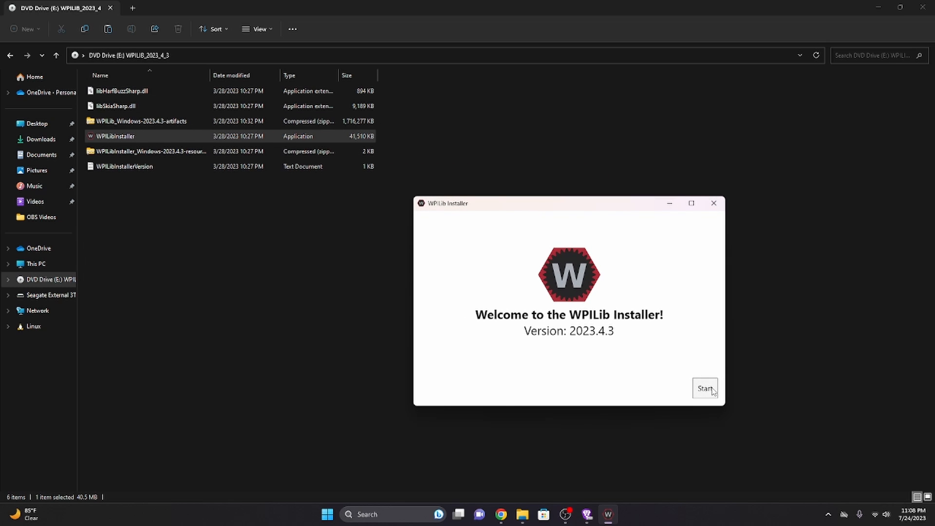
- Install Everything for this user with WPILib's downloaded VS Code, and start installation
left_click(704, 388)
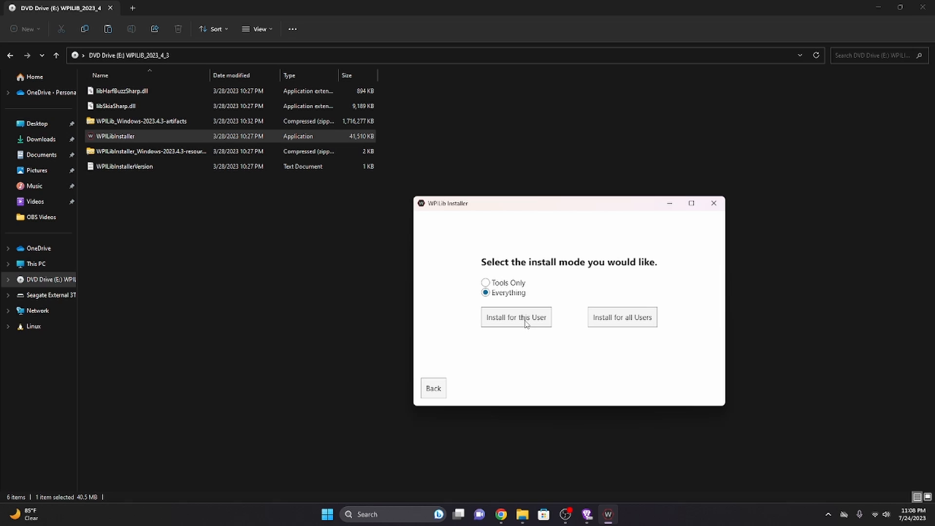
left_click(515, 317)
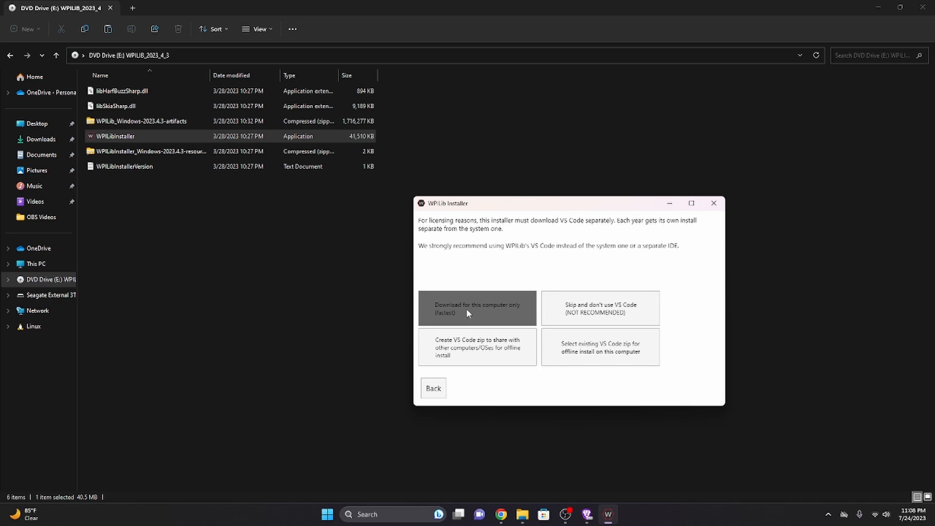
left_click(476, 308)
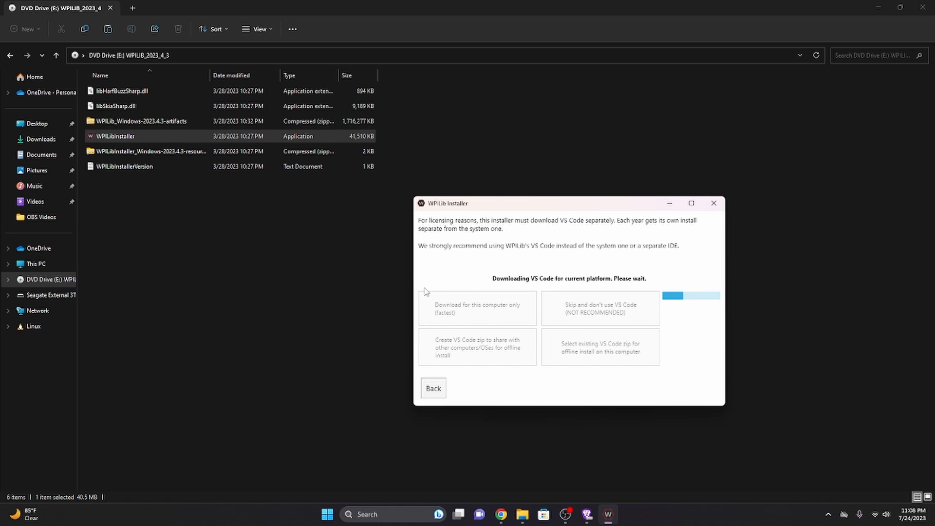
mouse_move(255, 208)
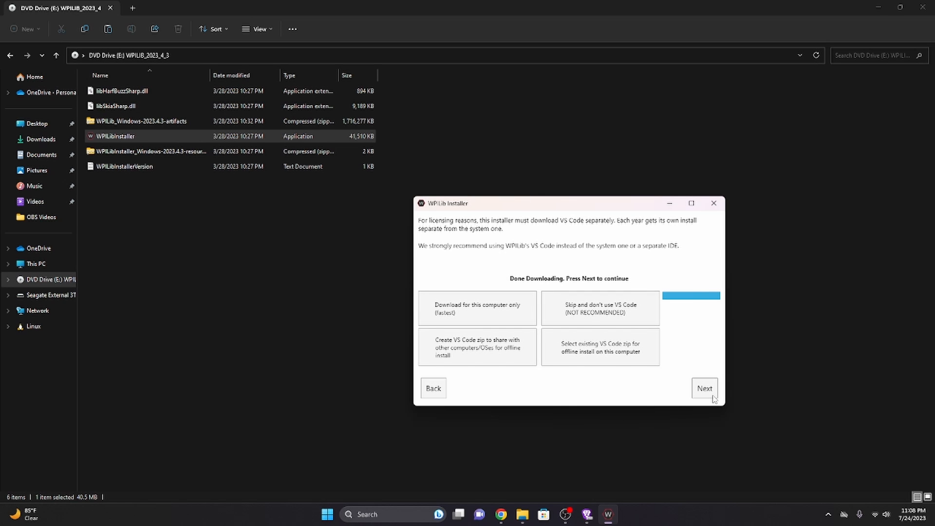
left_click(704, 388)
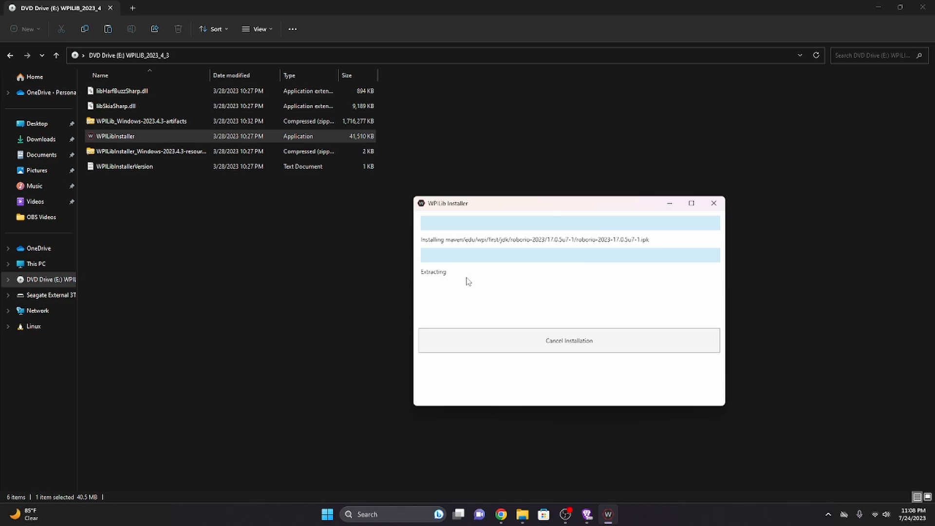
mouse_move(607, 277)
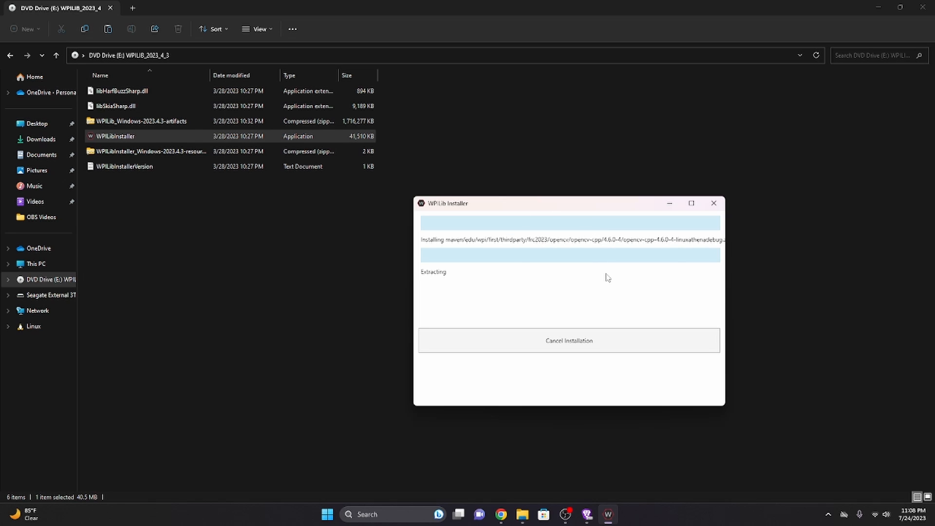
mouse_move(473, 109)
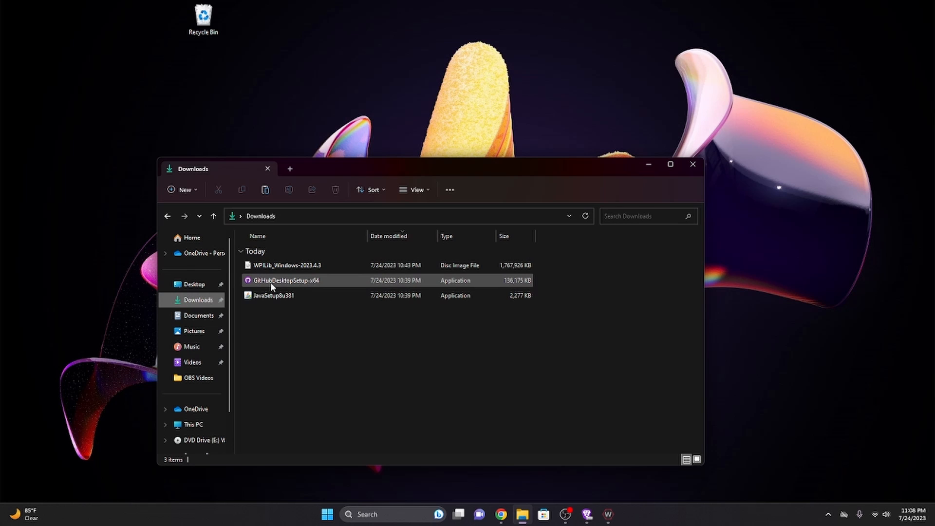
mouse_move(287, 280)
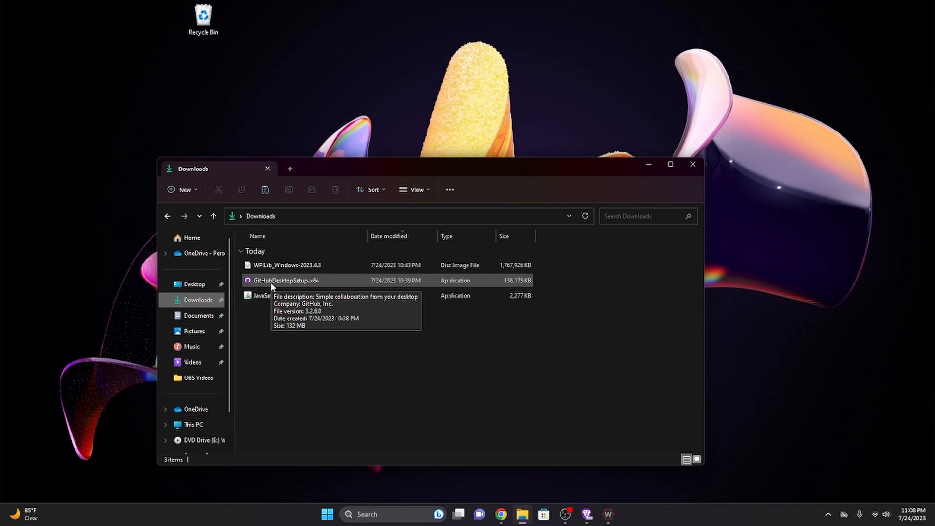
mouse_move(285, 281)
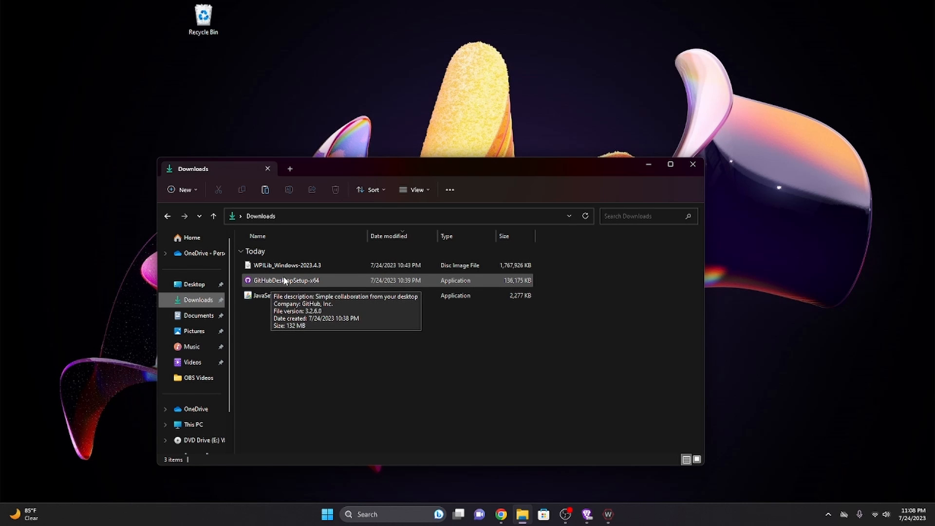
- Run GitHubDesktopSetup-x64 from the Downloads folder
double_click(286, 265)
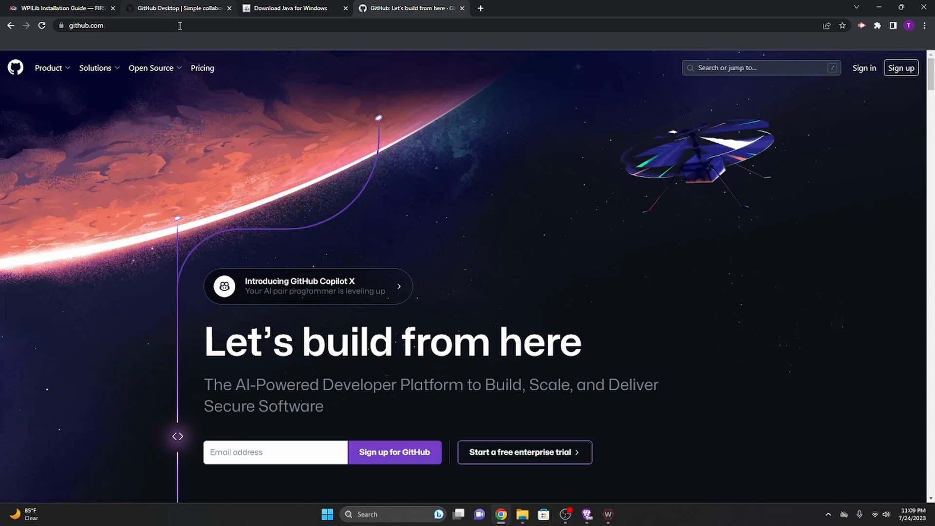
scroll("down", 3)
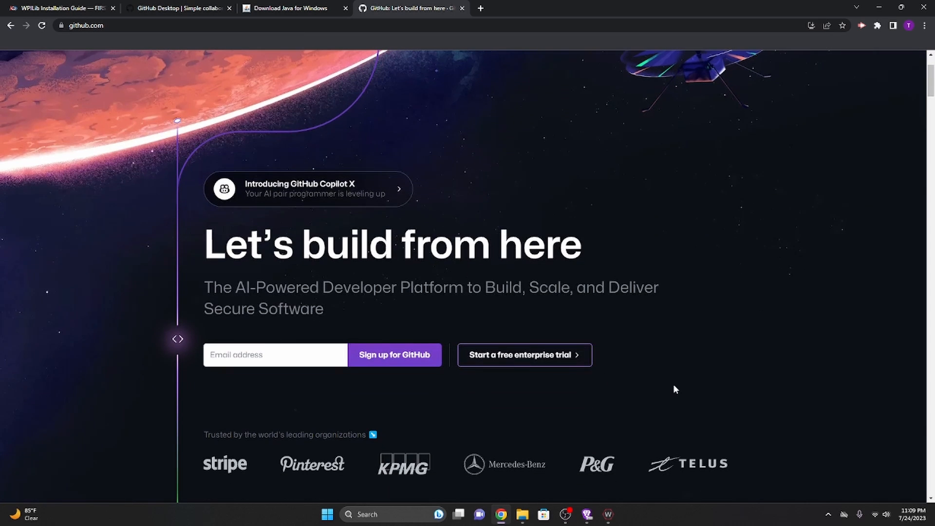
scroll("up", 3)
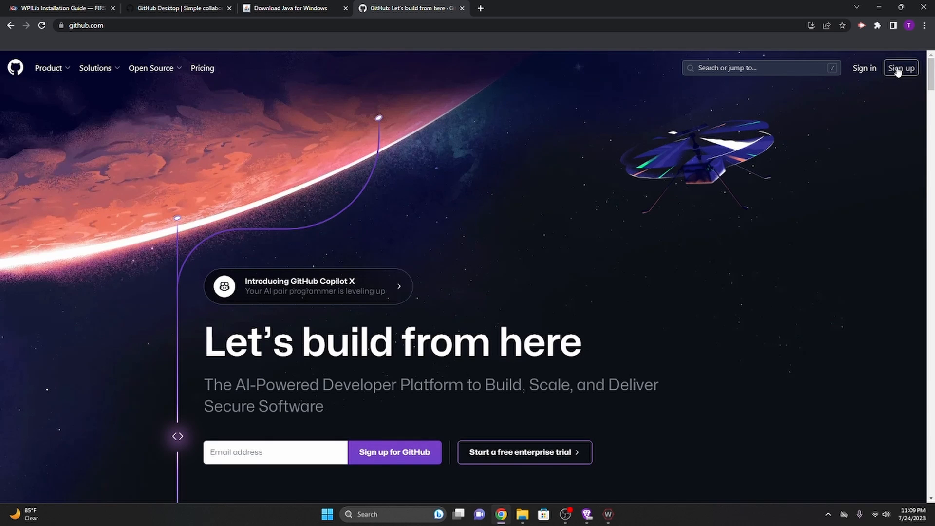
mouse_move(863, 68)
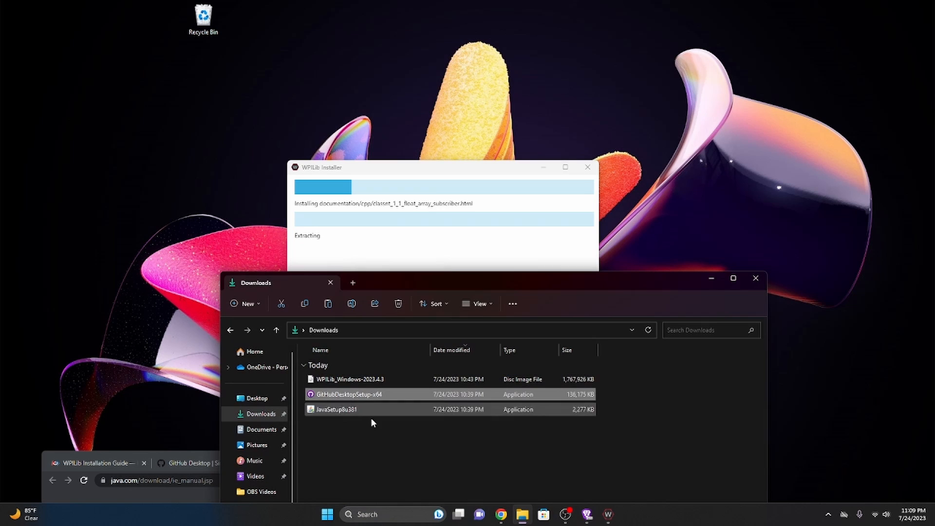
mouse_move(349, 398)
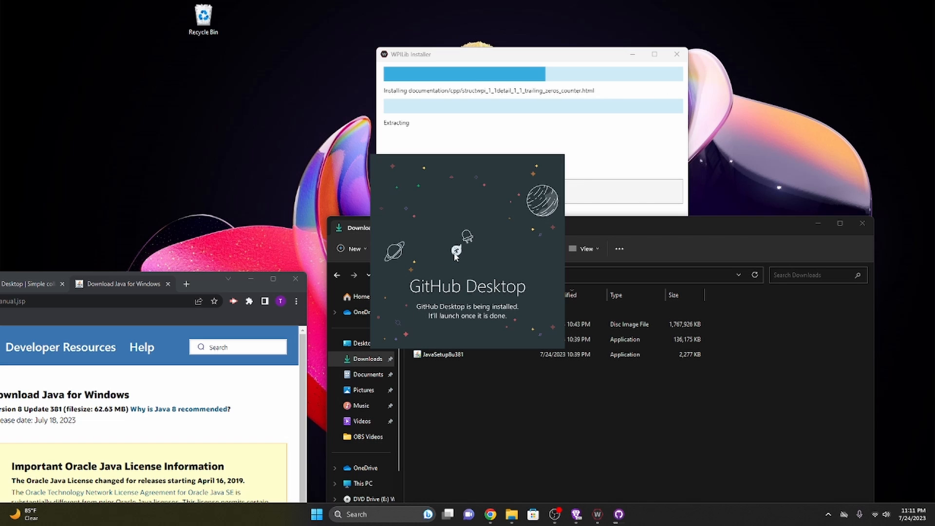
mouse_move(410, 222)
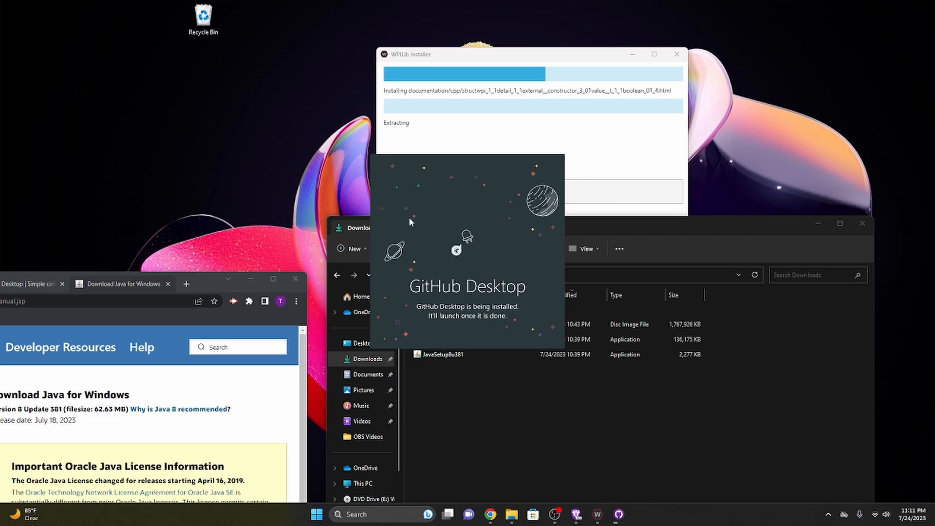
mouse_move(483, 233)
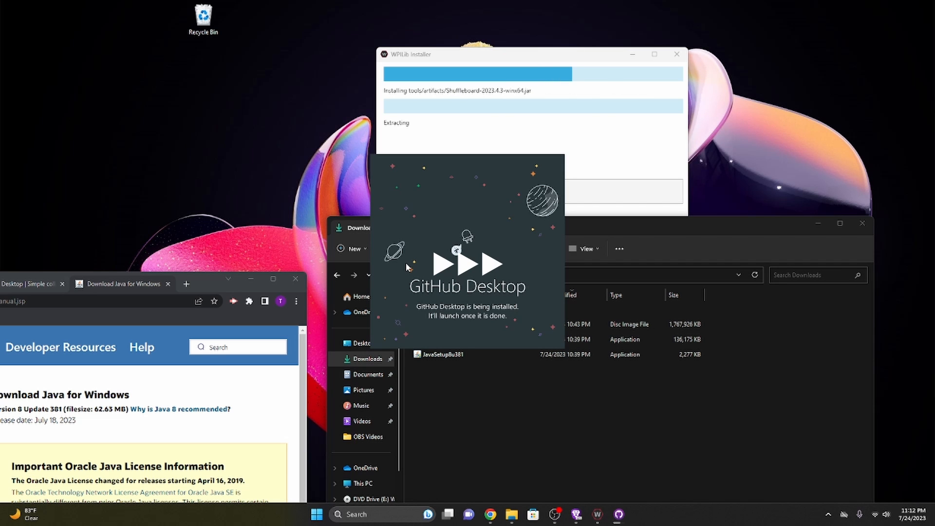
mouse_move(516, 405)
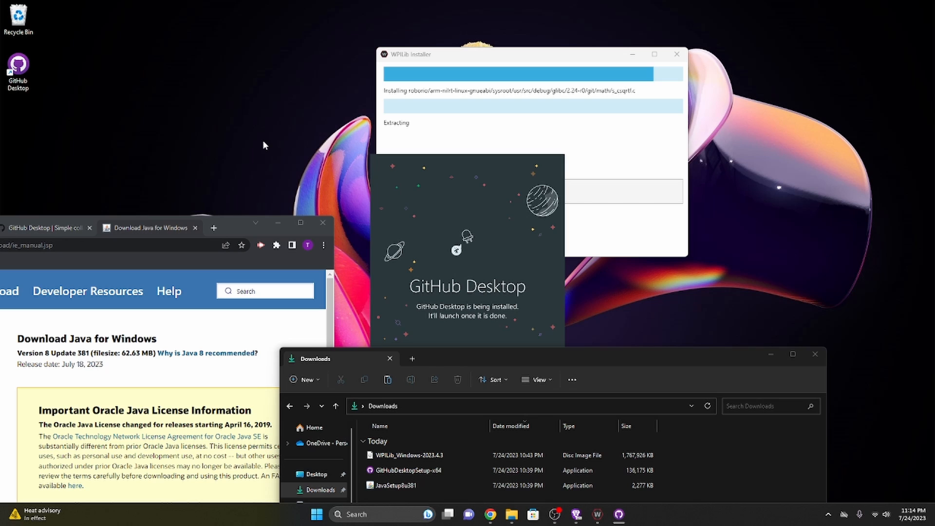
mouse_move(17, 47)
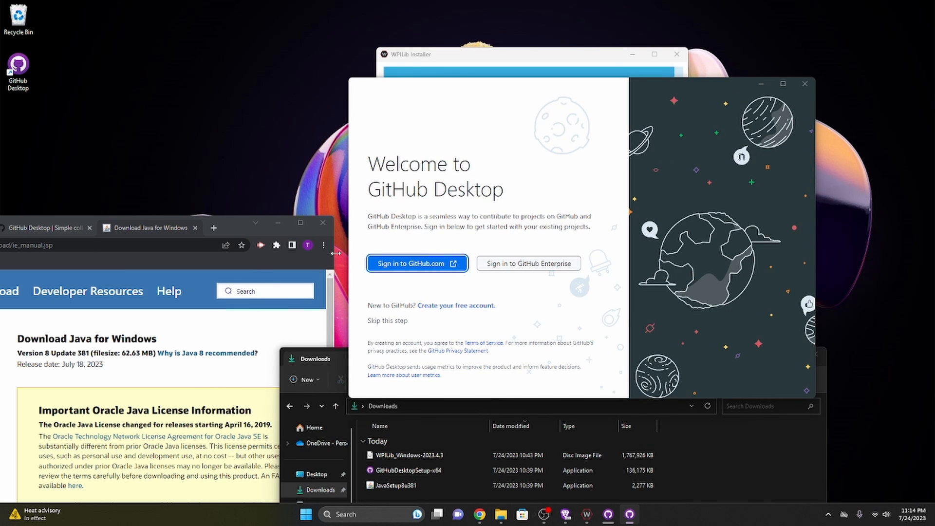
mouse_move(449, 268)
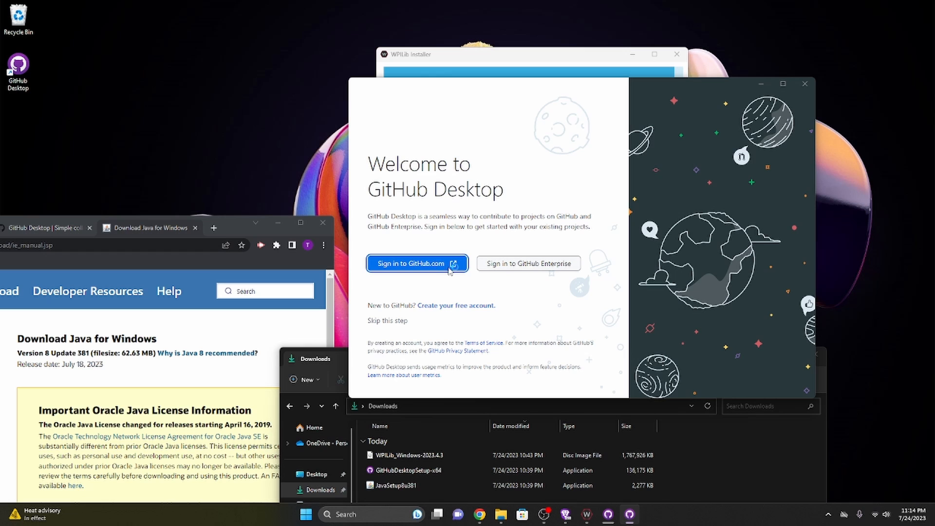
mouse_move(423, 263)
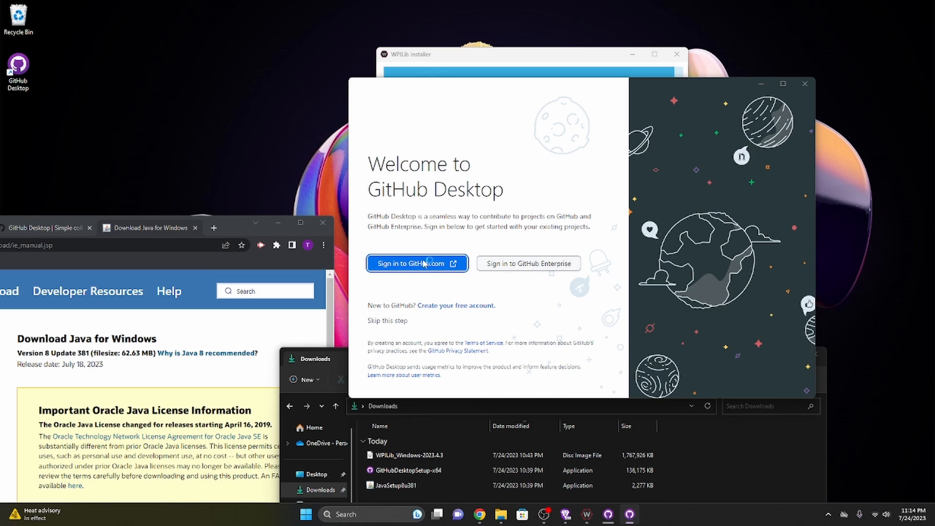
- Start GitHub.com sign-in from GitHub Desktop's Welcome screen, handing off to the browser
left_click(416, 263)
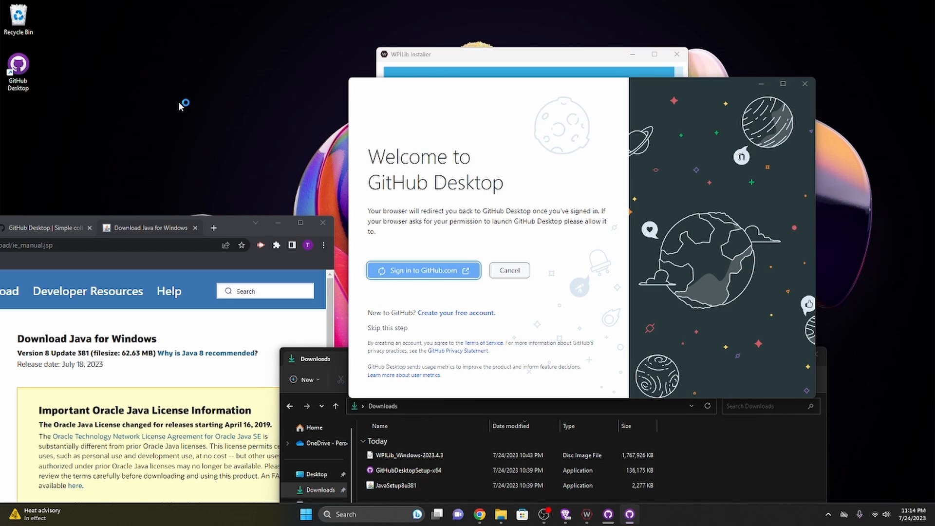
mouse_move(352, 234)
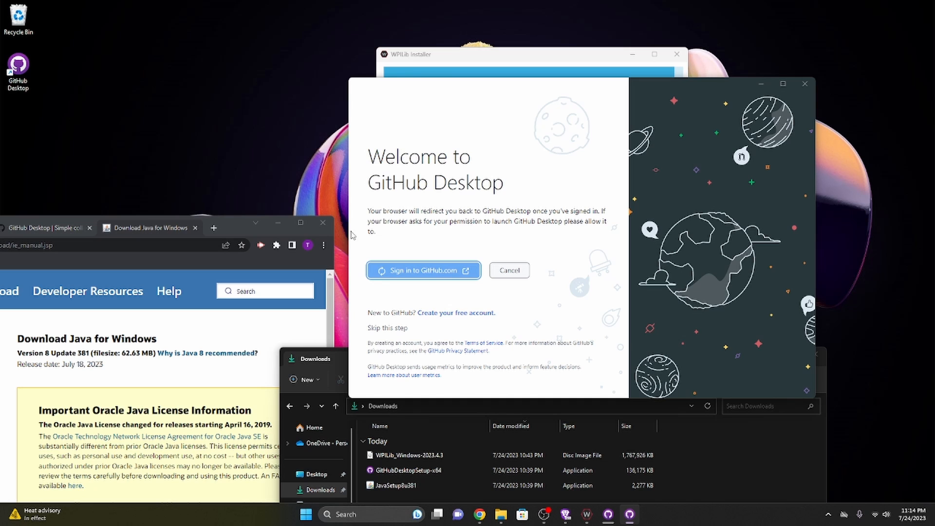
left_click(423, 270)
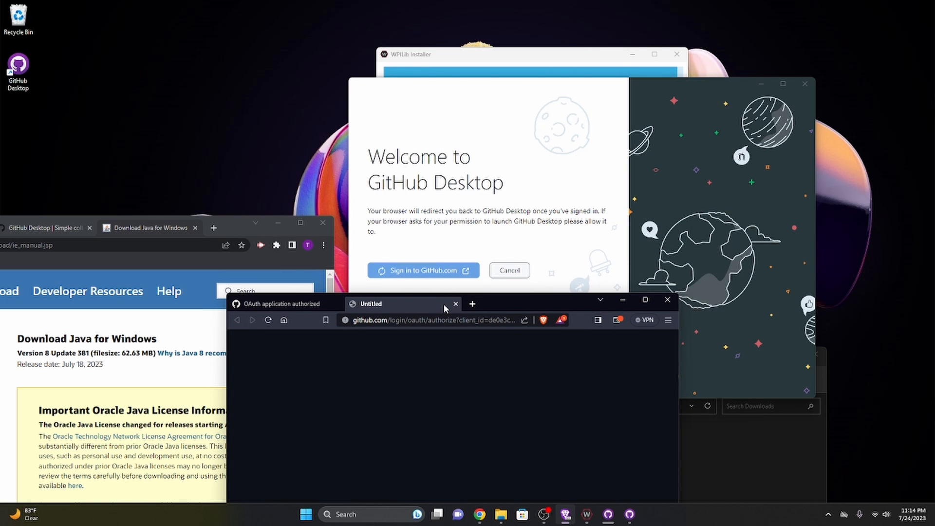
mouse_move(421, 92)
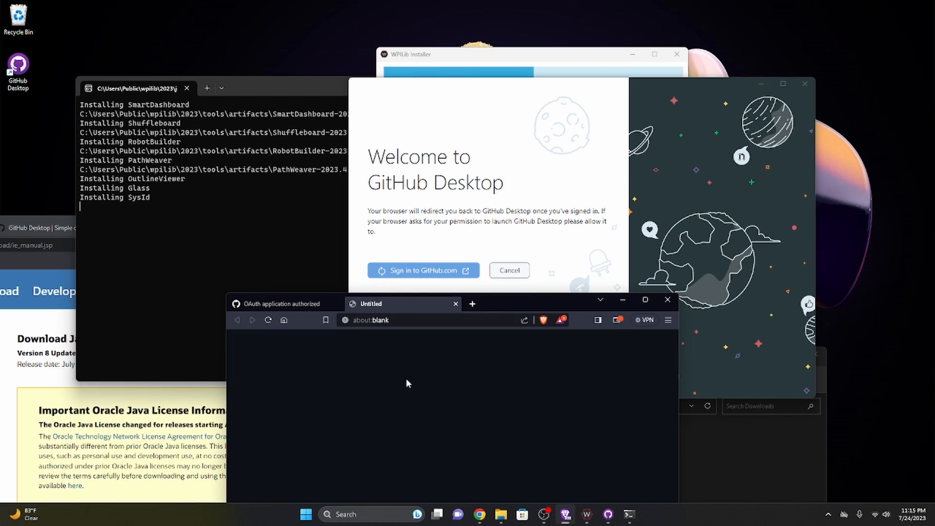
mouse_move(292, 430)
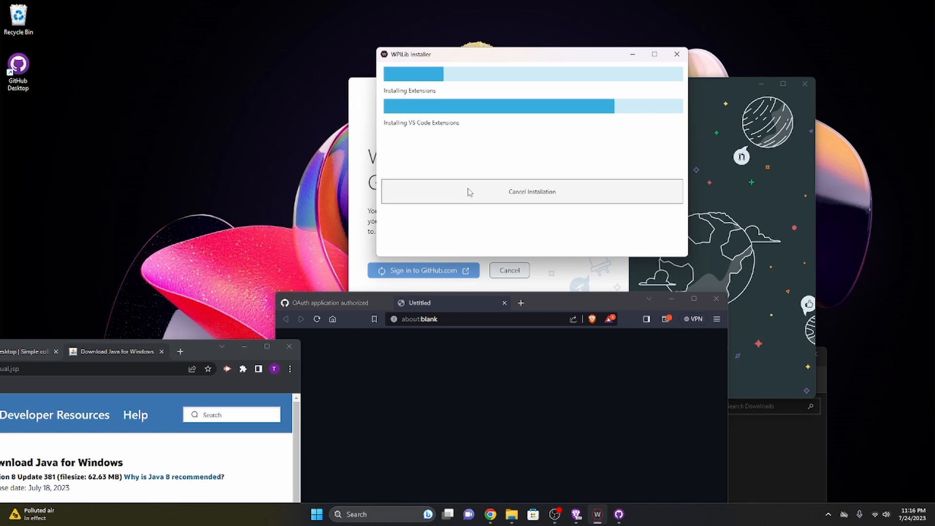
- Move the GitHub Desktop welcome window aside, then close it without signing in
left_click_drag(468, 54, 125, 117)
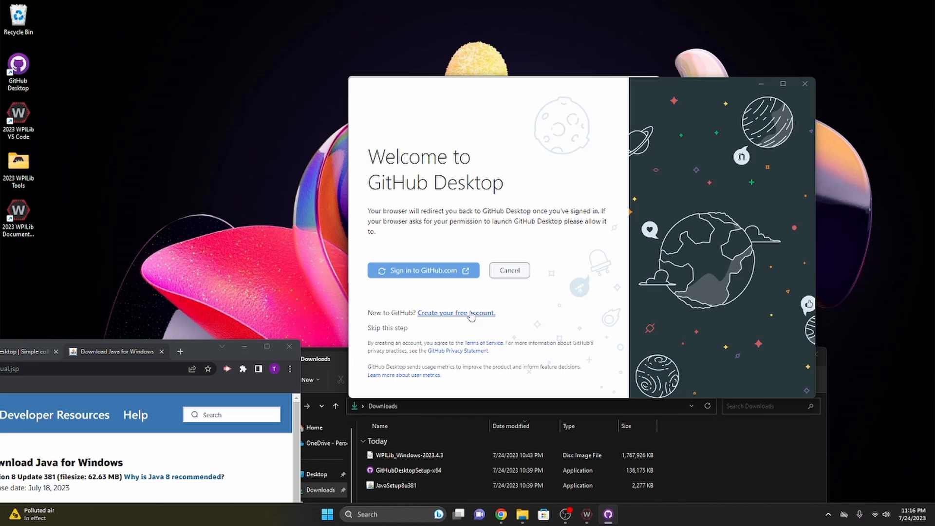
mouse_move(803, 83)
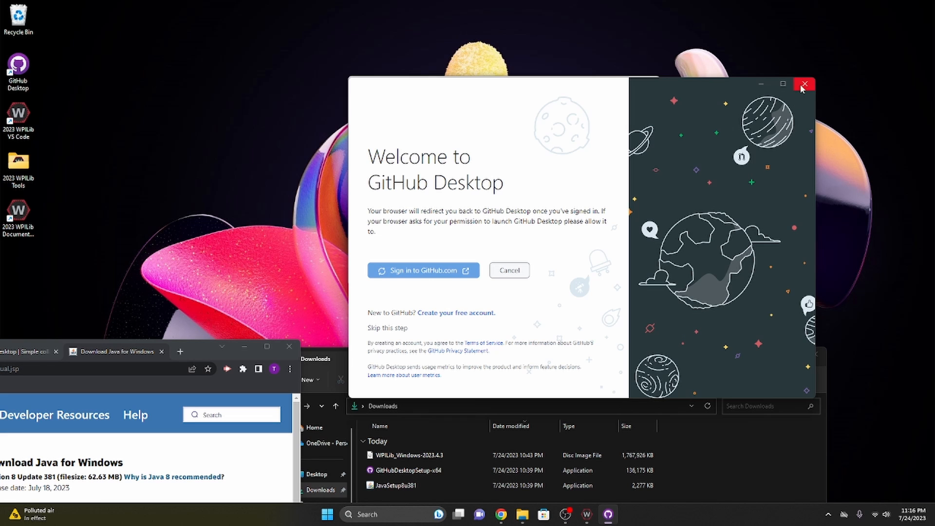
left_click(803, 84)
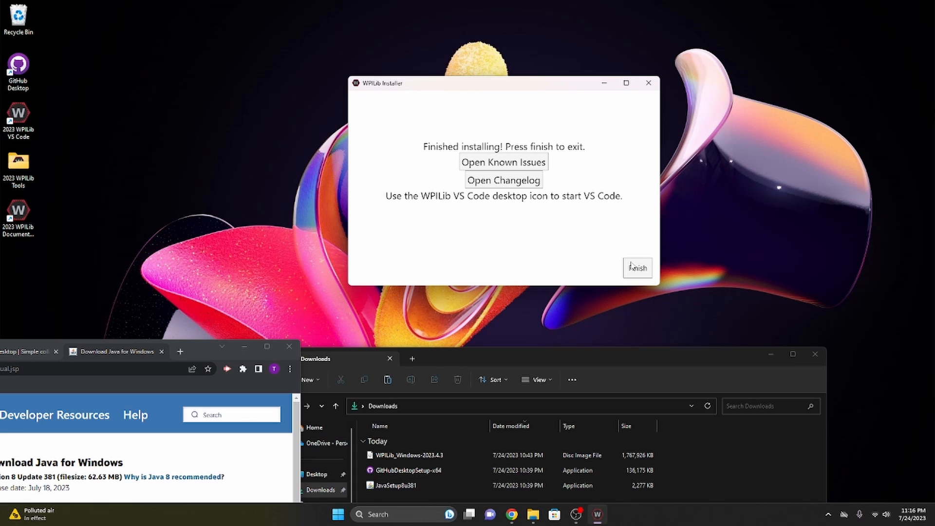
mouse_move(620, 277)
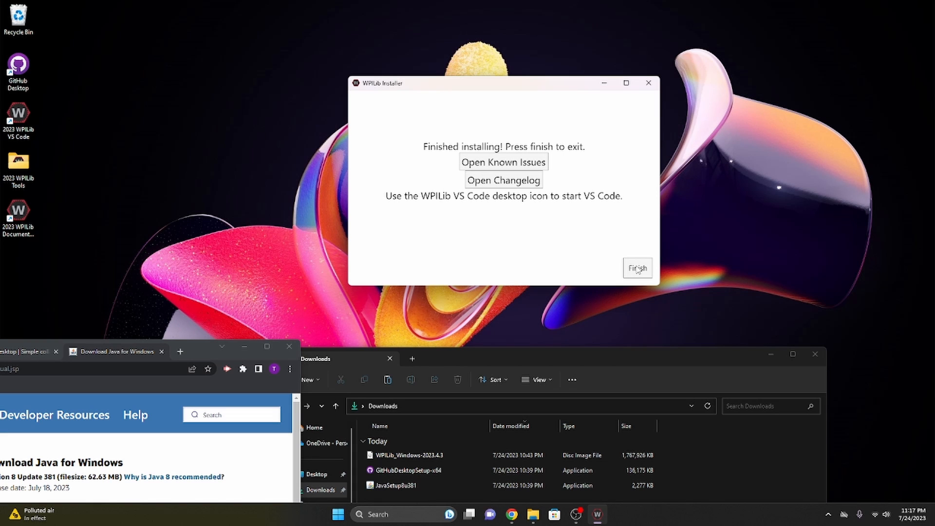
- Click Finish on WPILib Installer's Finished installing screen
left_click(637, 267)
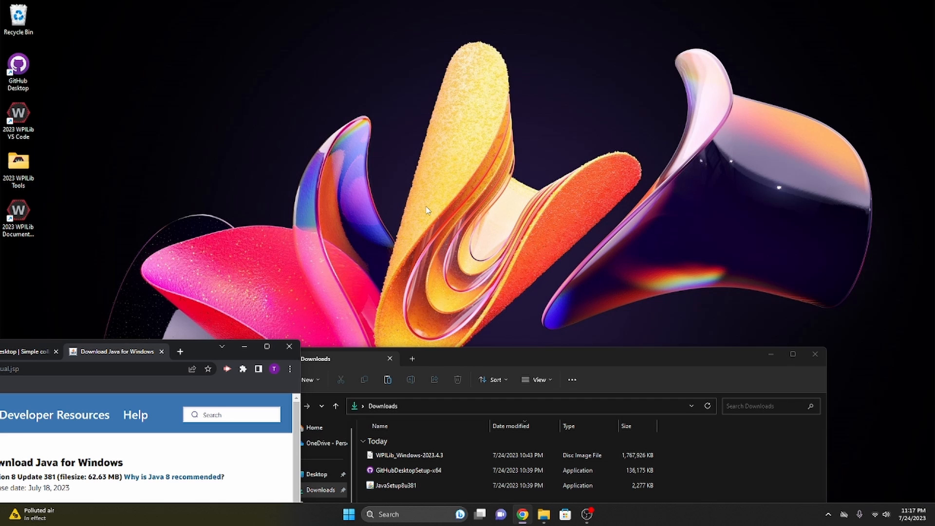
- Search Windows for 'wpi' and pick a WPILib result
type("wpi")
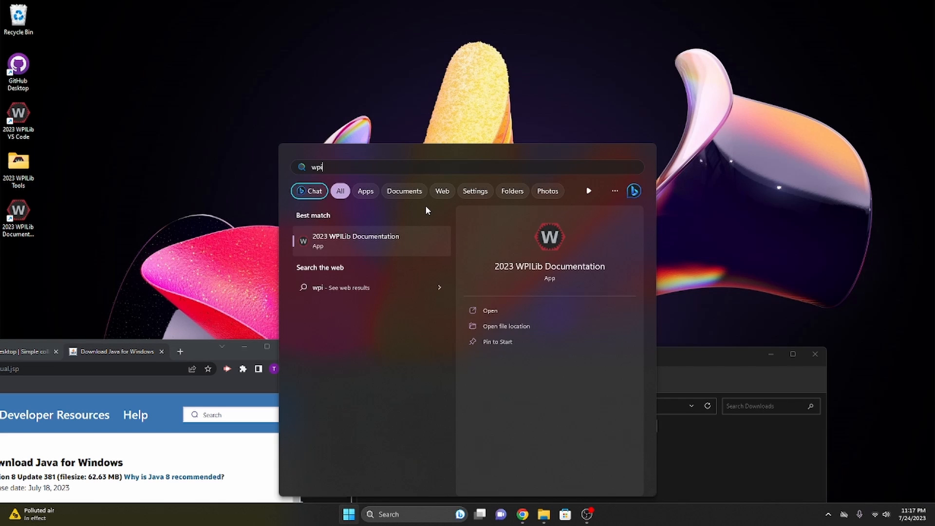
left_click(356, 240)
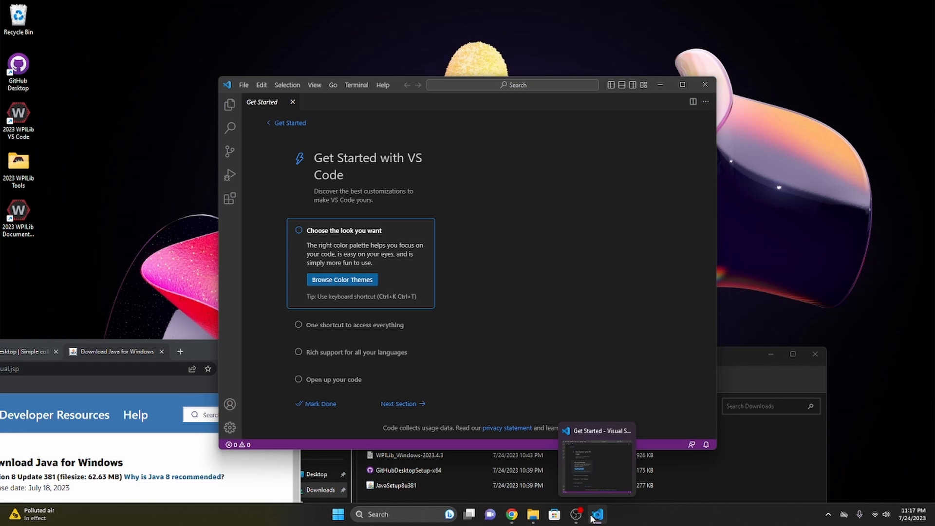
- Bring WPILib VS Code forward, show the Explorer view, then close the editor
left_click(342, 280)
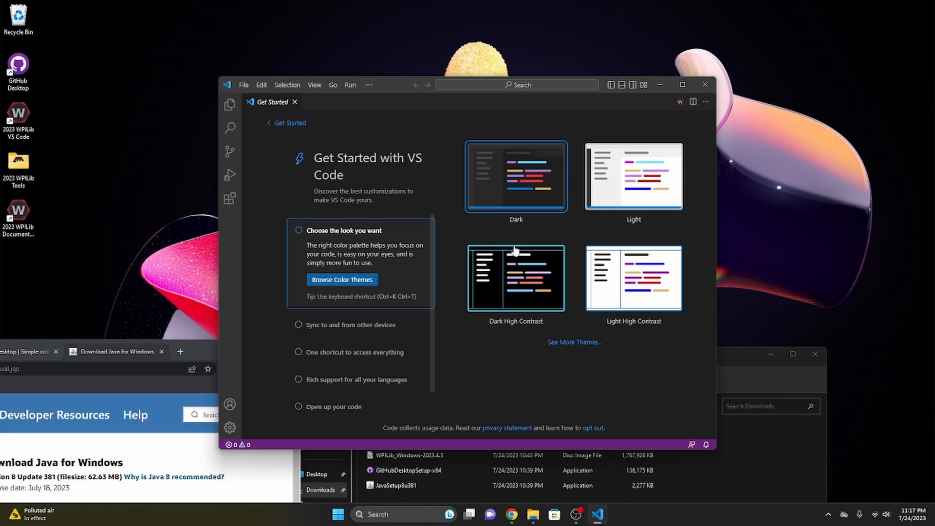
mouse_move(679, 102)
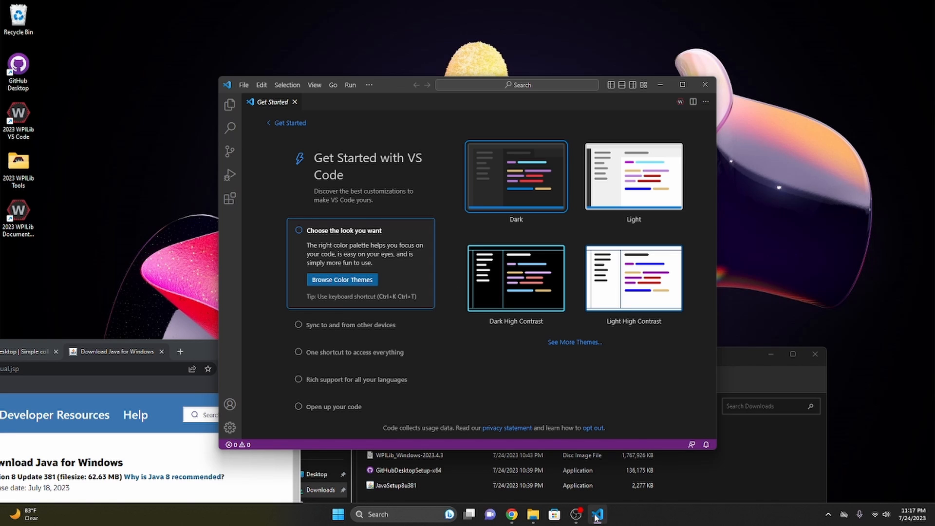
mouse_move(247, 144)
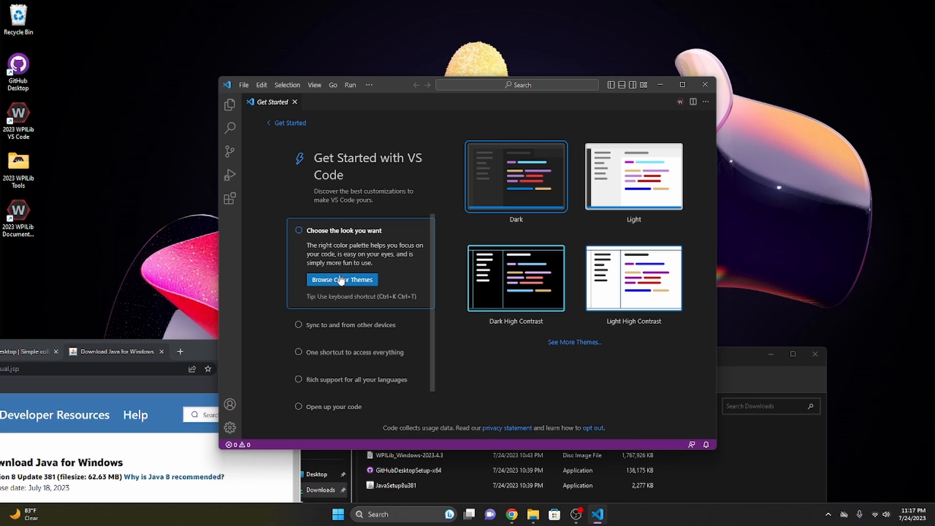
mouse_move(337, 281)
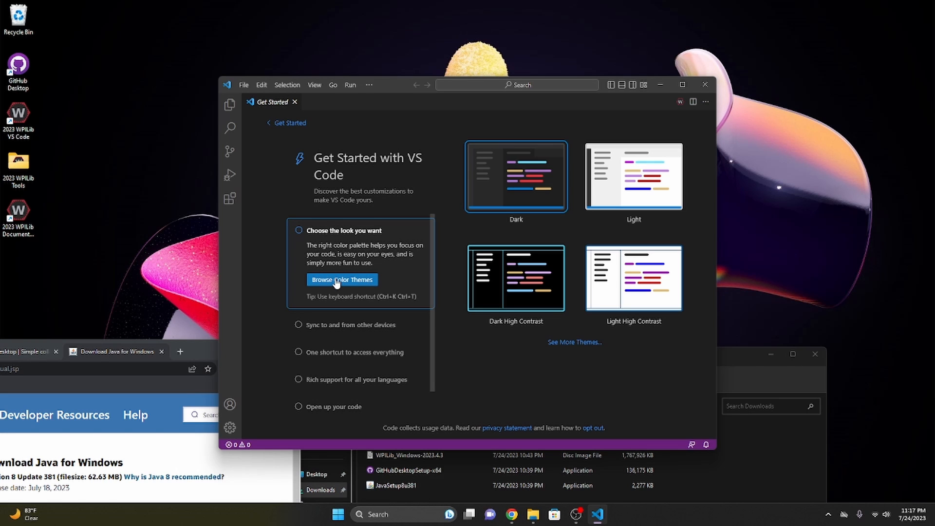
mouse_move(340, 237)
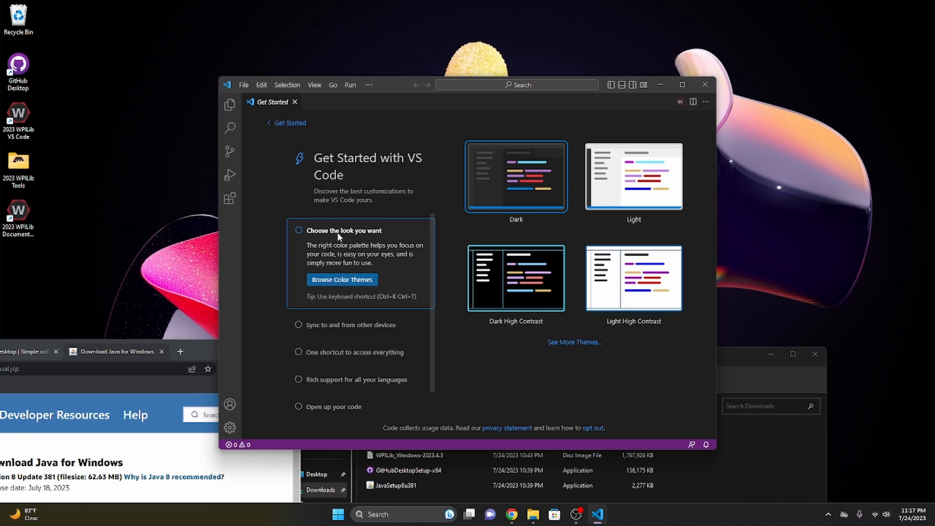
mouse_move(397, 273)
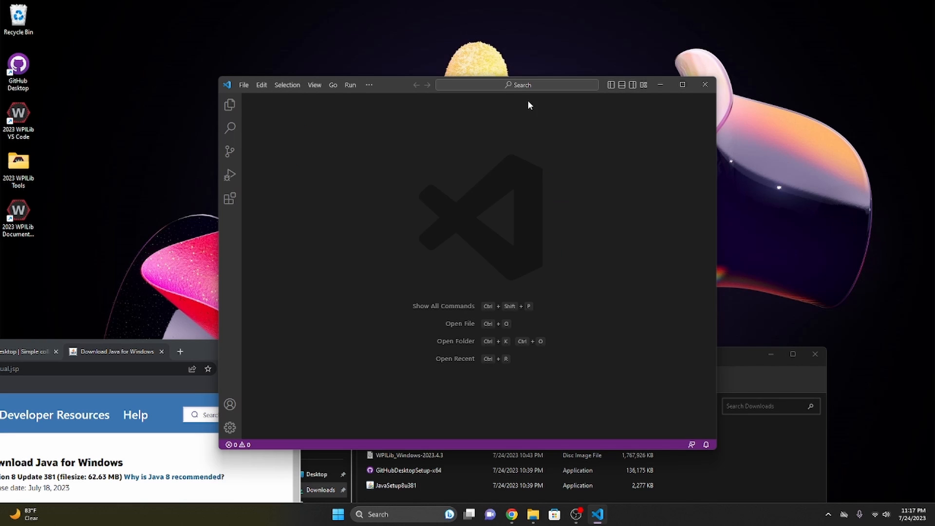
left_click(229, 105)
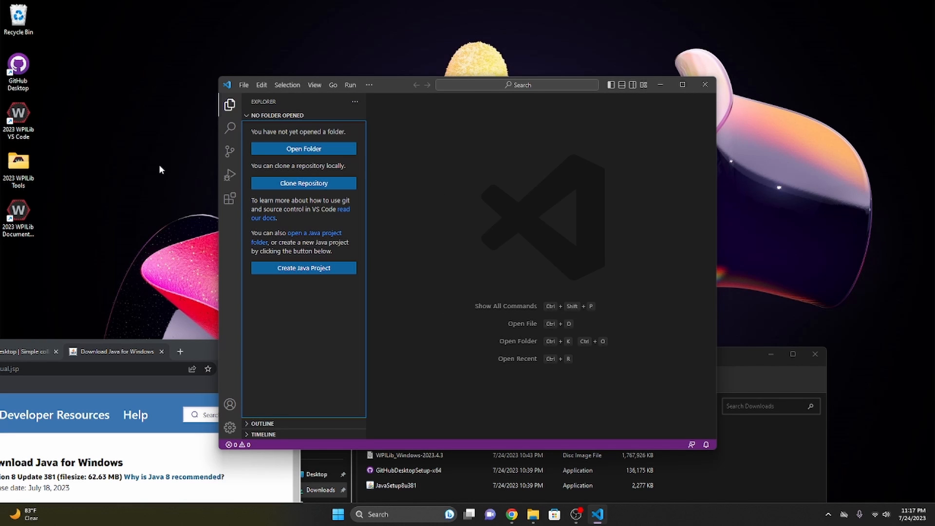
mouse_move(522, 133)
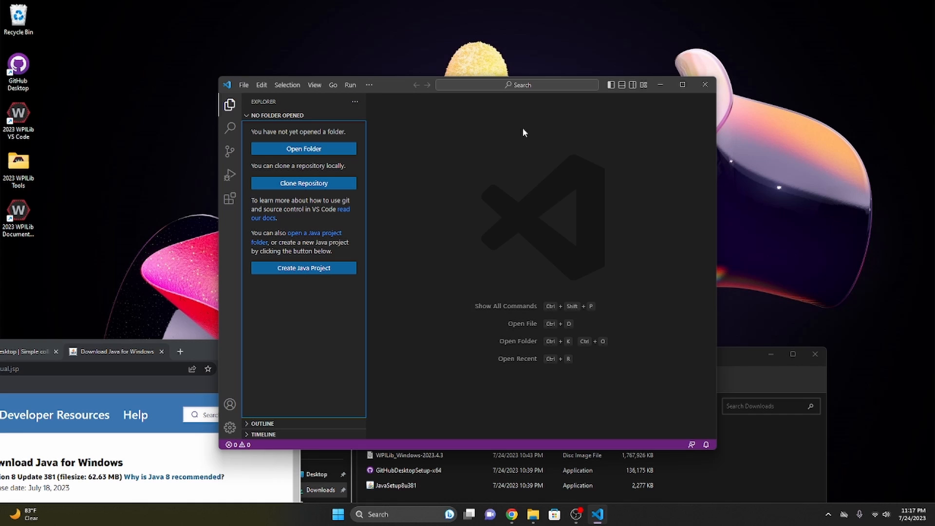
mouse_move(520, 210)
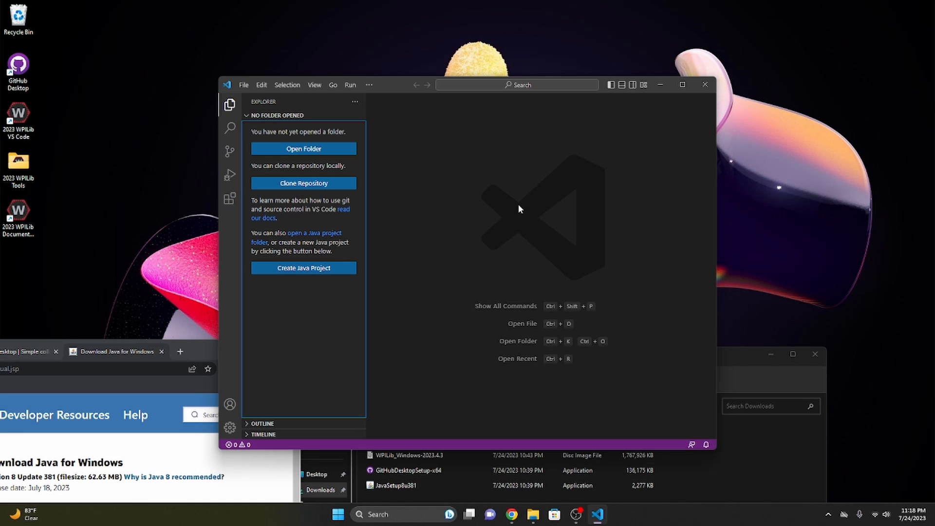
mouse_move(249, 239)
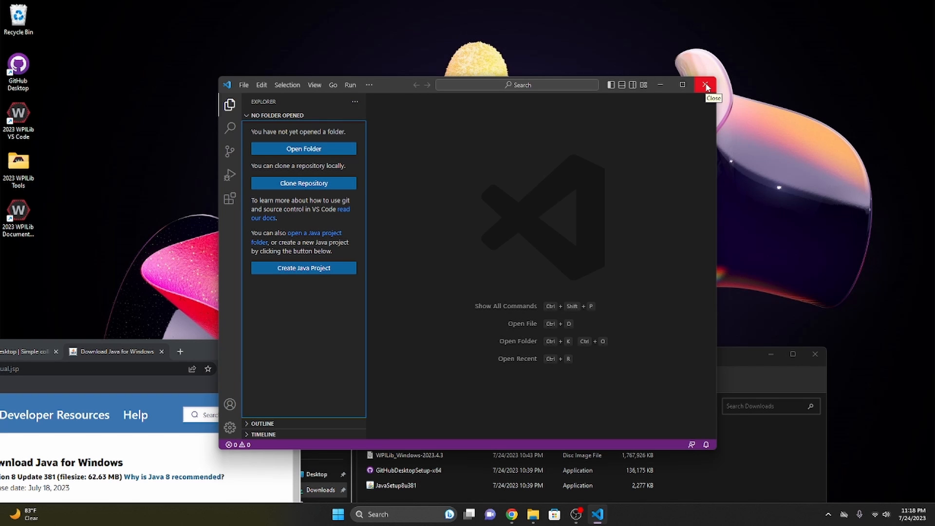
left_click(704, 85)
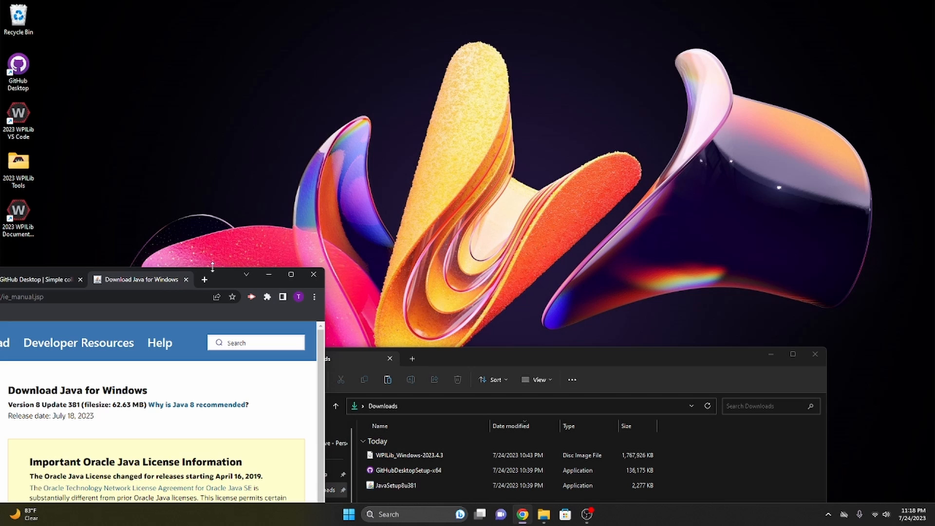
mouse_move(18, 70)
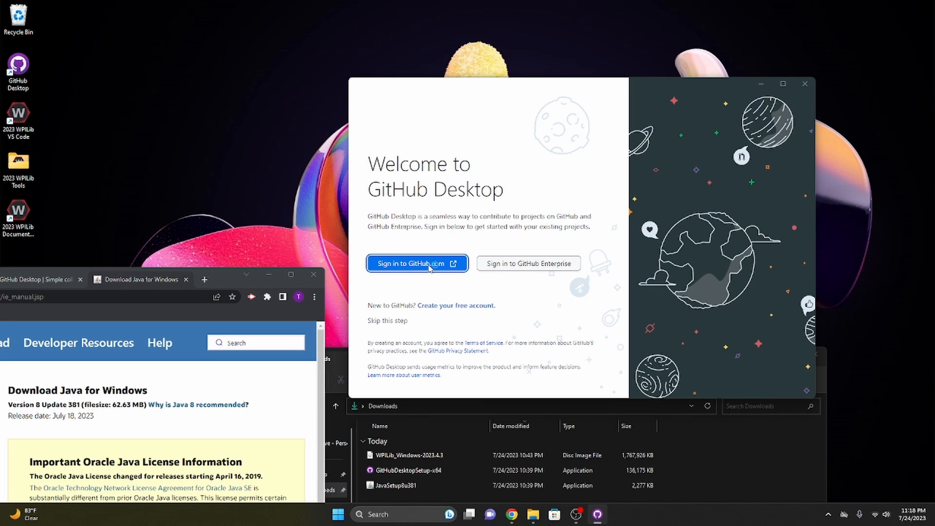
- Authorize GitHub Desktop with GitHub.com and keep the account's name and email for Git
left_click(417, 263)
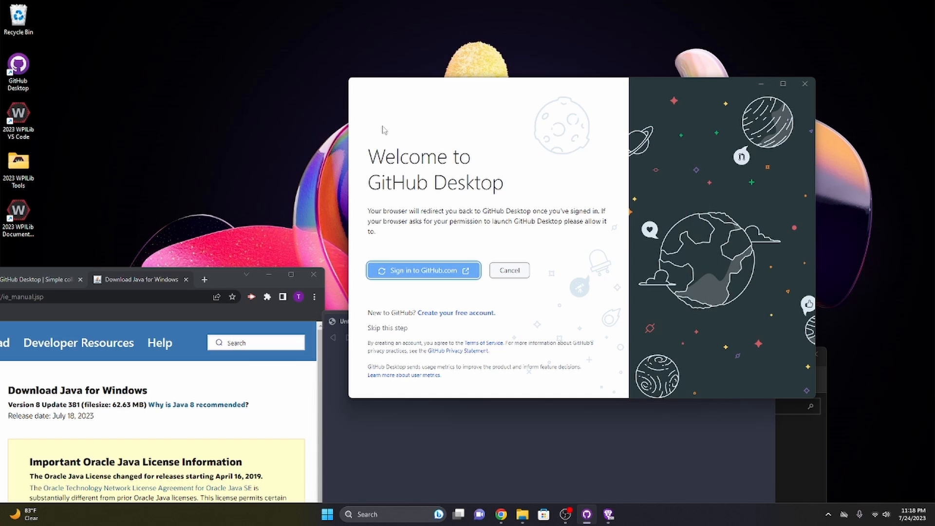
left_click(422, 270)
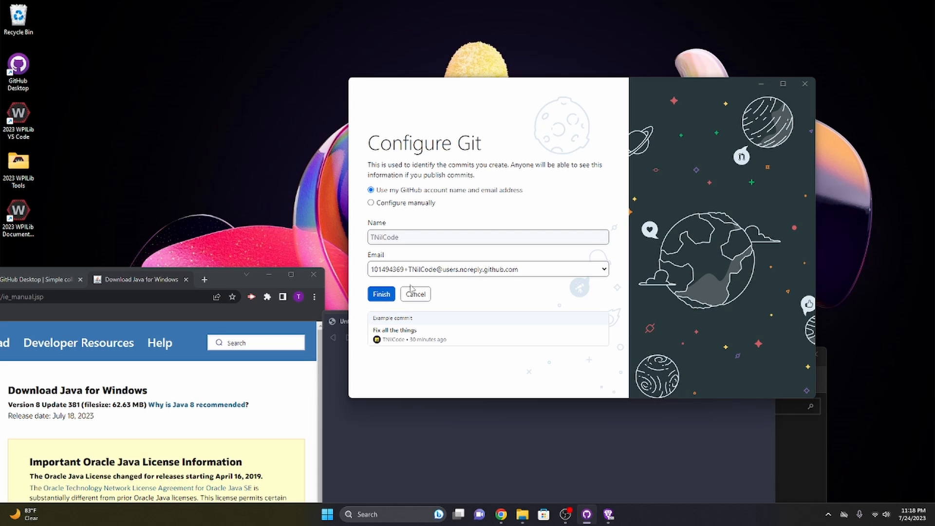
mouse_move(435, 301)
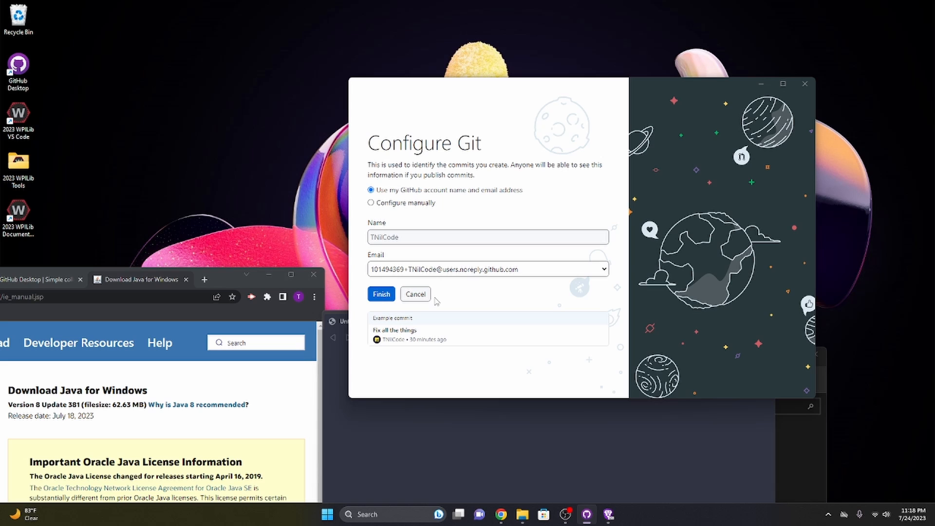
mouse_move(454, 283)
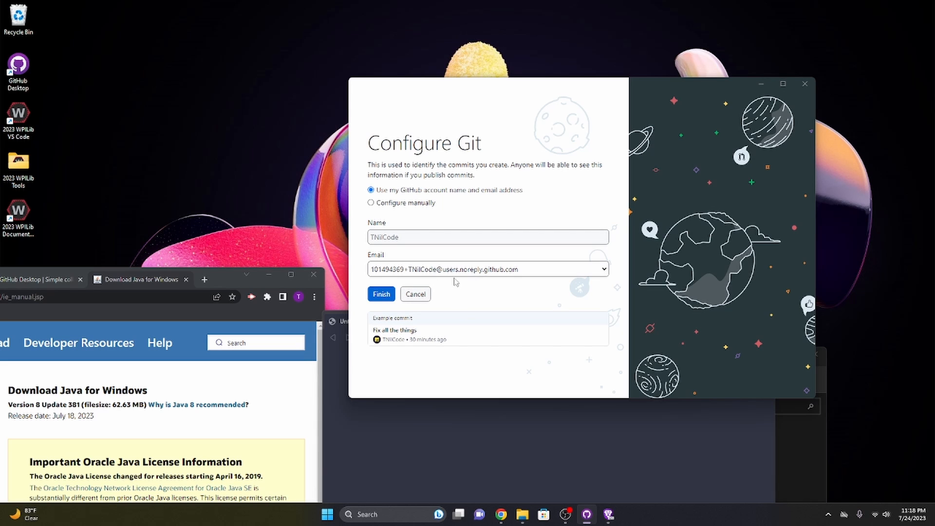
mouse_move(459, 286)
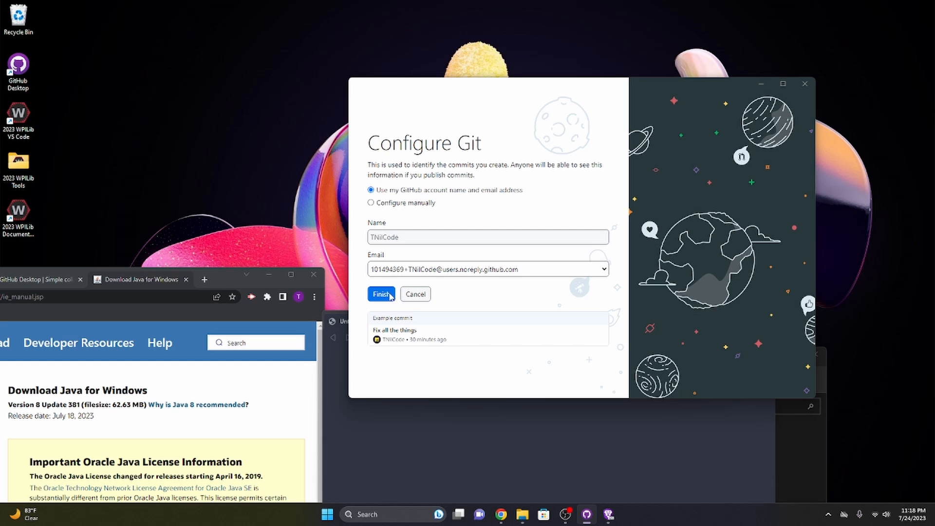
left_click(381, 294)
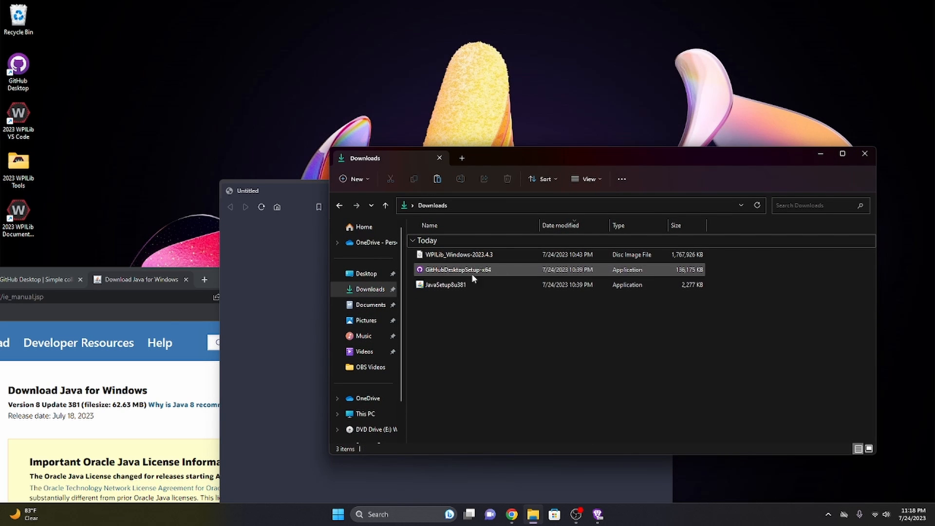
- Run JavaSetup8u381 from Downloads so Java Setup starts installing Java
left_click(444, 284)
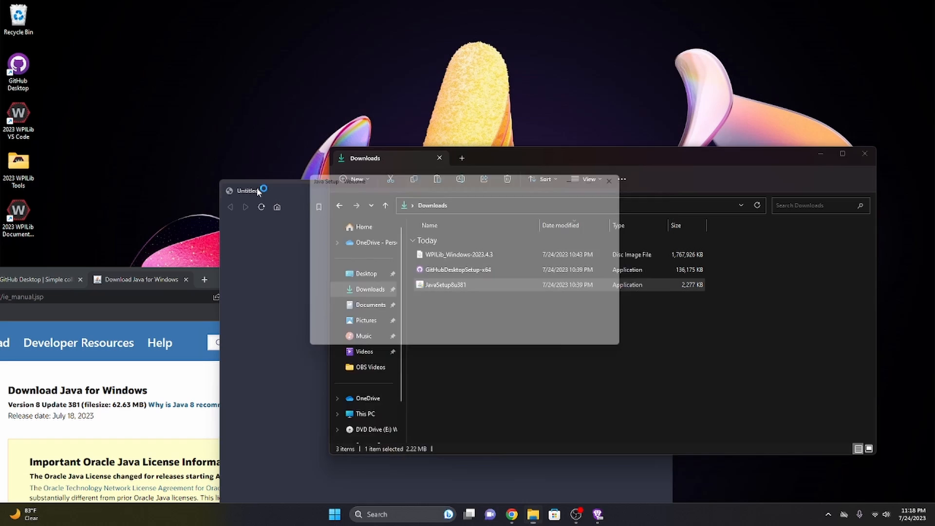
double_click(445, 284)
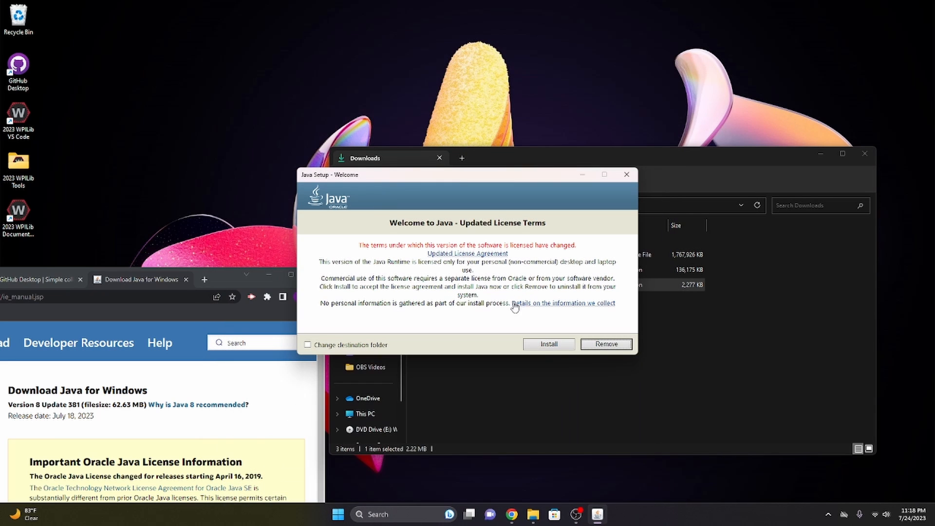
mouse_move(382, 347)
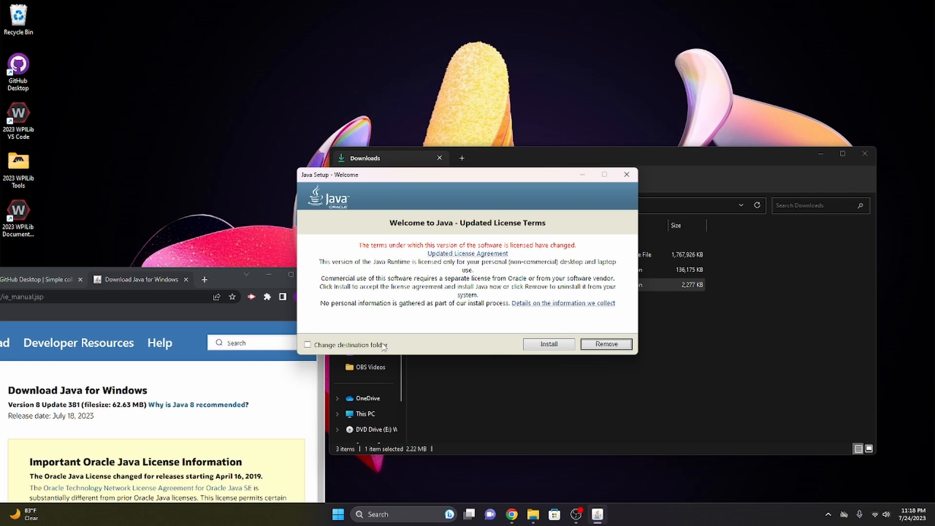
mouse_move(443, 252)
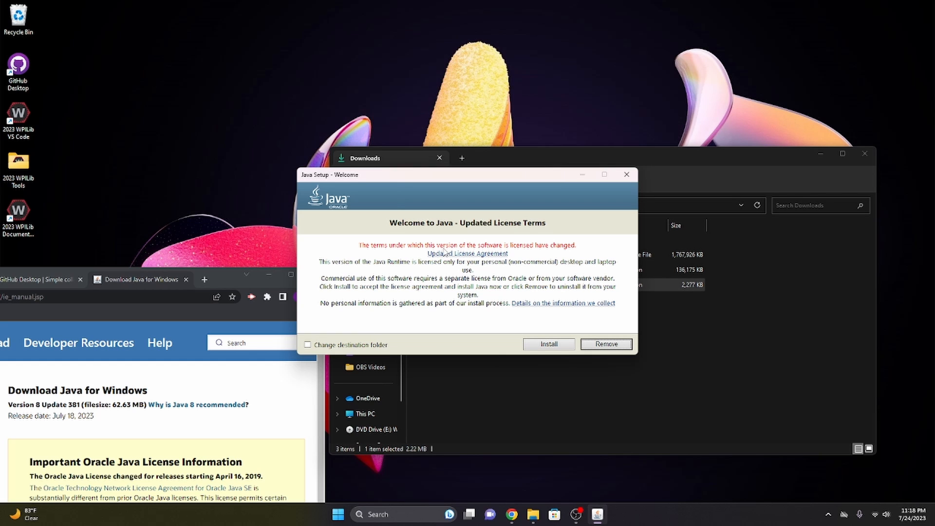
mouse_move(513, 300)
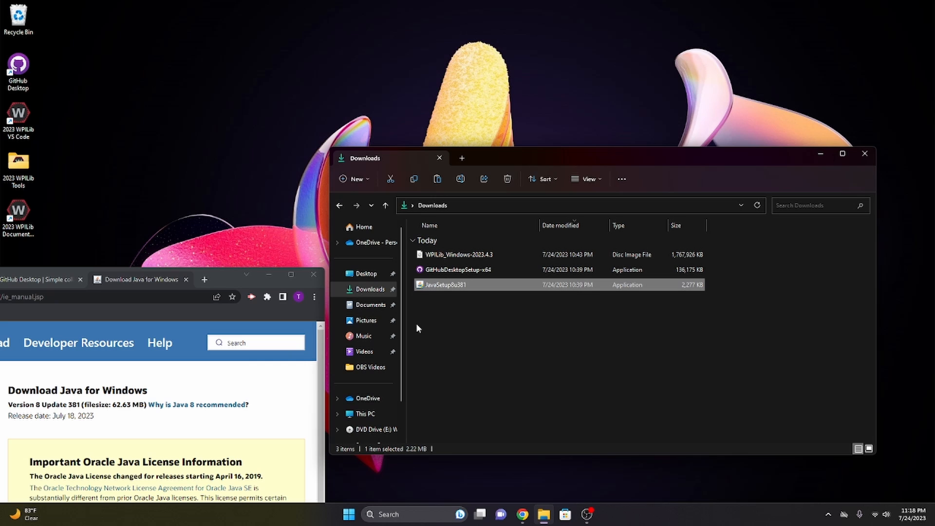
mouse_move(393, 265)
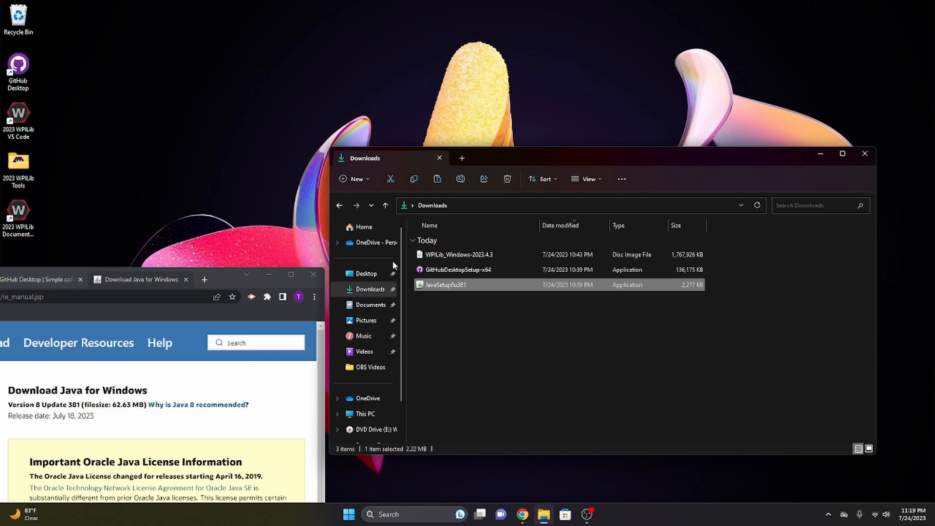
mouse_move(394, 393)
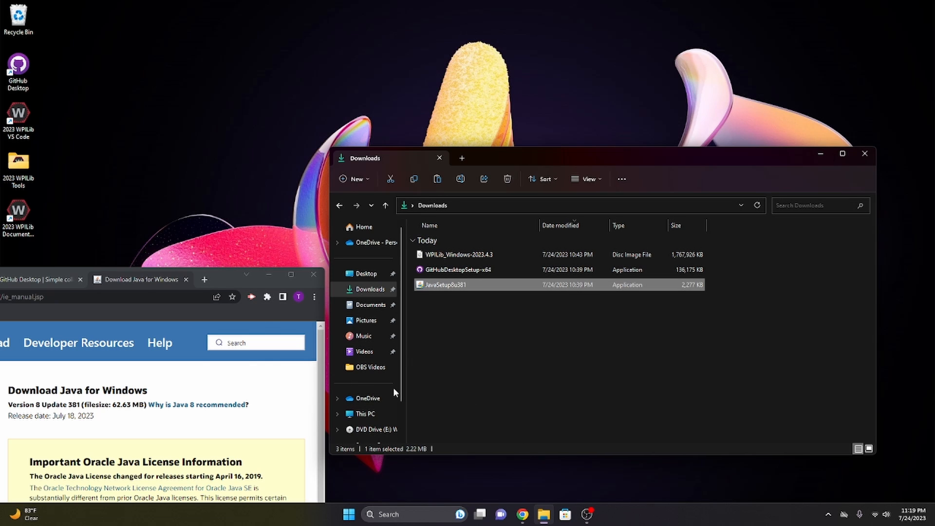
double_click(444, 285)
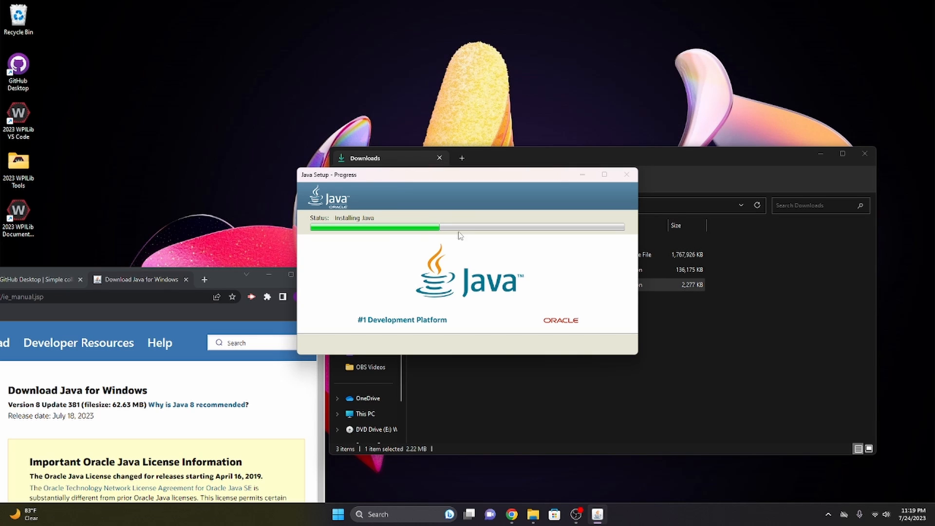
mouse_move(447, 233)
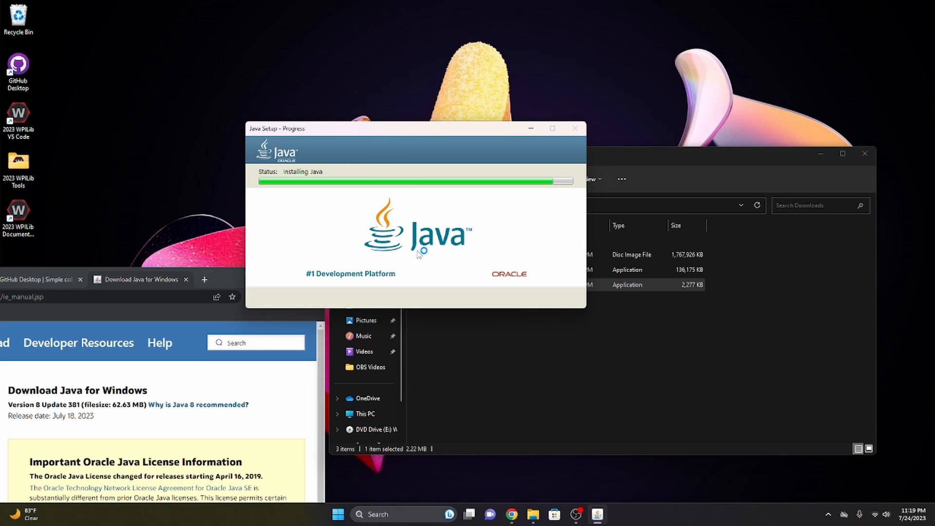
- Move the Java Setup window aside, then close it after the successful install
left_click_drag(415, 128, 382, 236)
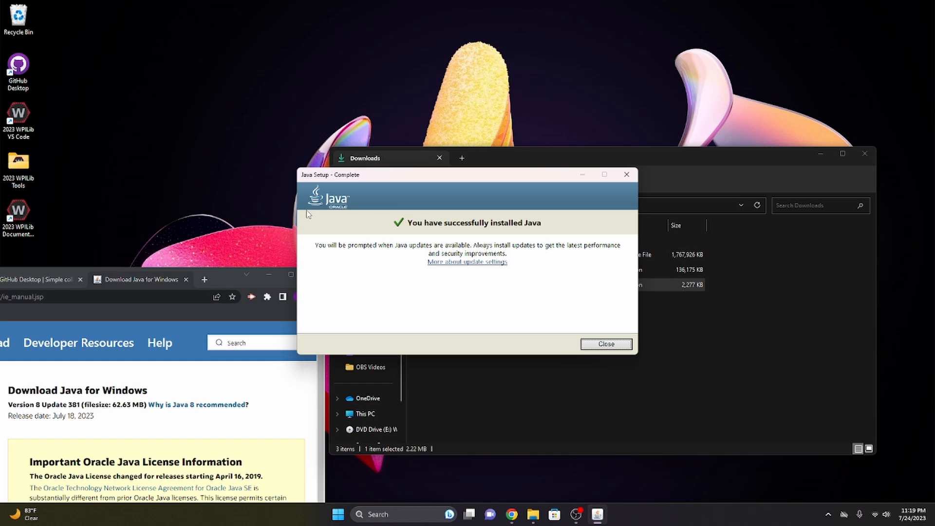
mouse_move(374, 204)
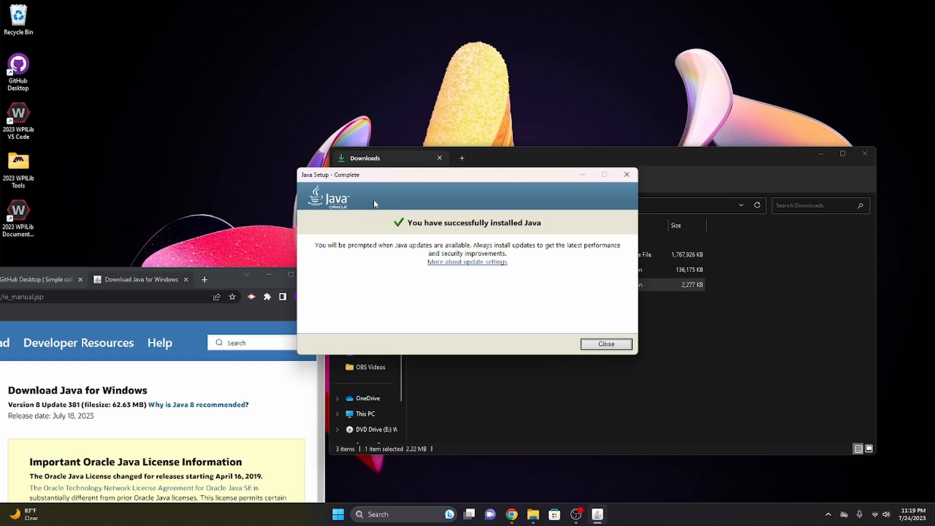
mouse_move(343, 204)
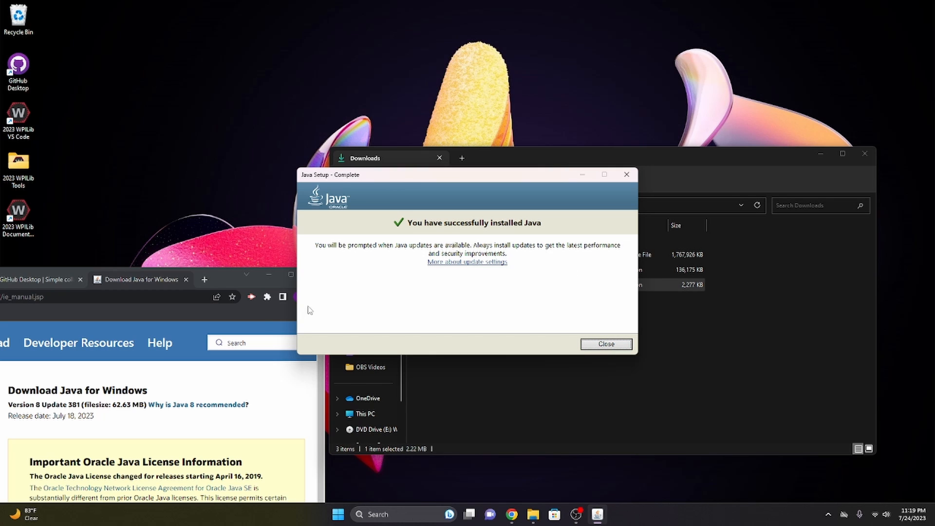
mouse_move(523, 283)
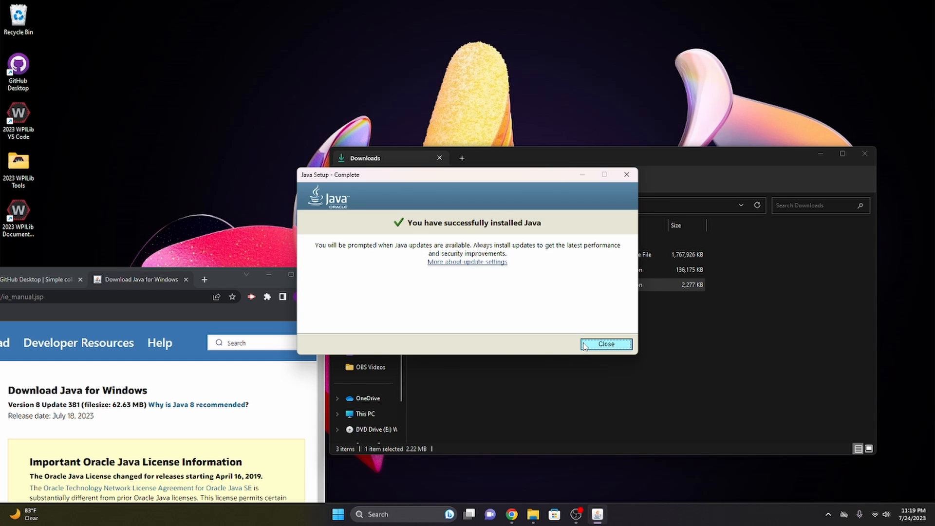
left_click(605, 344)
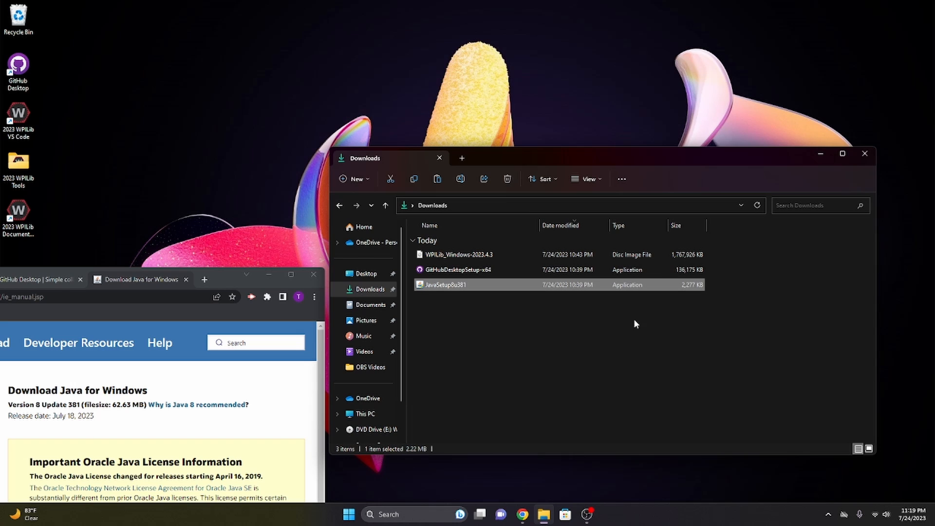
mouse_move(541, 325)
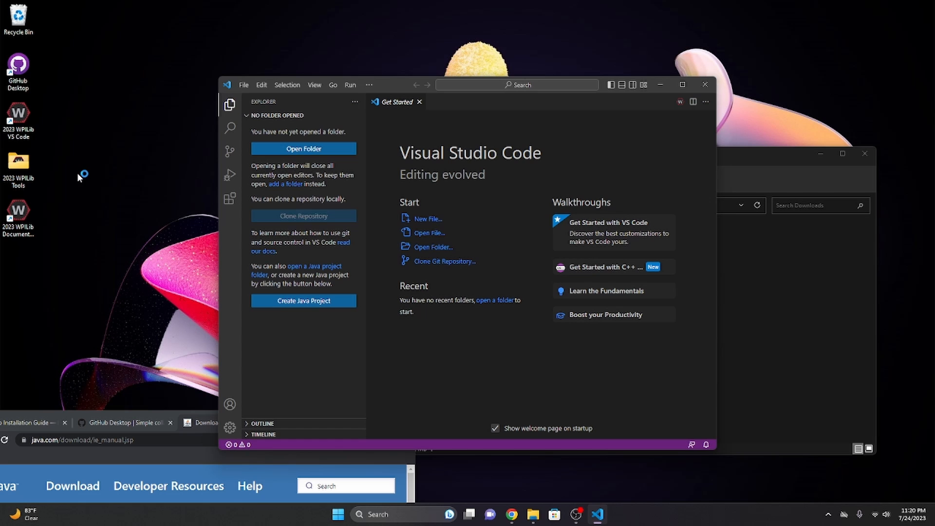
- Maximize the 2023 WPILib VS Code window on its Get Started page
left_click(682, 85)
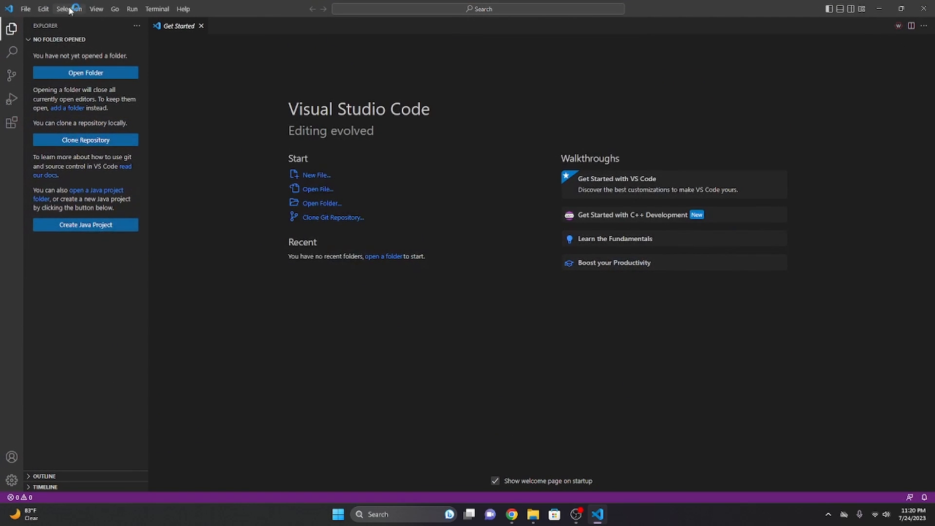
- Close the Get Started tab and run WPILib: Create a new project via the command palette
left_click(201, 25)
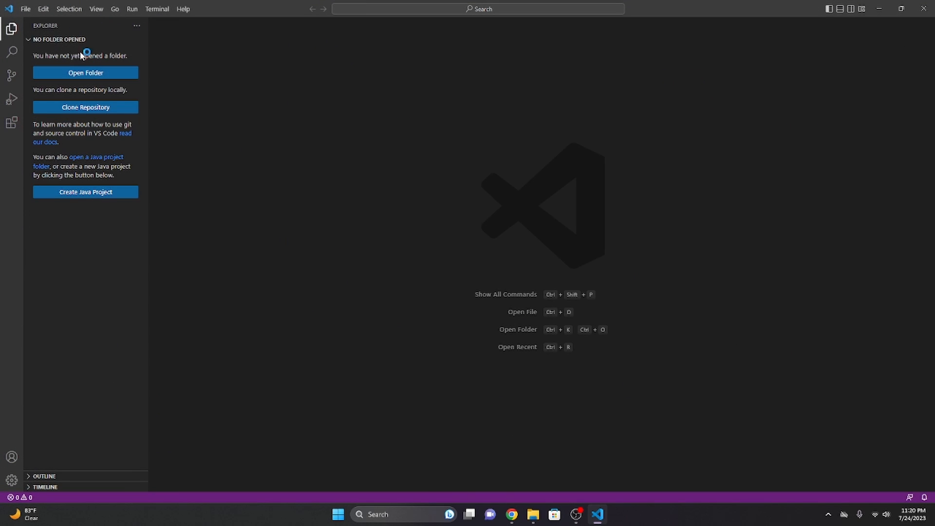
mouse_move(4, 229)
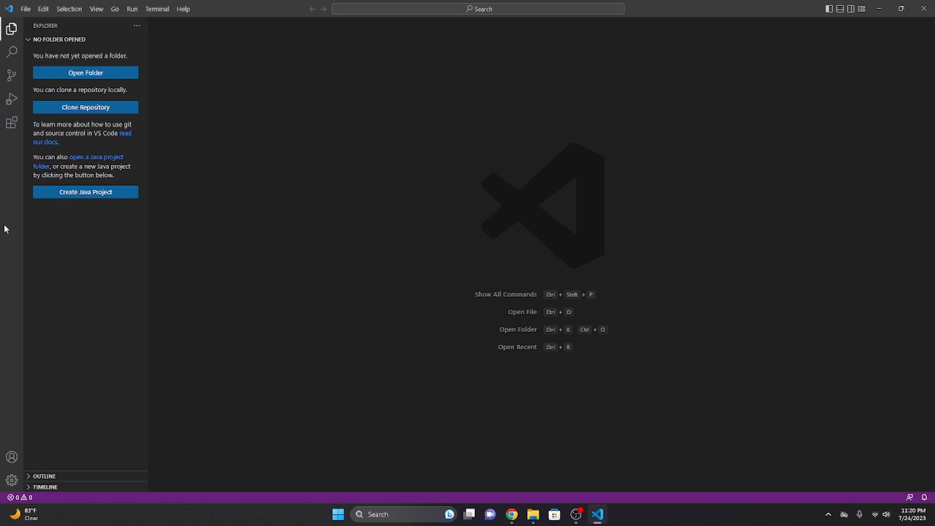
mouse_move(867, 357)
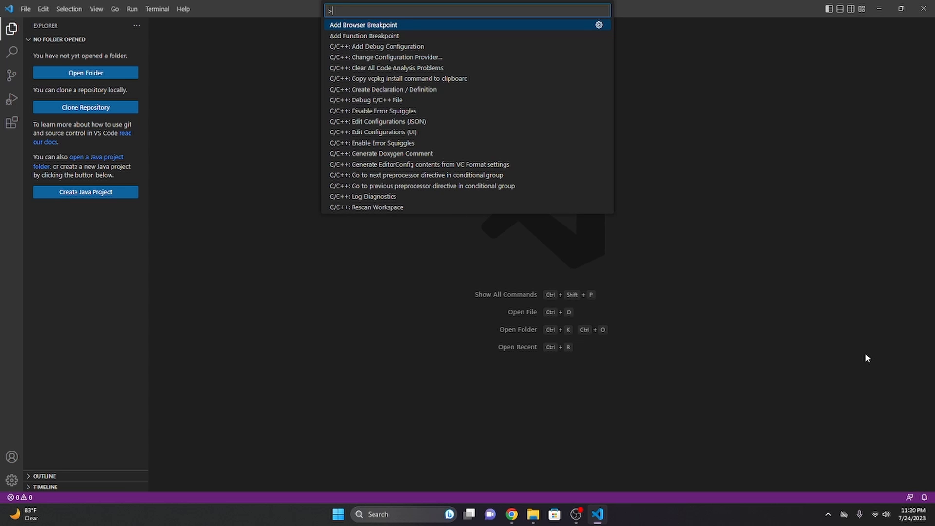
type("cre")
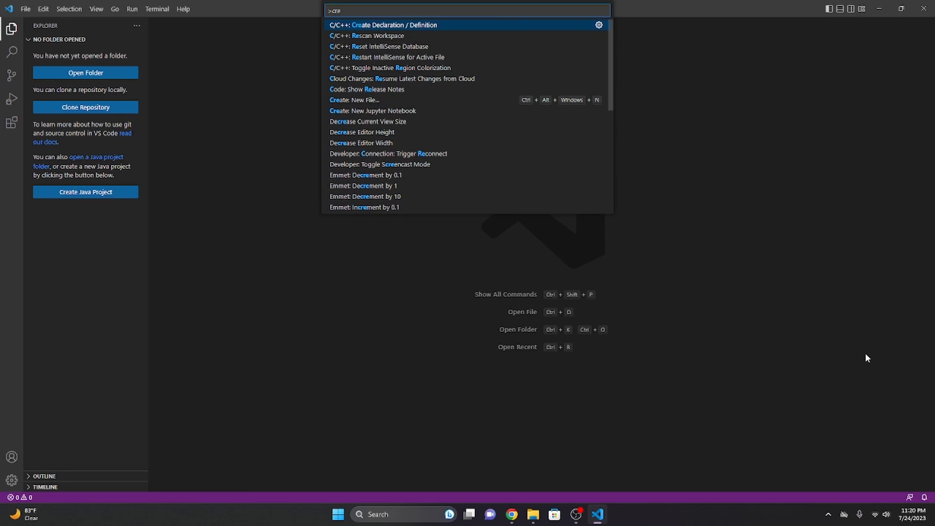
key("Escape")
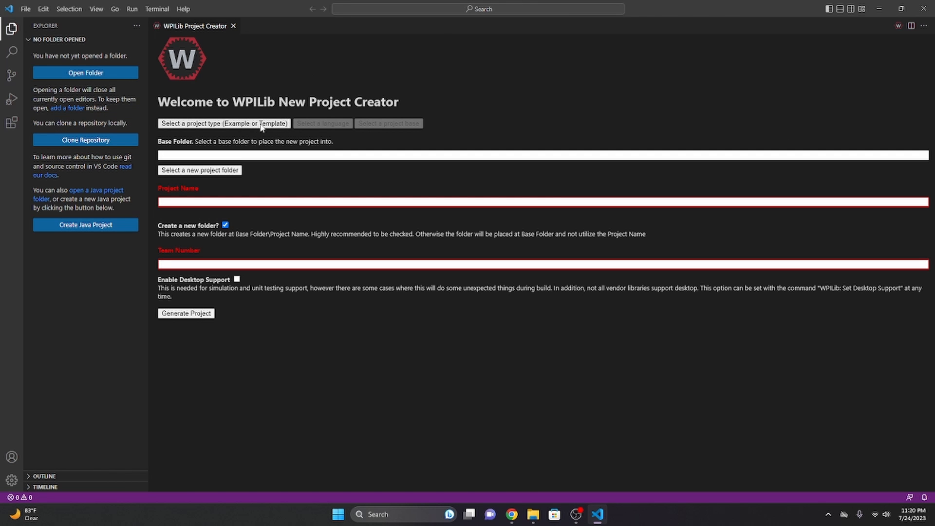
- Choose a Template project type with java language and Command Robot base
left_click(223, 123)
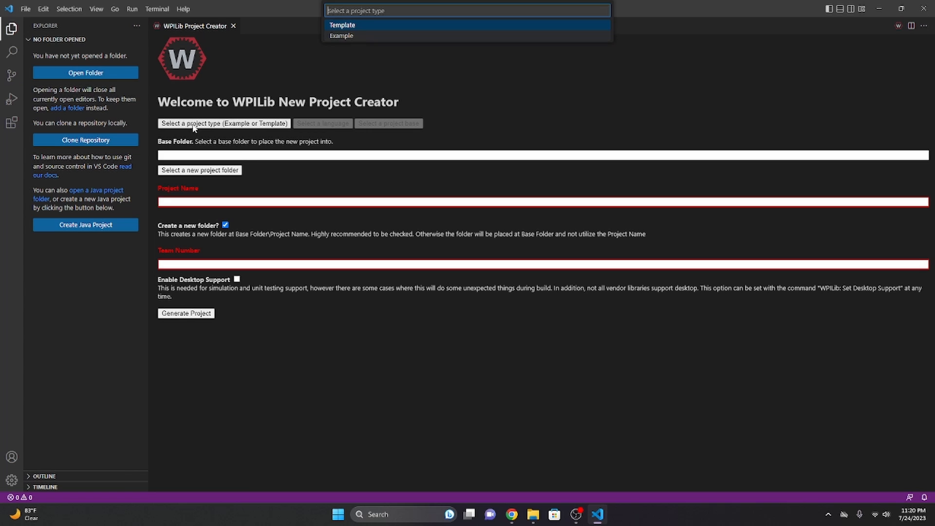
left_click(342, 25)
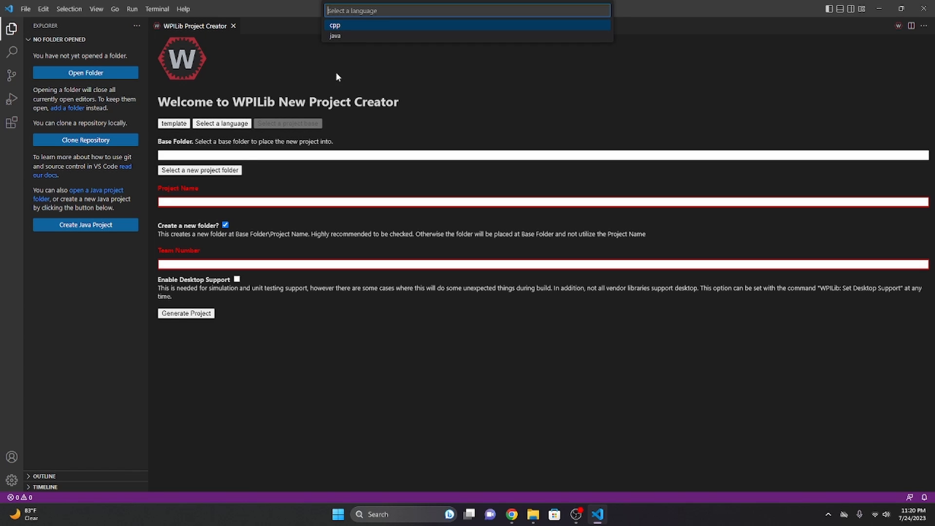
left_click(335, 35)
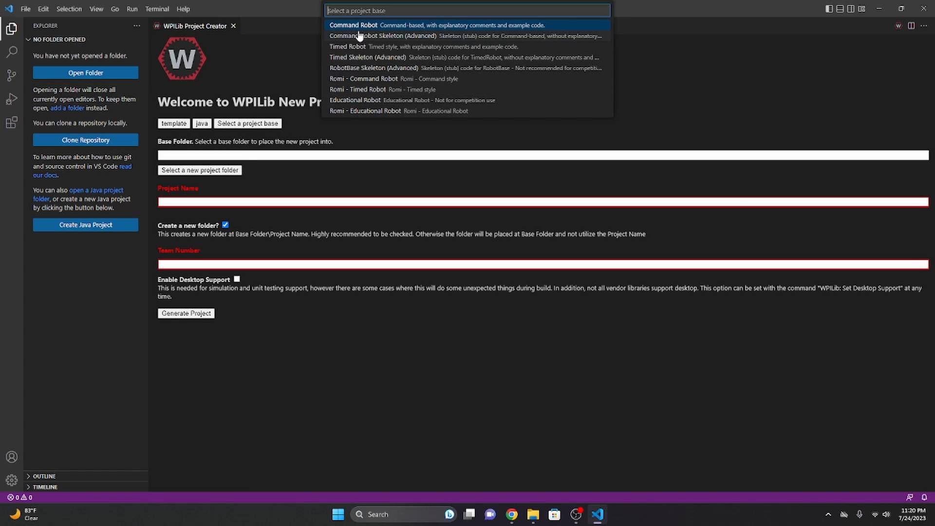
mouse_move(355, 47)
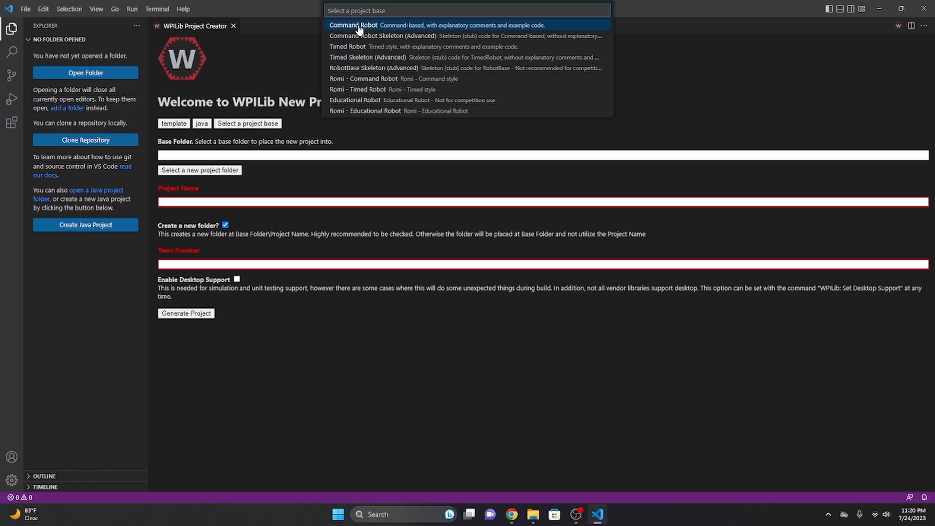
left_click(352, 25)
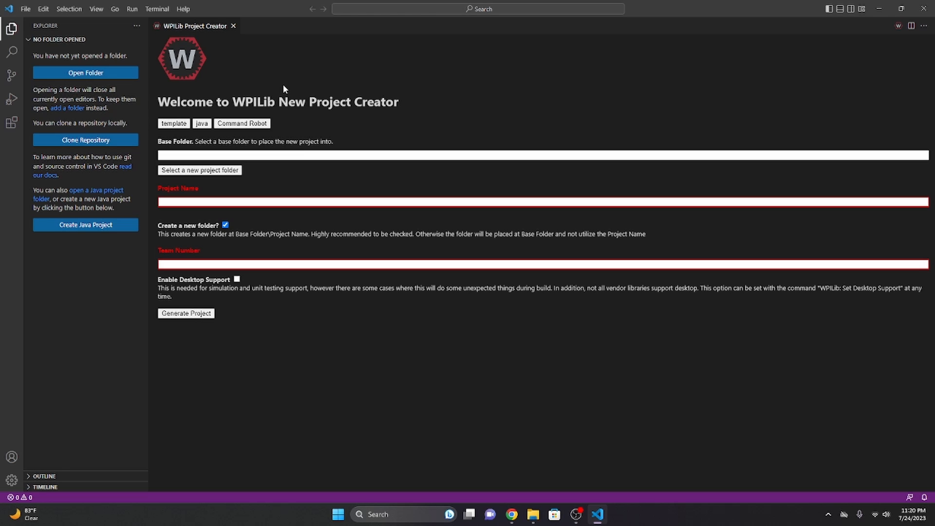
left_click(417, 155)
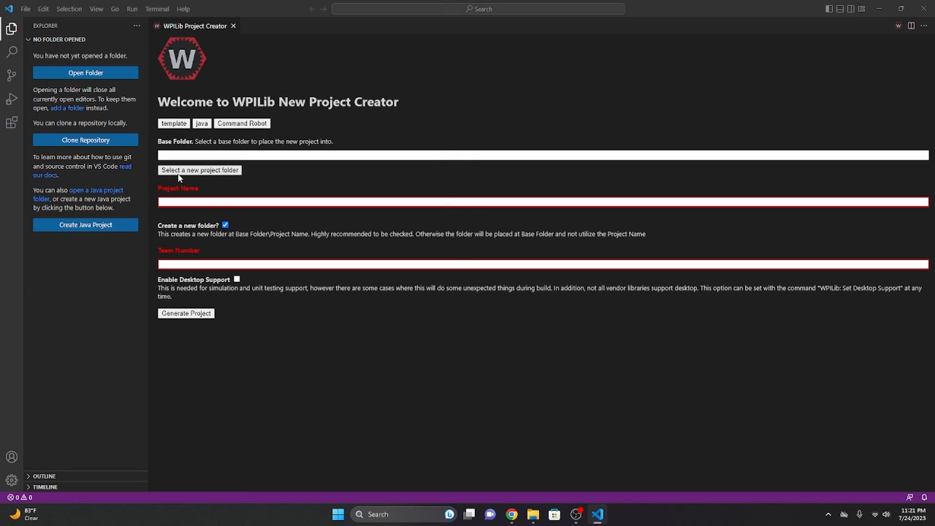
- Generate project 'my-test' in the Desktop folder with team number 5411
left_click(199, 169)
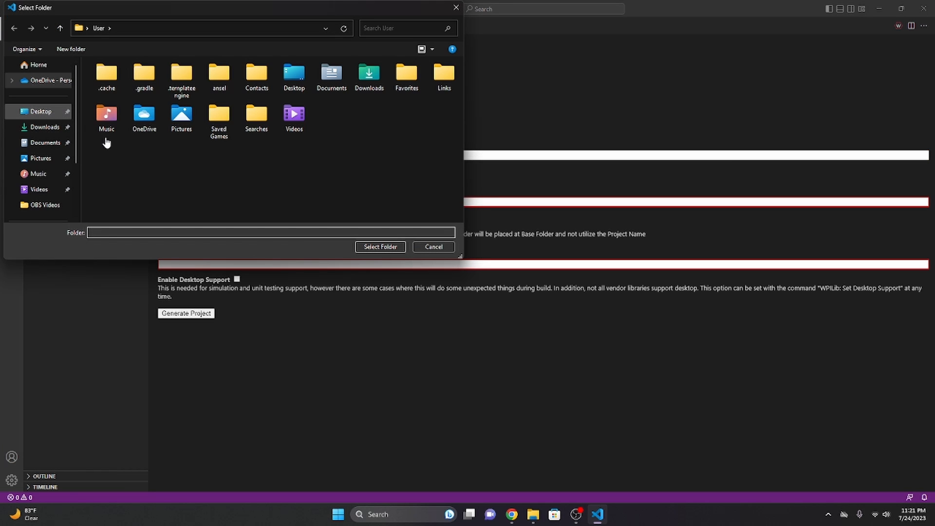
left_click(433, 247)
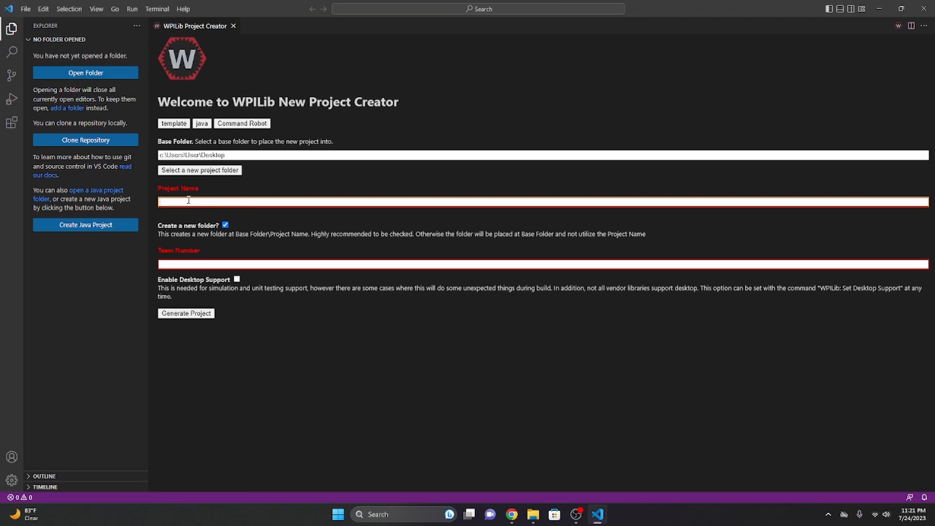
mouse_move(218, 200)
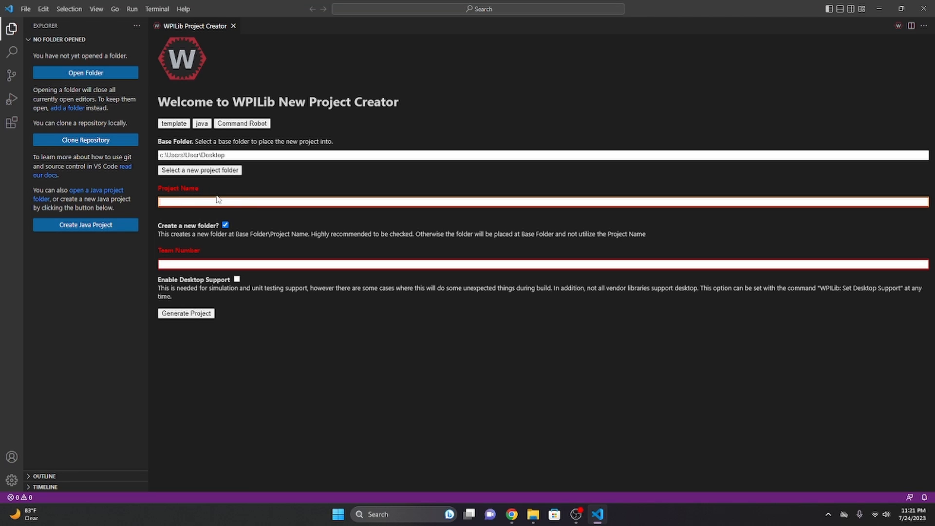
type("my-test")
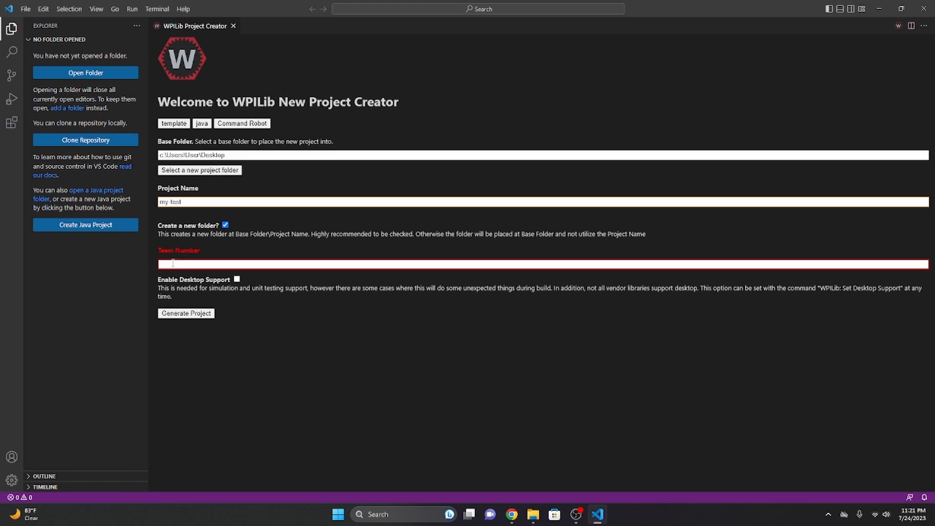
type("5411")
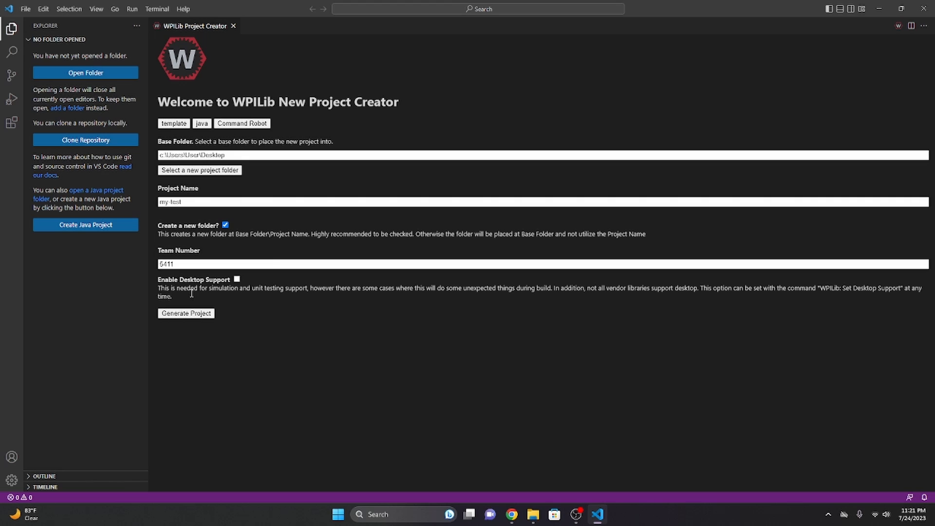
mouse_move(180, 297)
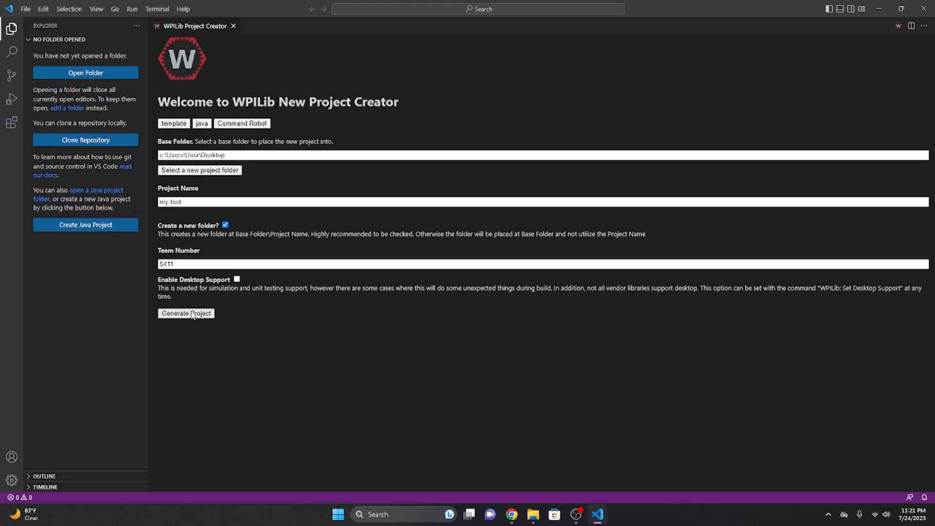
left_click(185, 313)
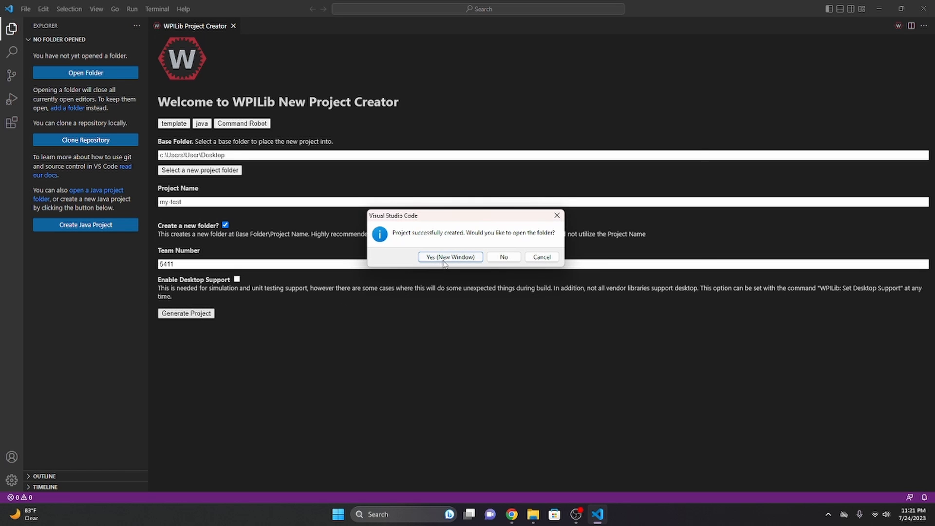
- Open my-test in a new window and trust its authors plus all Desktop files
left_click(450, 256)
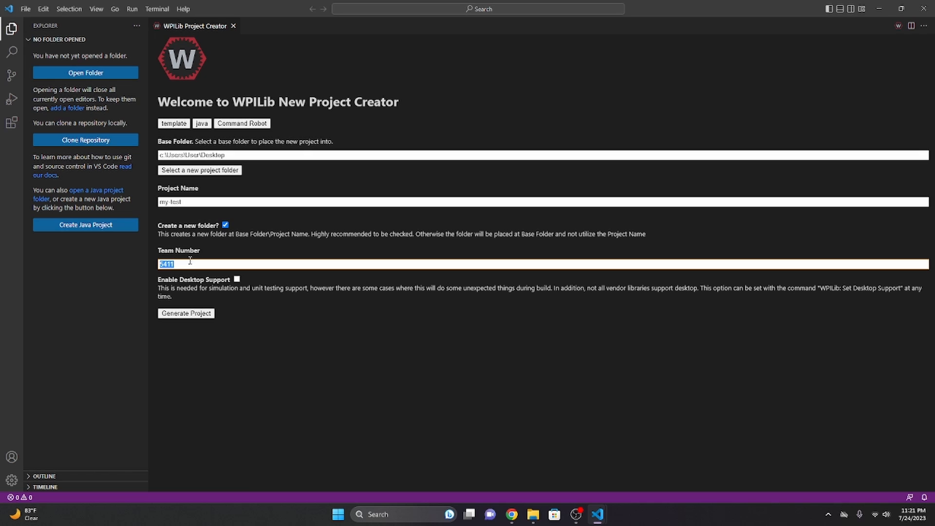
left_click(186, 313)
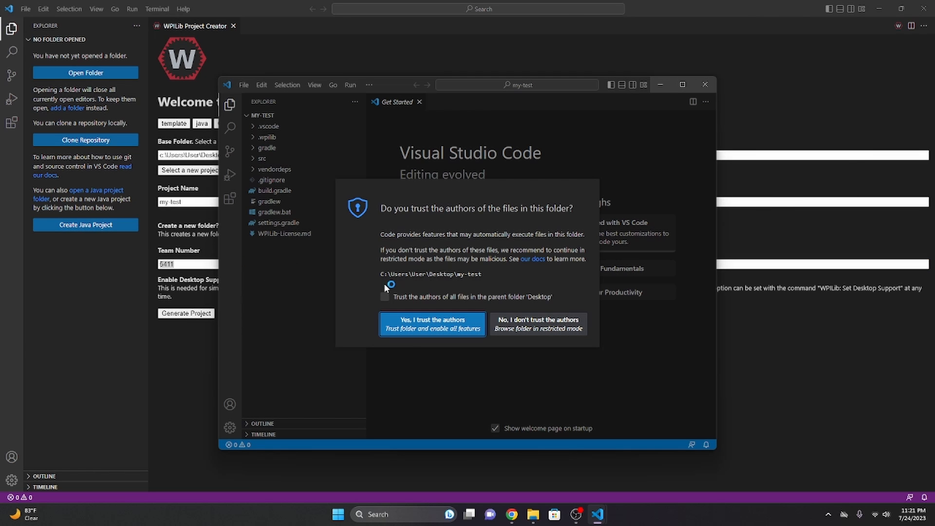
left_click(384, 297)
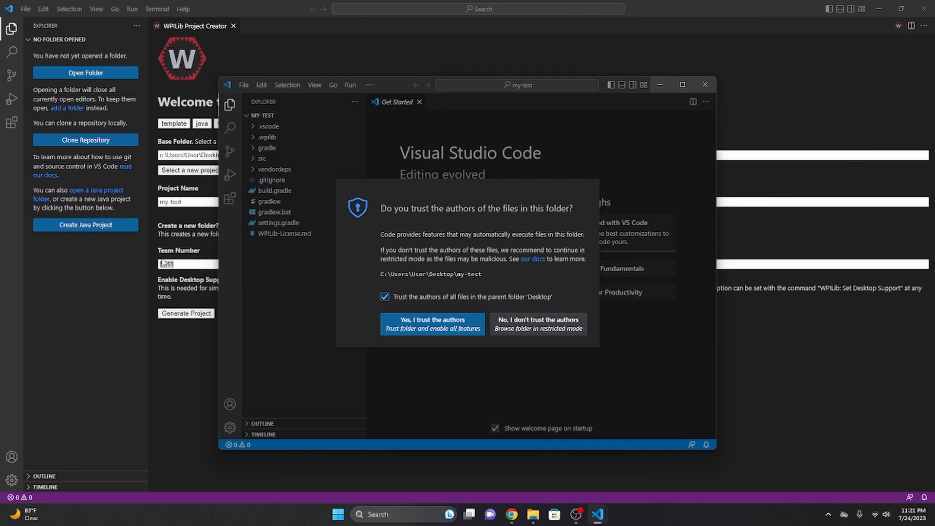
mouse_move(432, 323)
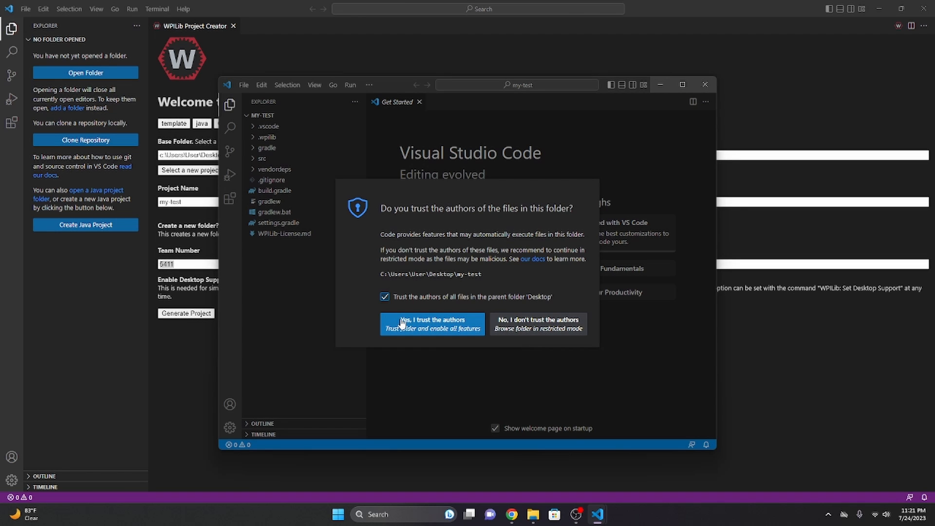
left_click(432, 323)
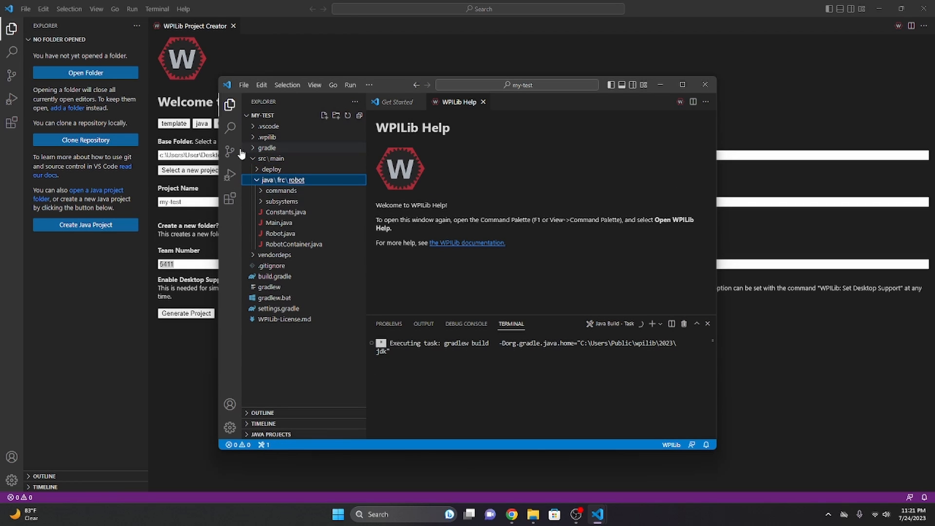
mouse_move(257, 216)
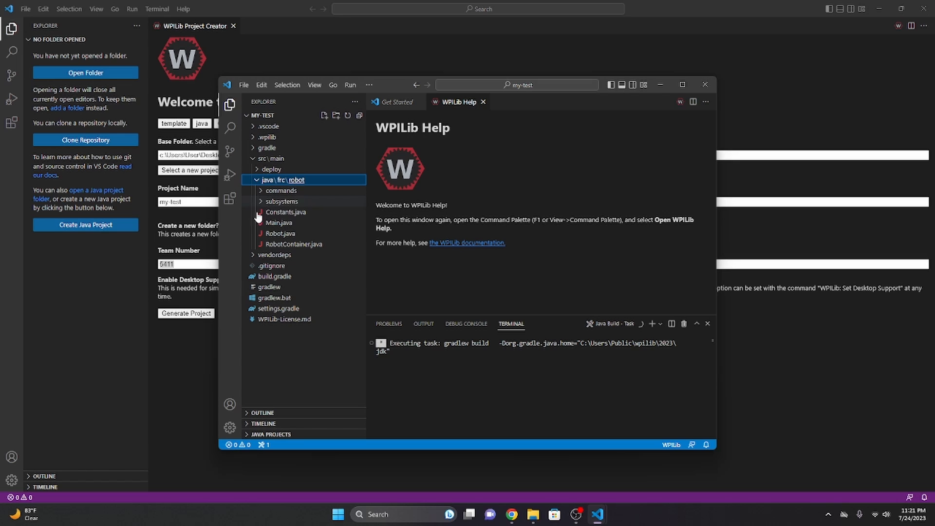
mouse_move(283, 337)
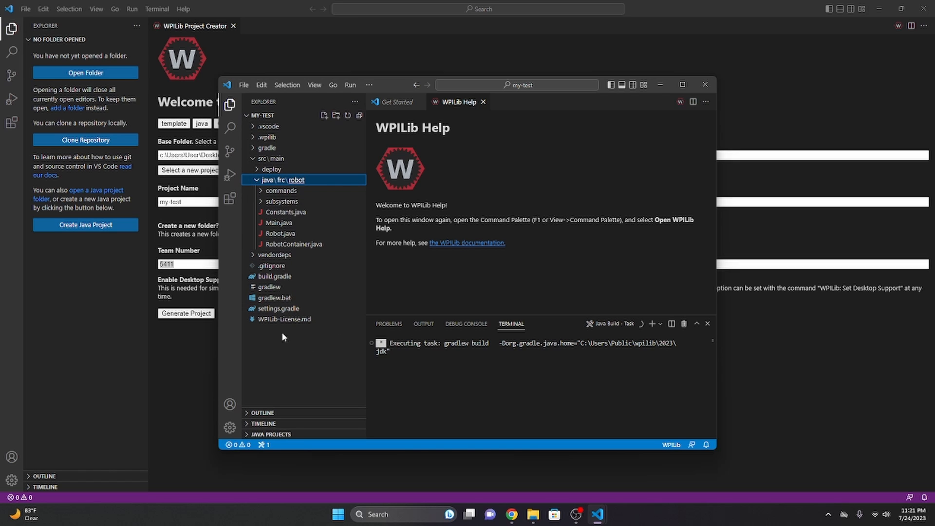
- Browse Robot.java, RobotContainer.java and ExampleSubsystem.java in the my-test Explorer
left_click(271, 169)
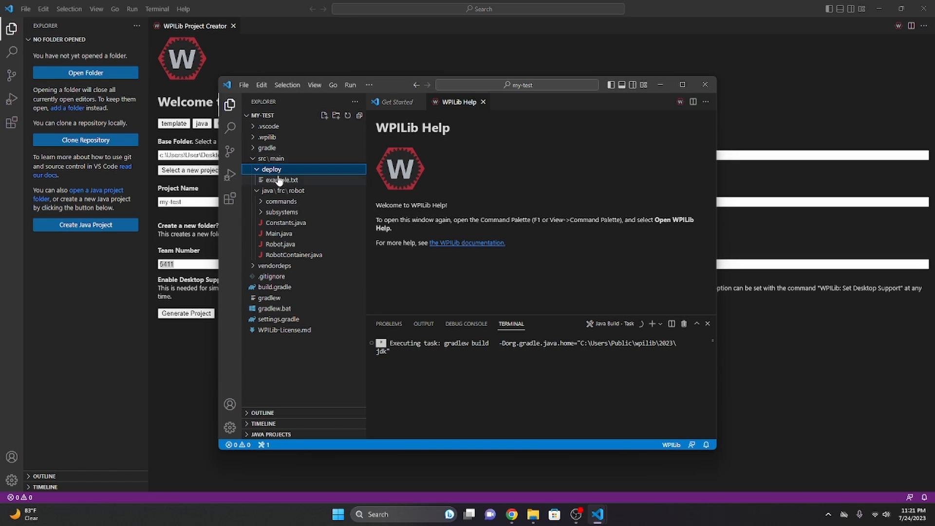
mouse_move(271, 169)
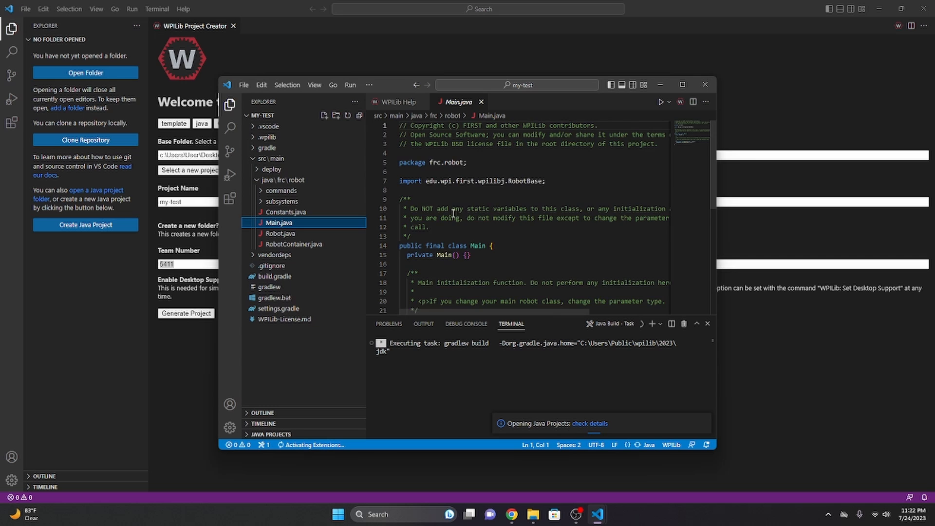
scroll("down", 3)
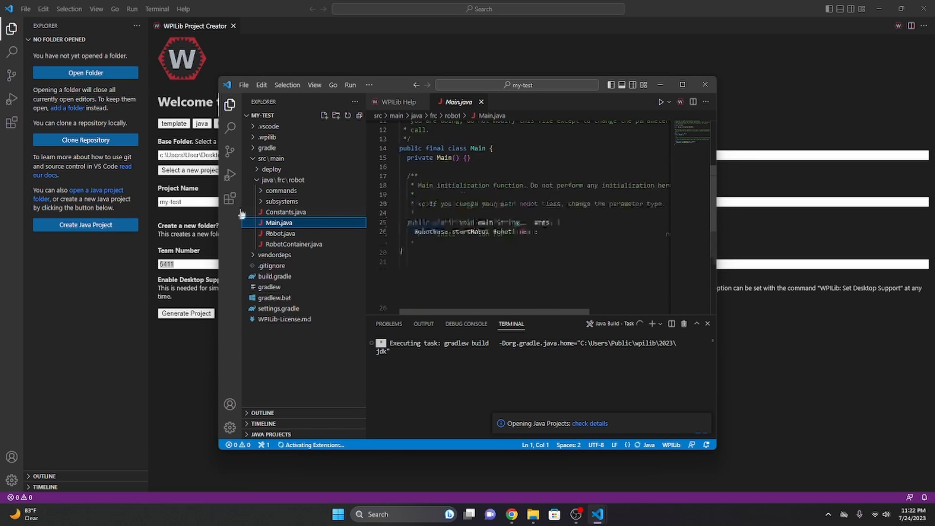
left_click(280, 233)
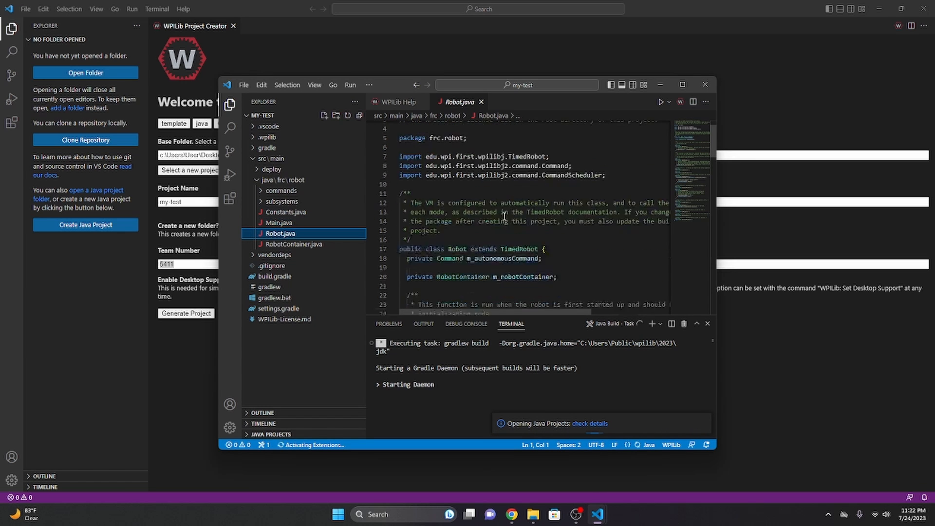
left_click(292, 244)
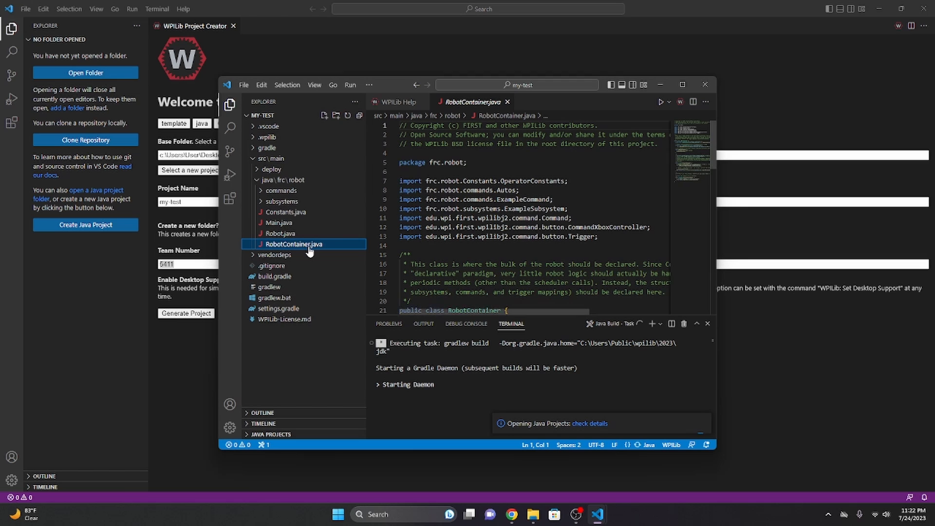
left_click(281, 201)
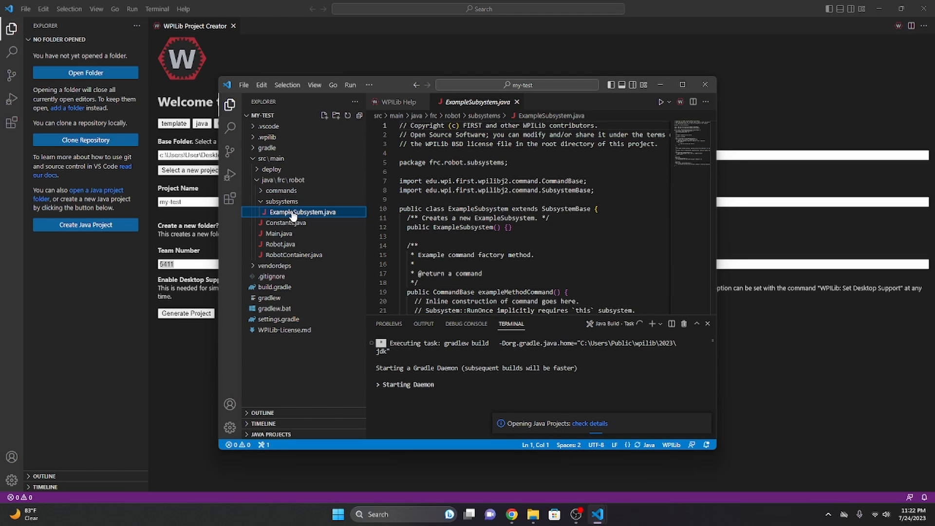
scroll("down", 3)
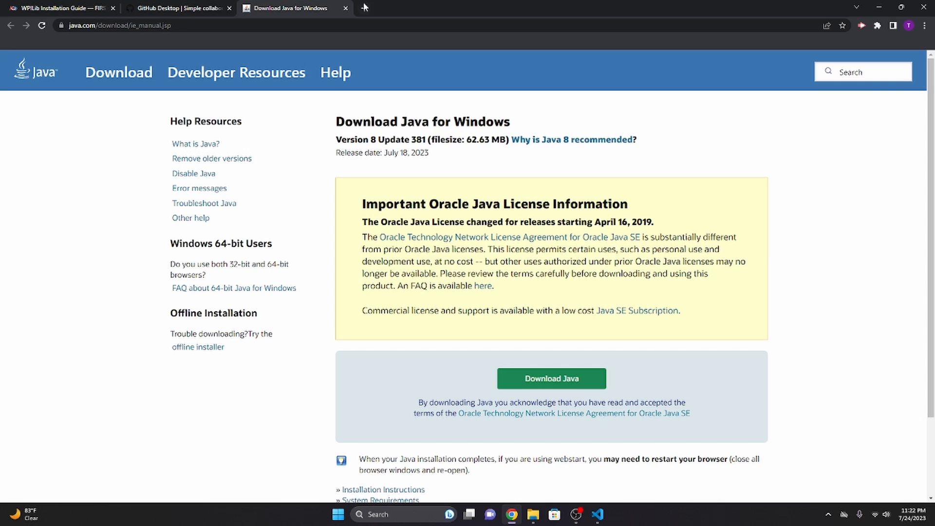
- Add a blank Chrome tab on Google's start page and bring it into focus
left_click(480, 8)
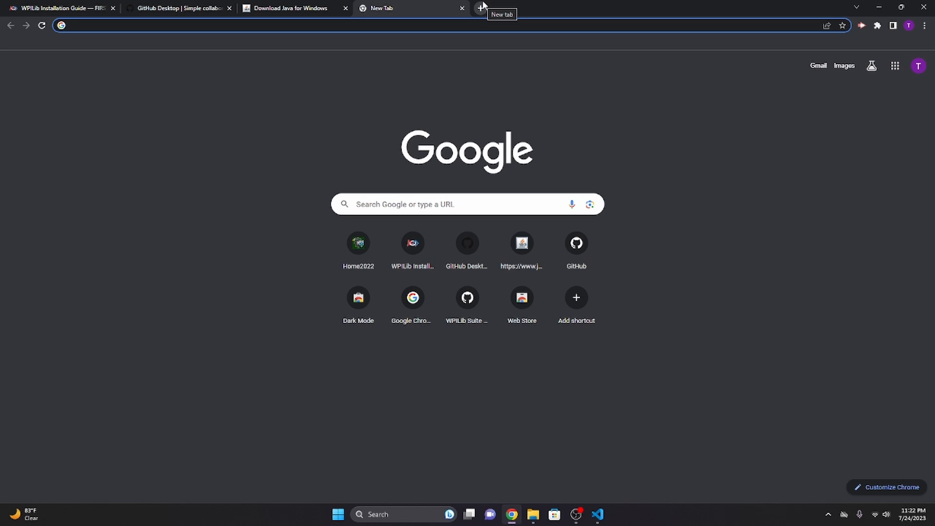
left_click(69, 25)
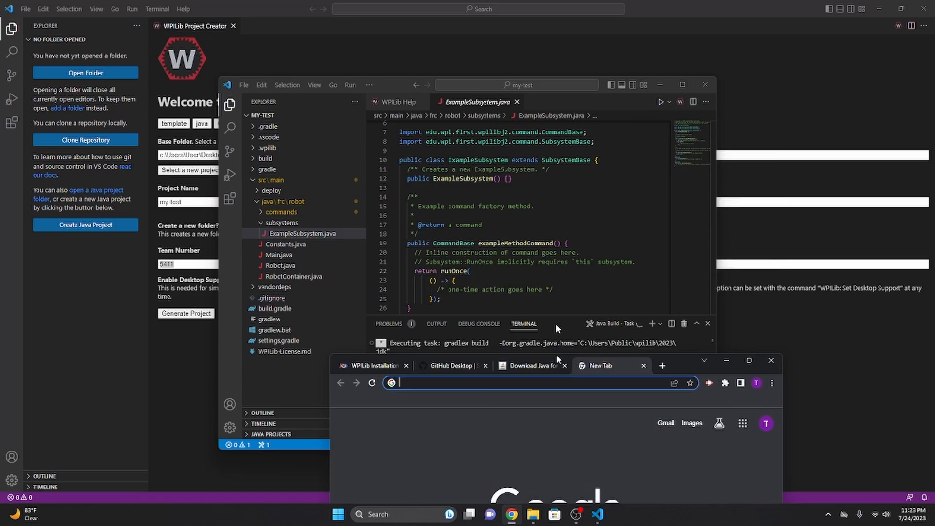
left_click(748, 361)
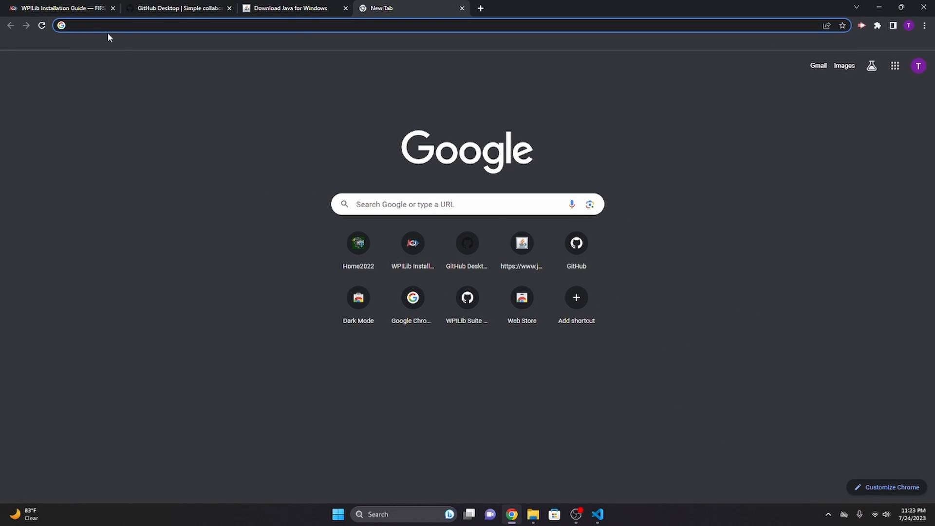
- Search Google for 'wpilib vendor libraries' using the address-bar suggestion
type("wpilib")
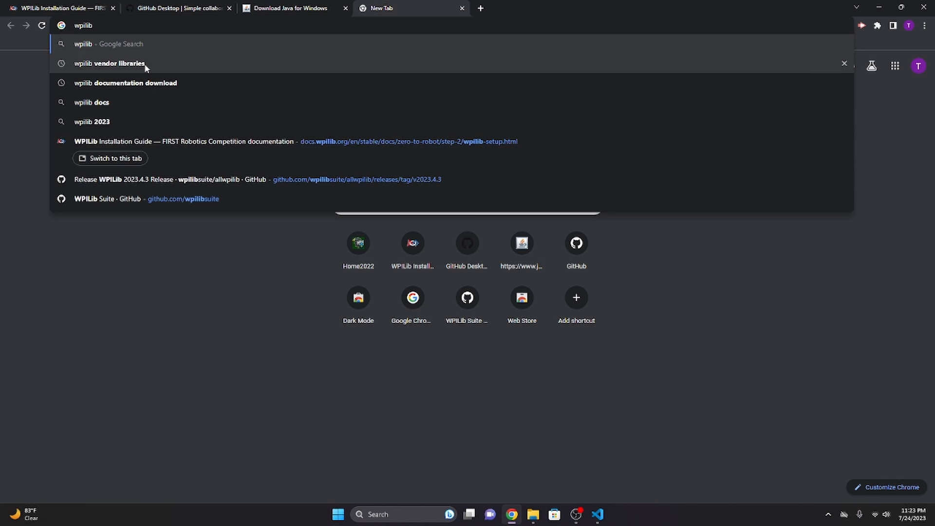
left_click(109, 63)
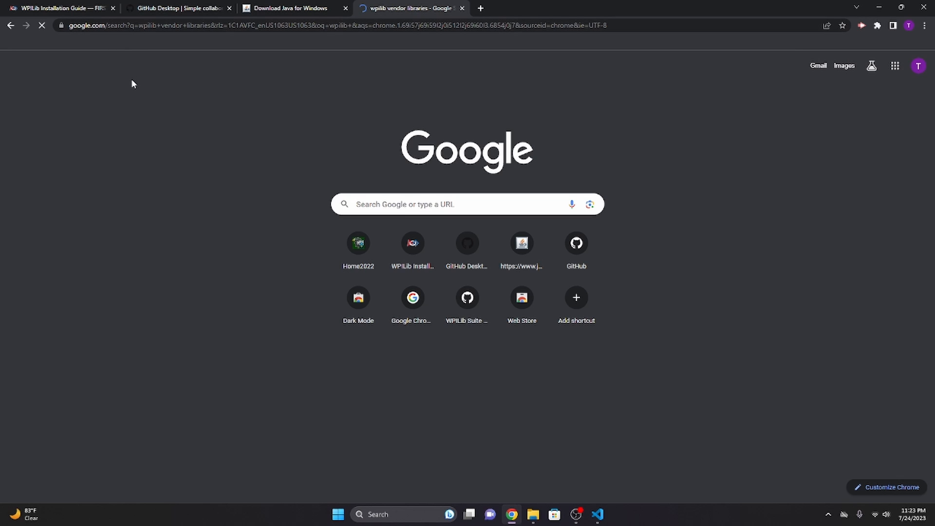
mouse_move(316, 106)
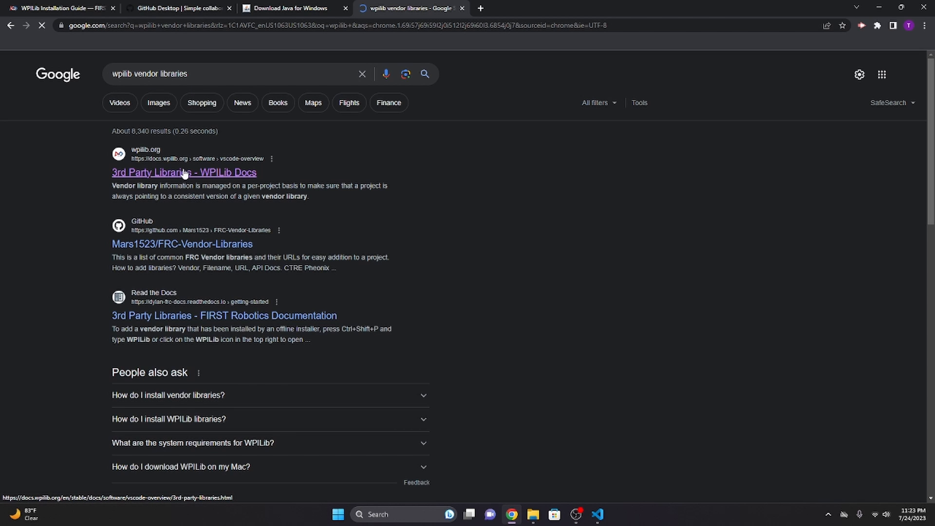
left_click(183, 172)
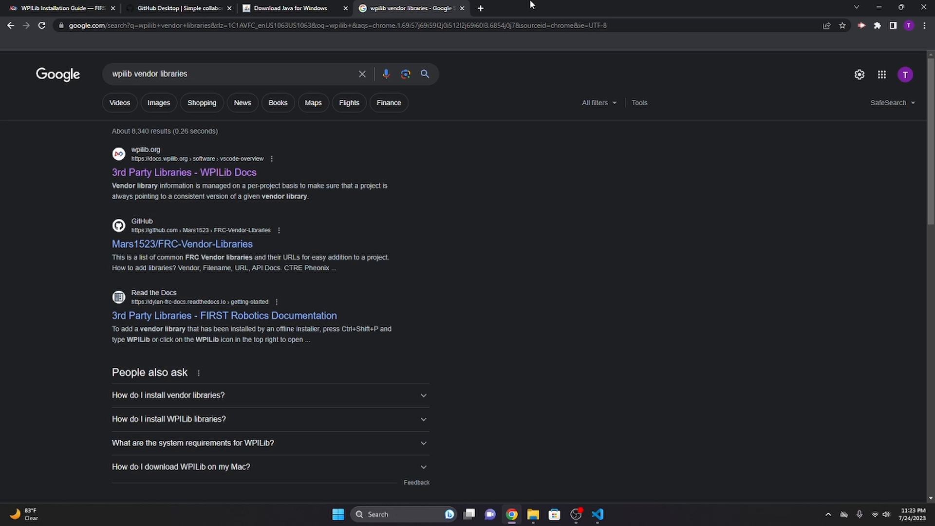
mouse_move(184, 172)
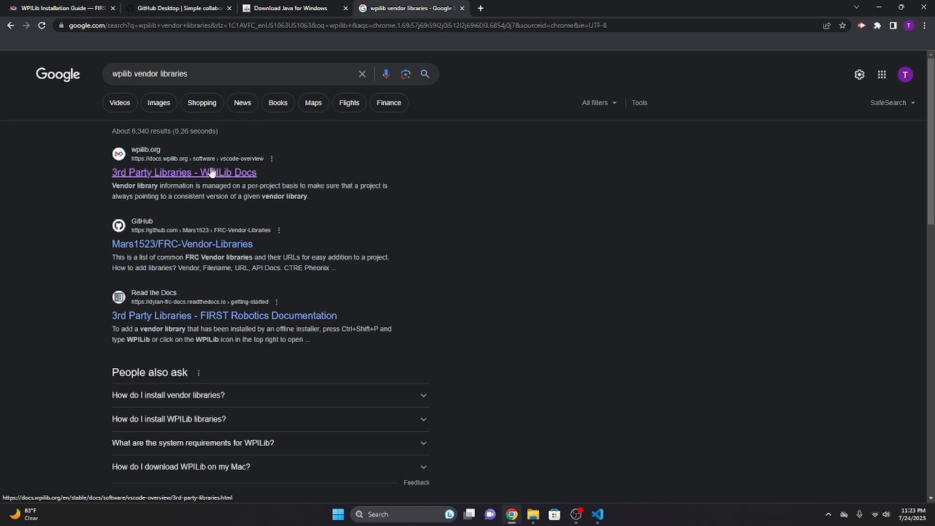
- Open WPILib Docs' 3rd Party Libraries page and select the Phoenix (Pro and v5) JSON URL
left_click(184, 172)
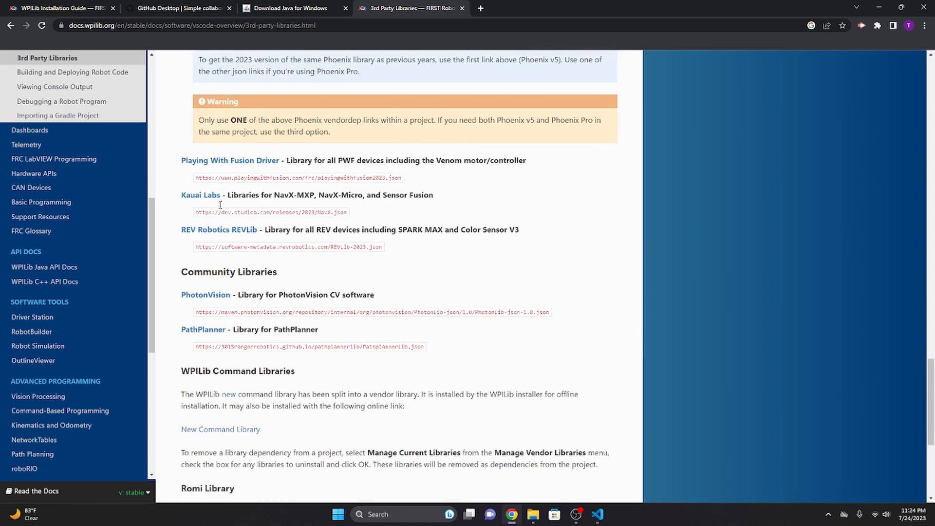
scroll("down", 3)
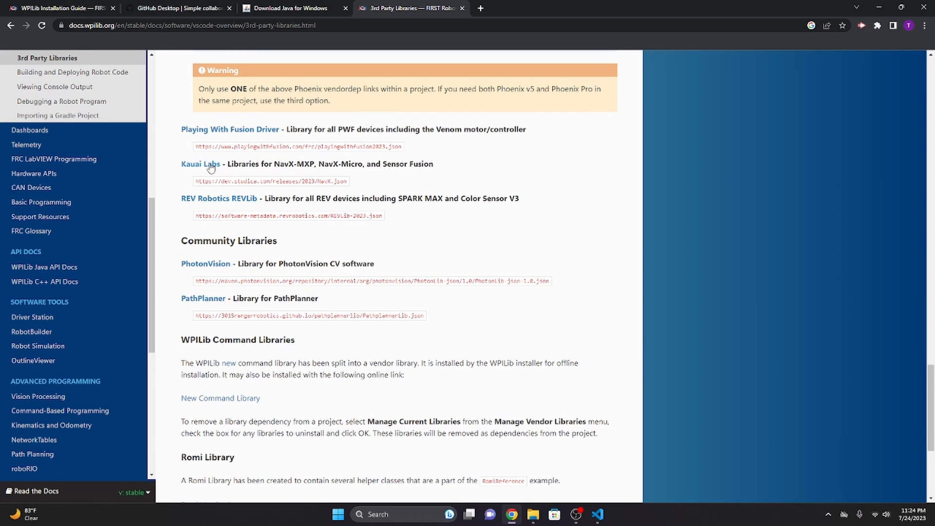
scroll("up", 3)
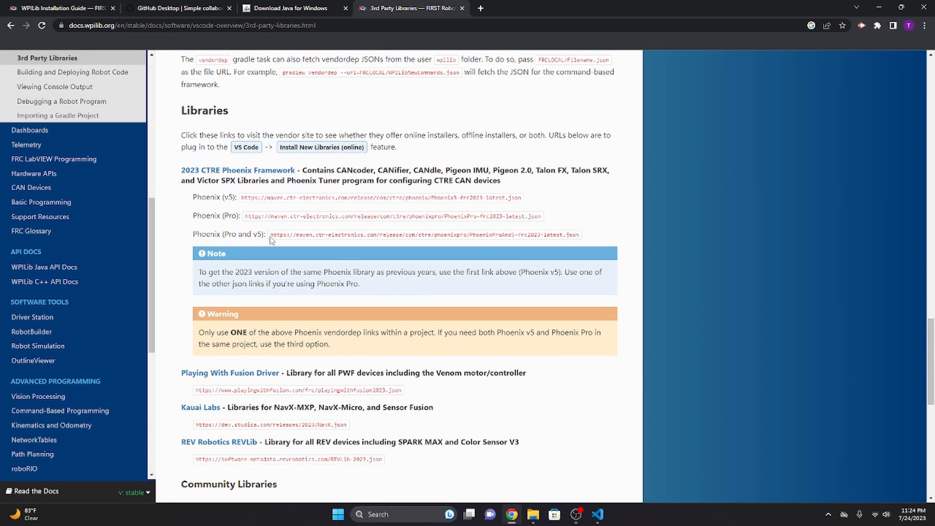
left_click_drag(271, 234, 470, 234)
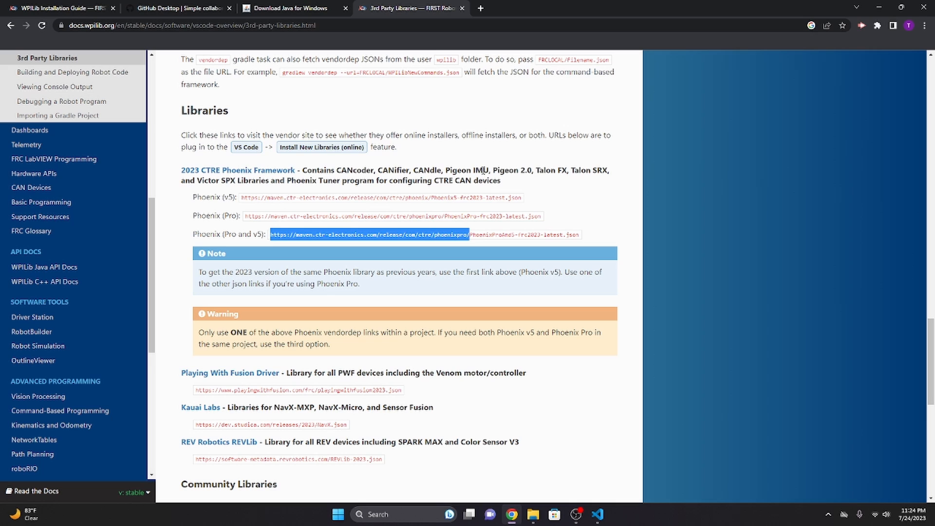
mouse_move(288, 234)
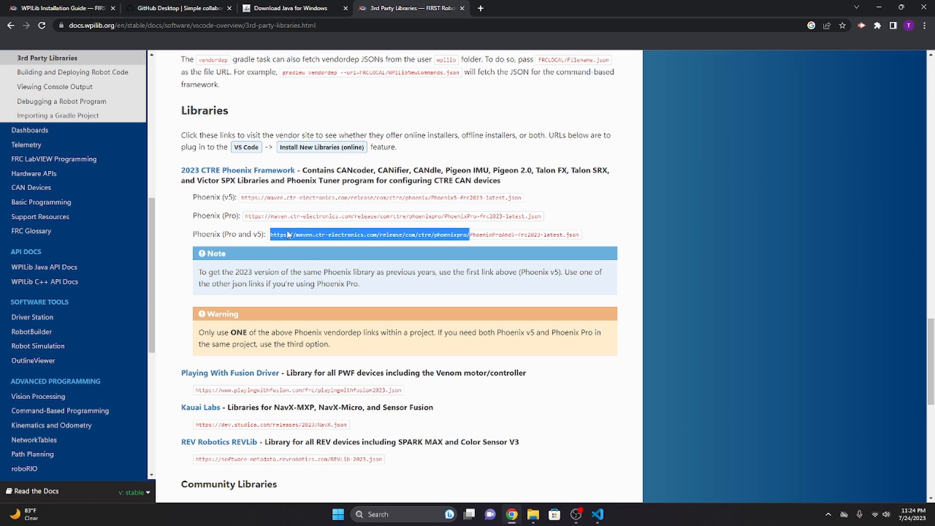
left_click_drag(274, 234, 575, 234)
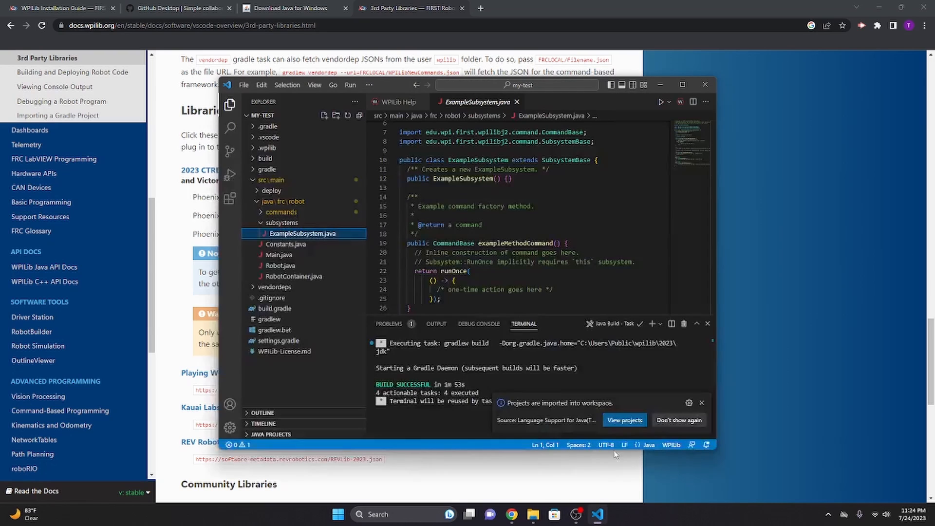
- Run WPILib's Manage Vendor Libraries, choosing Install new libraries (online) for the Phoenix URL
left_click(678, 104)
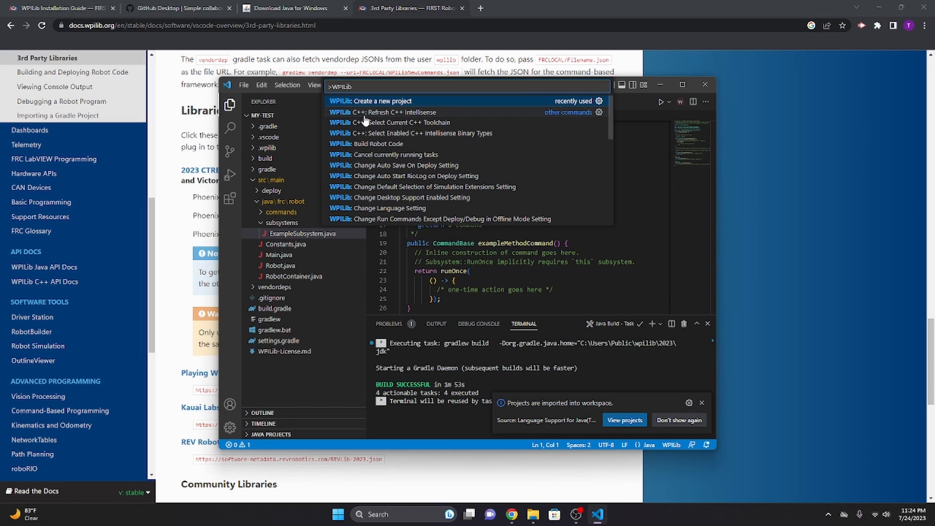
type("ven")
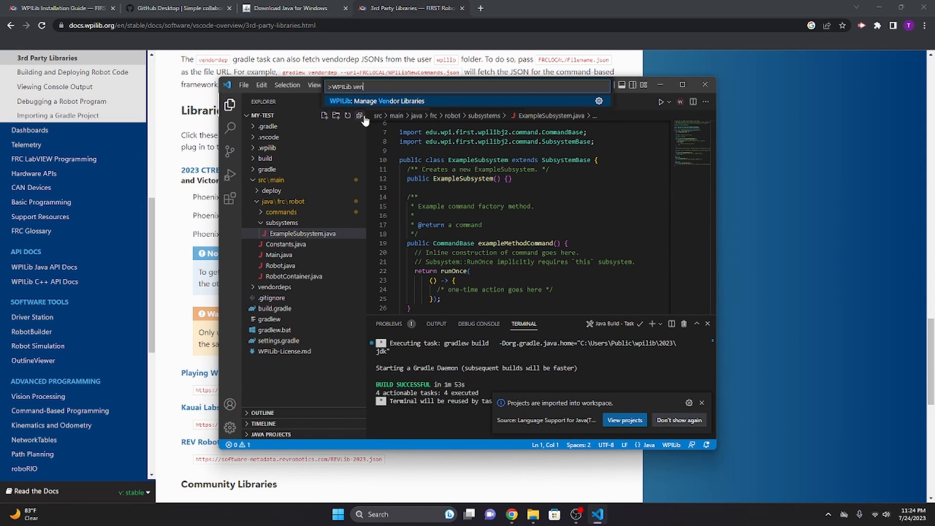
left_click(394, 100)
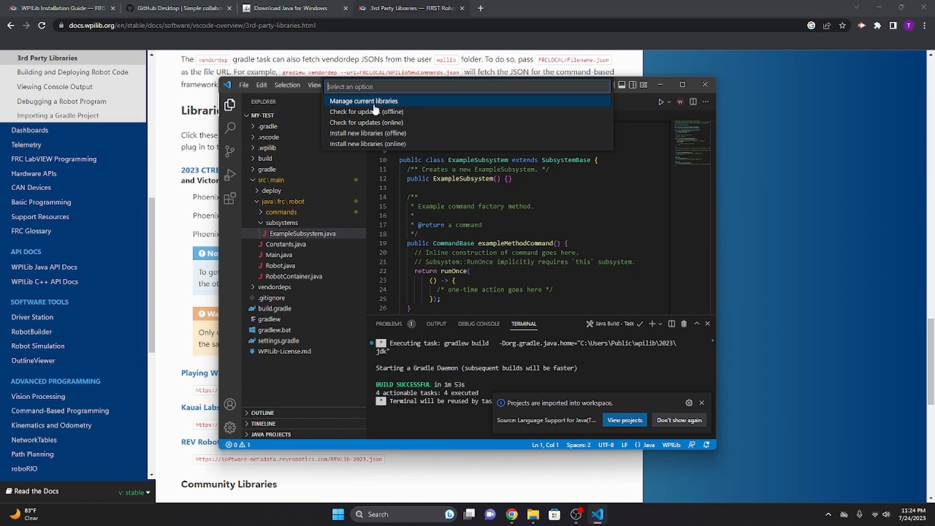
mouse_move(366, 125)
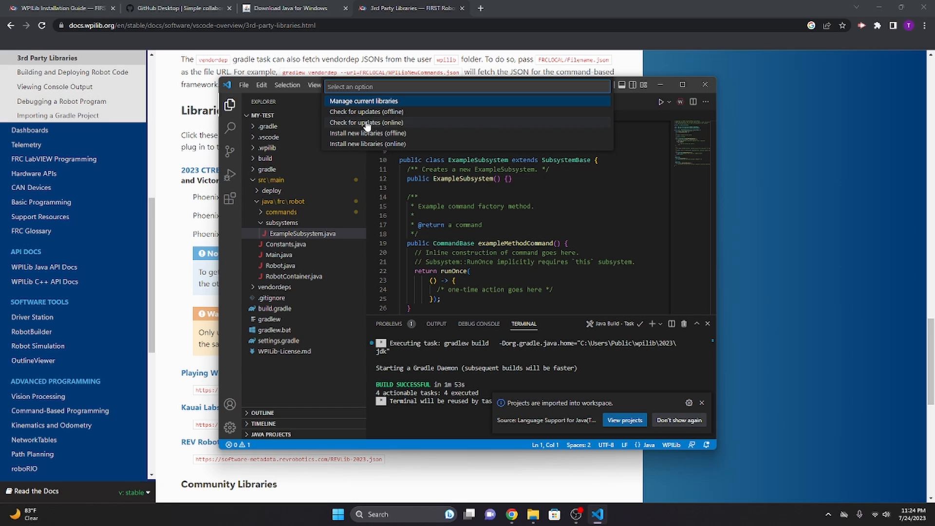
mouse_move(355, 144)
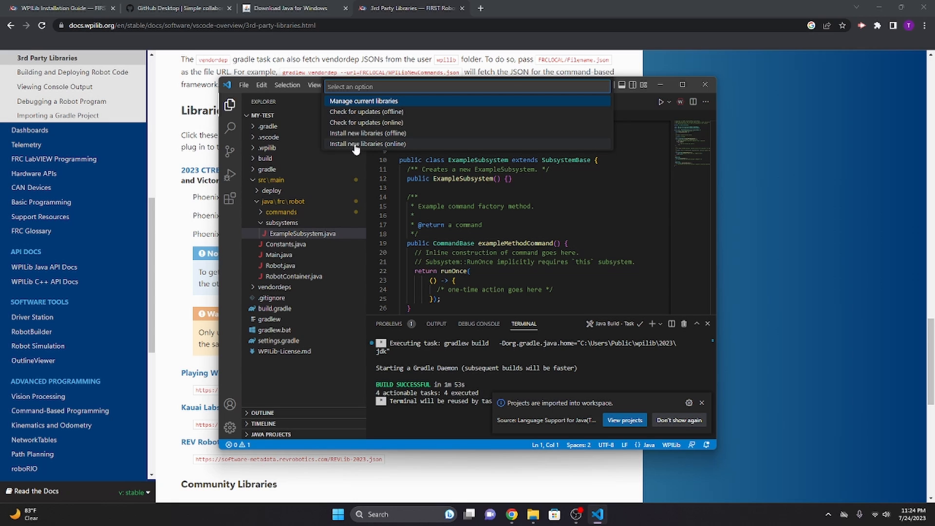
left_click(368, 144)
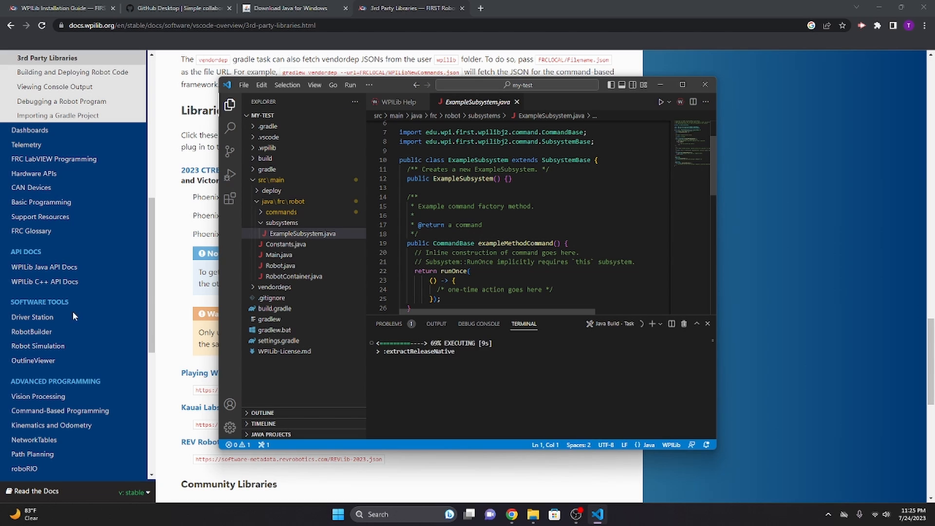
- Expand vendordeps to confirm PhoenixProAnd5.json is installed, then return to VS Code
left_click(274, 286)
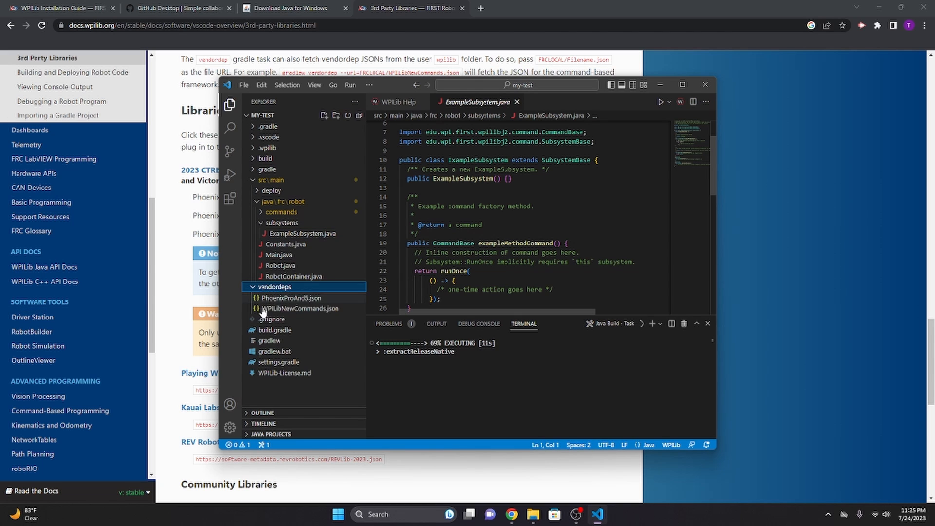
mouse_move(315, 304)
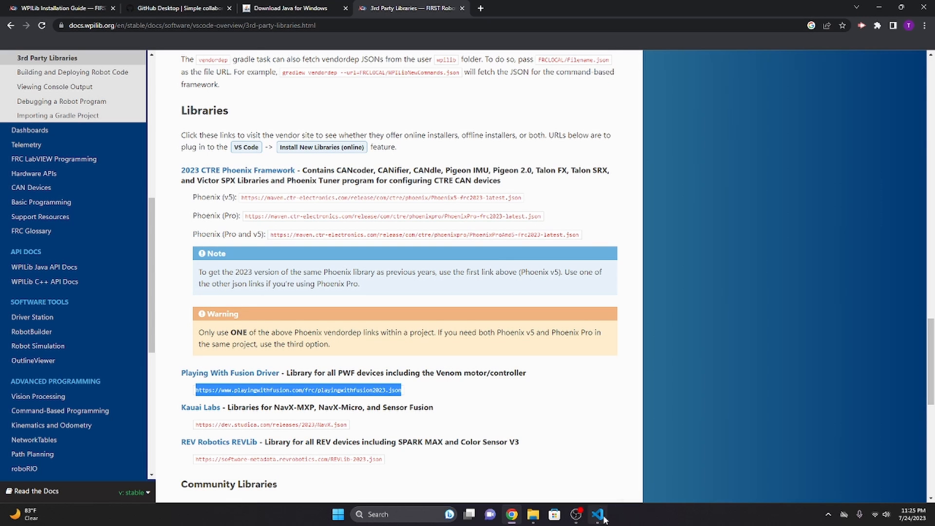
left_click(597, 514)
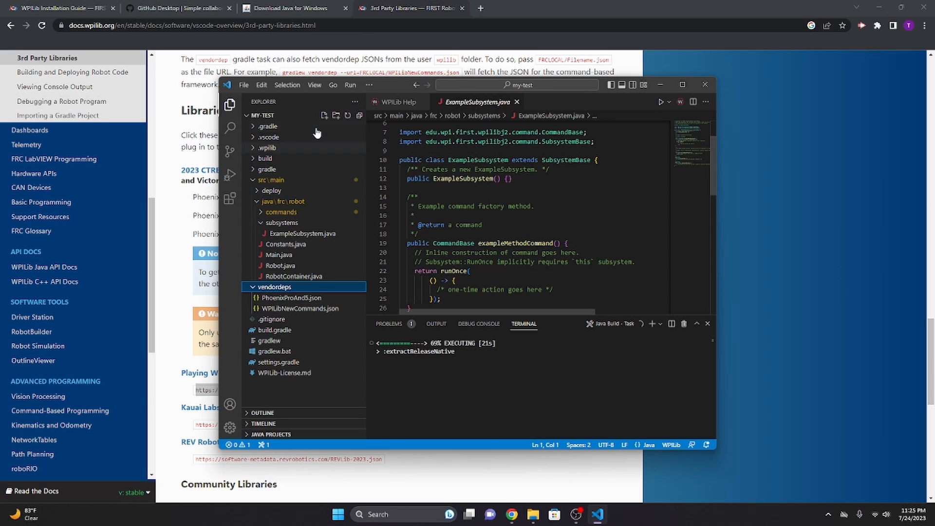